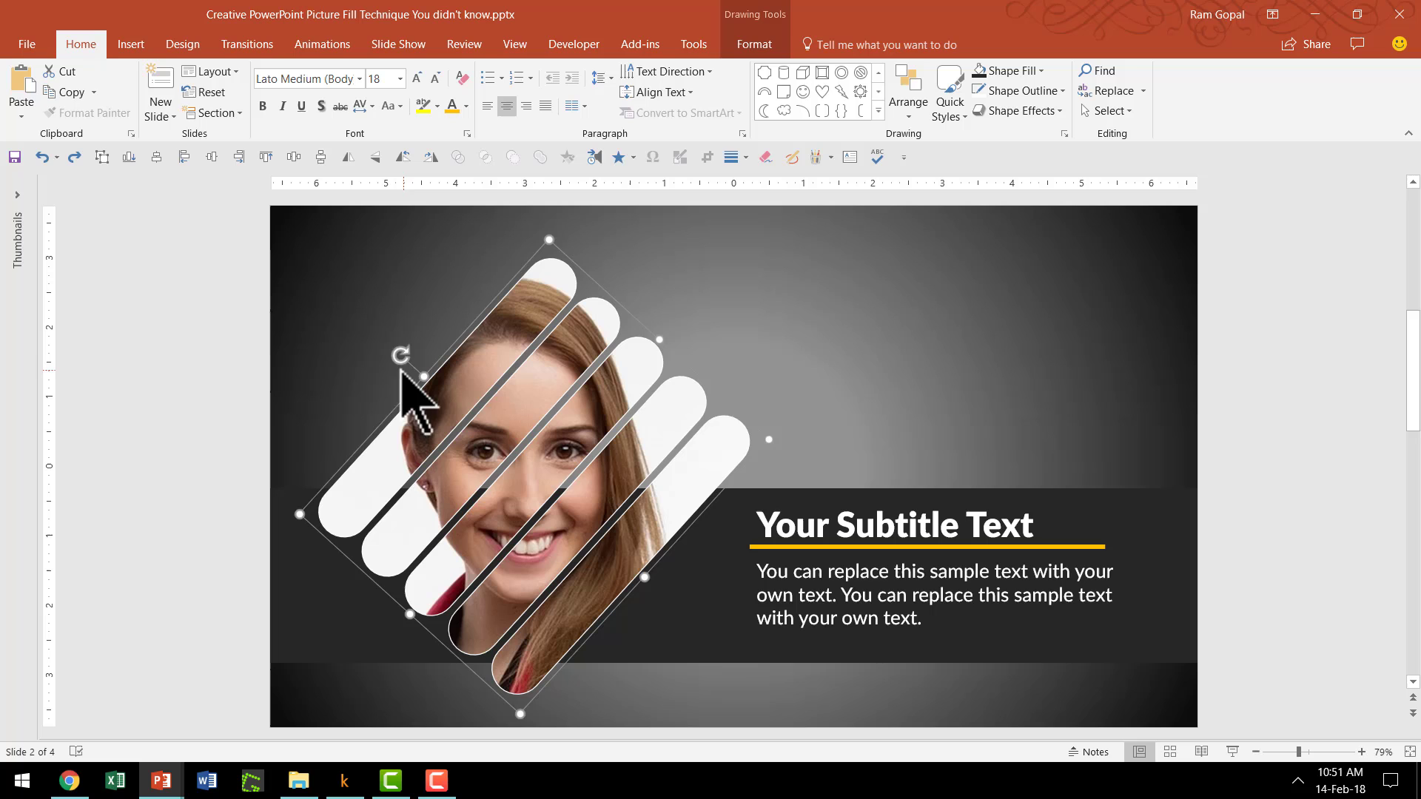
mouse_move(412, 371)
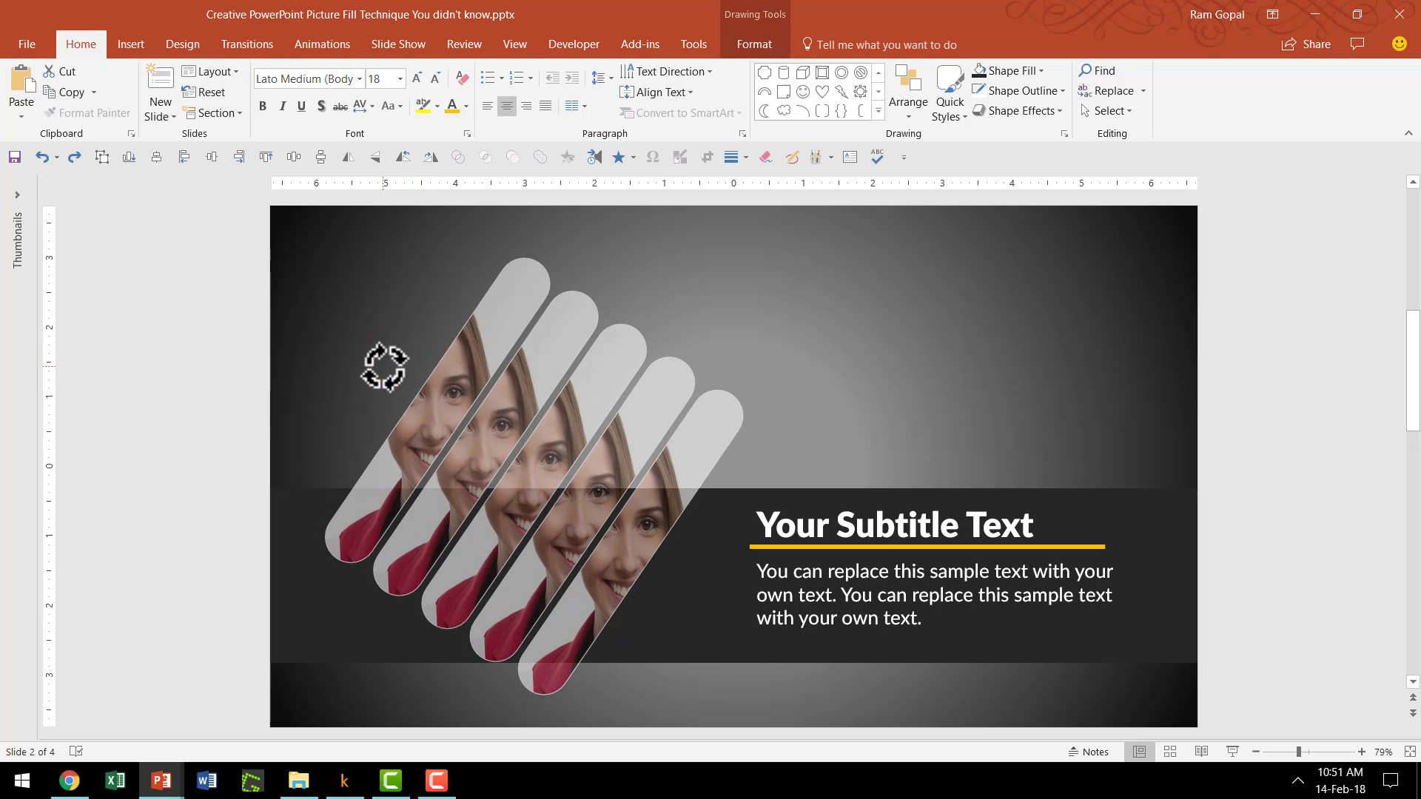
- On slide 3, draw a Rounded Rectangle bar to the left of the woman's photo
left_click(516, 507)
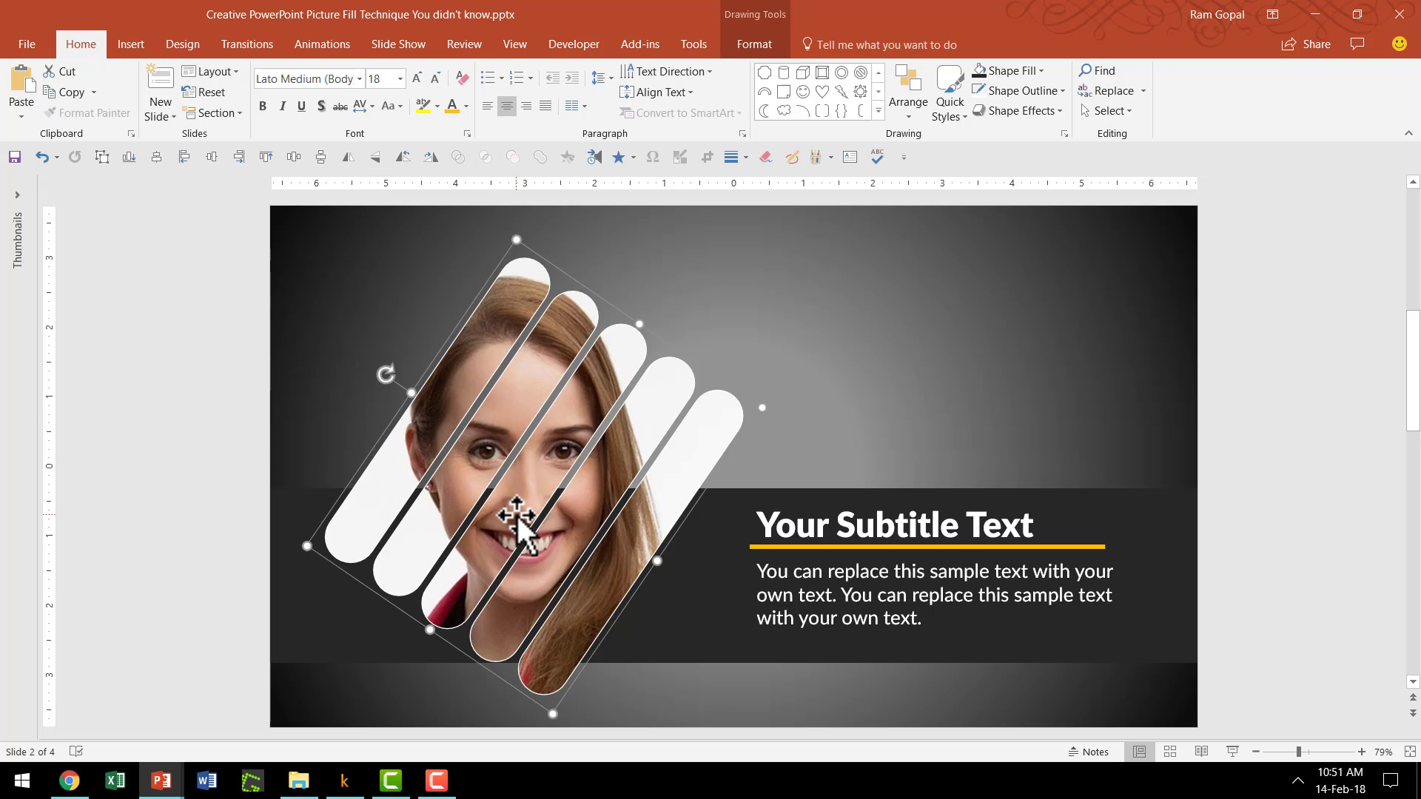
mouse_move(388, 403)
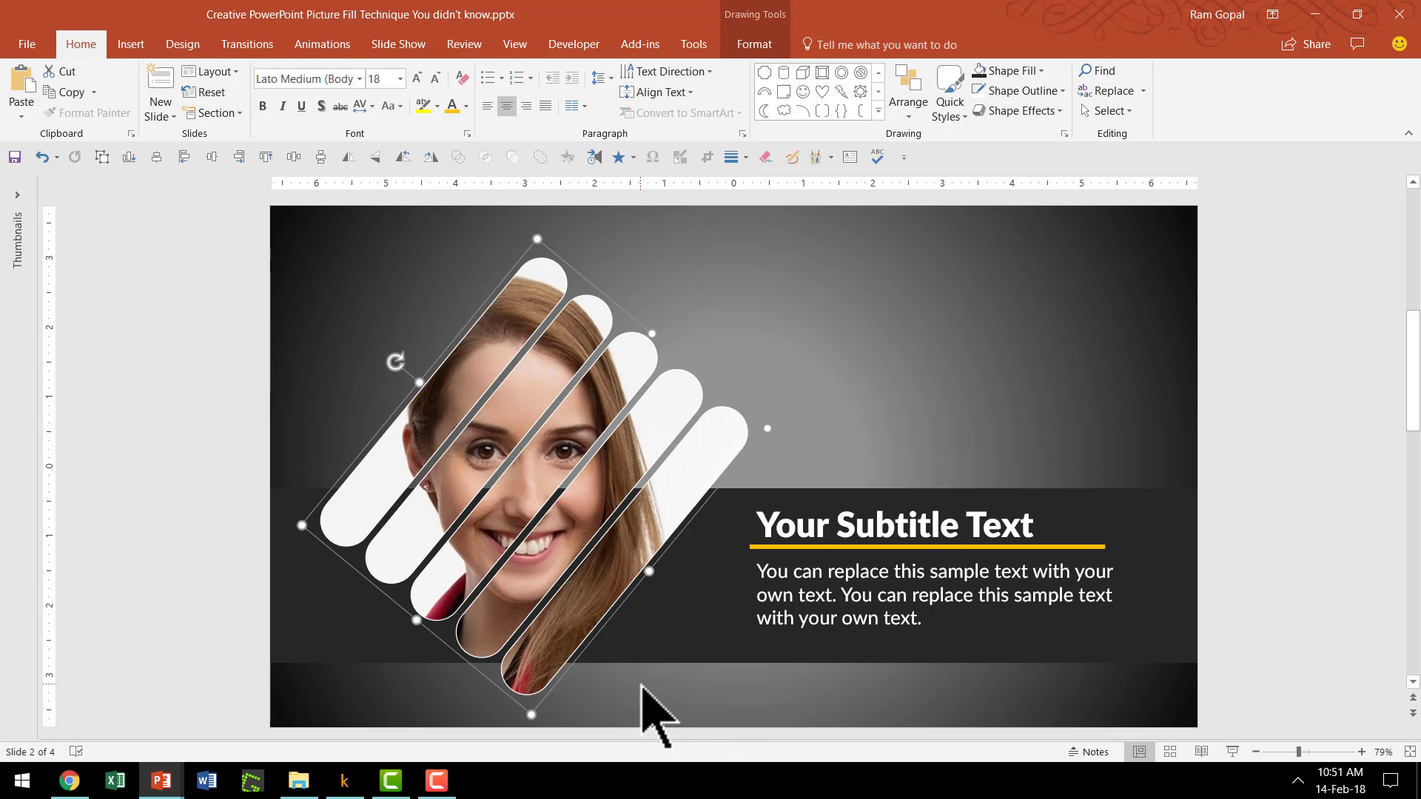
mouse_move(725, 725)
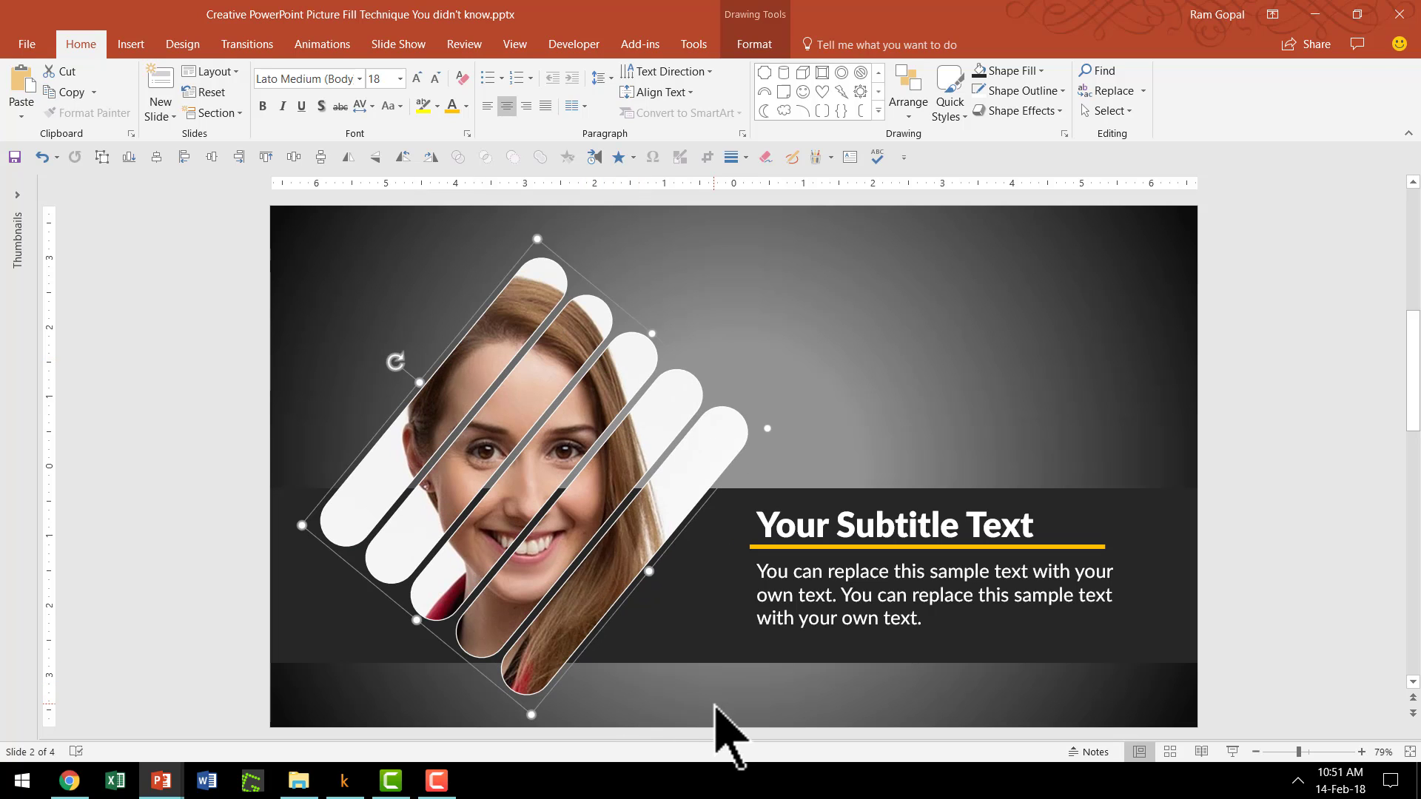
mouse_move(816, 716)
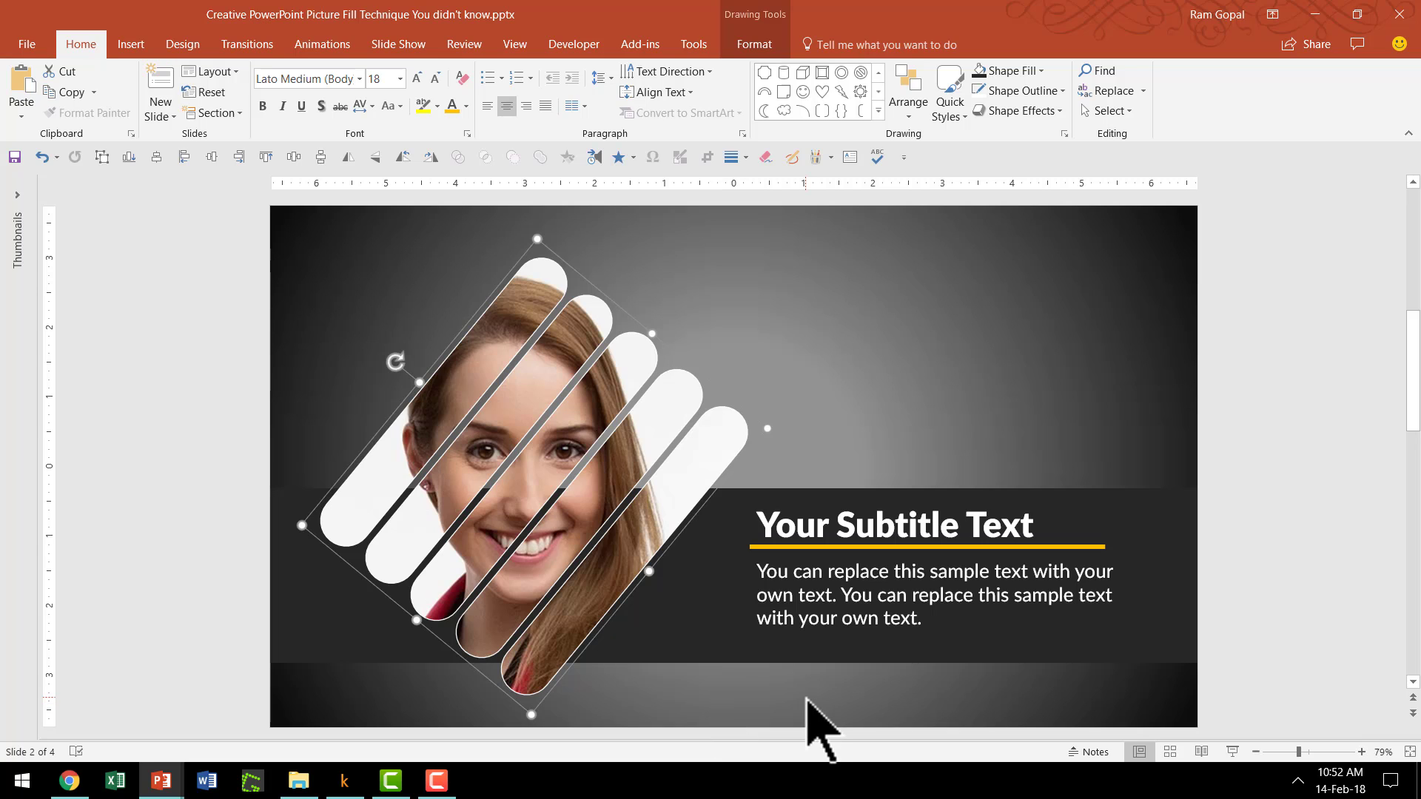
mouse_move(709, 472)
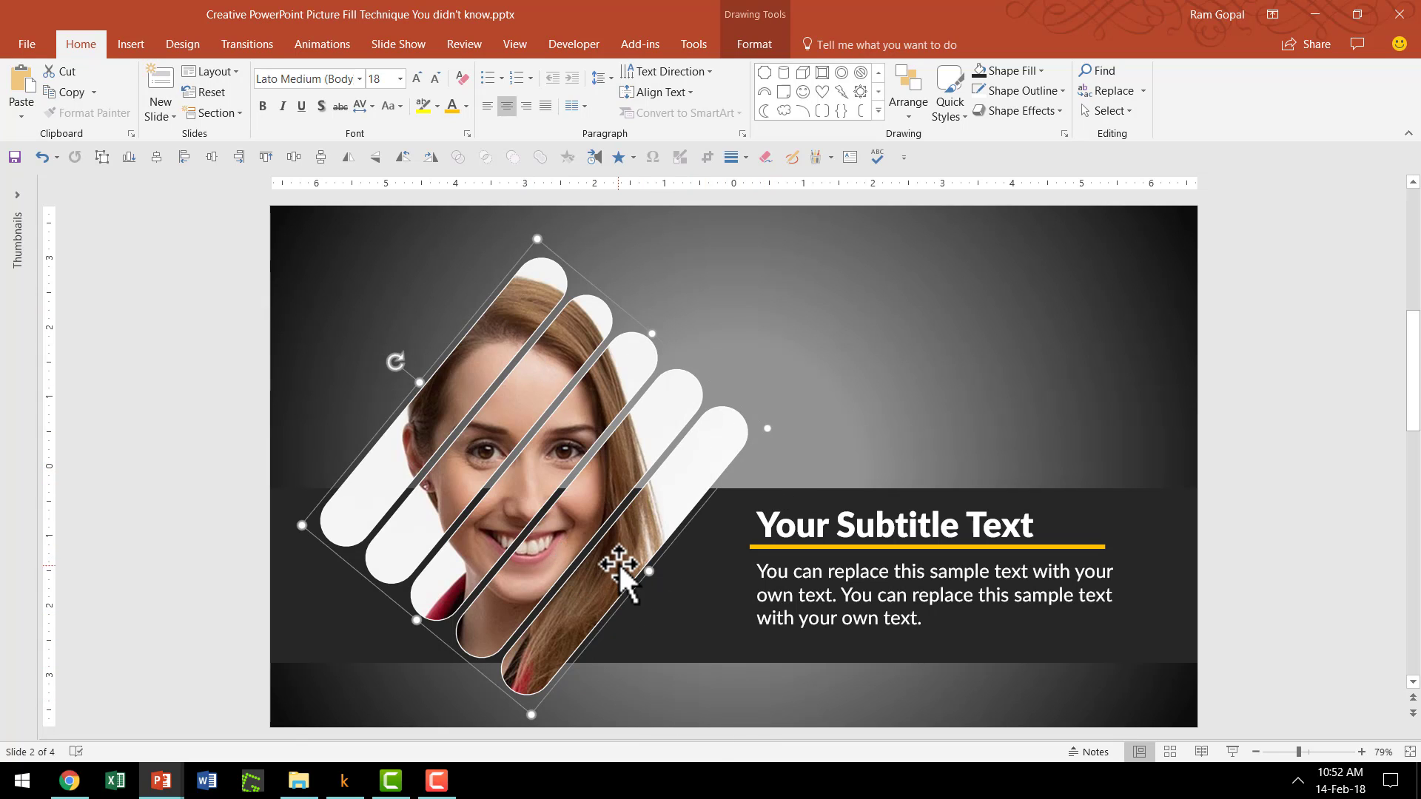
mouse_move(558, 620)
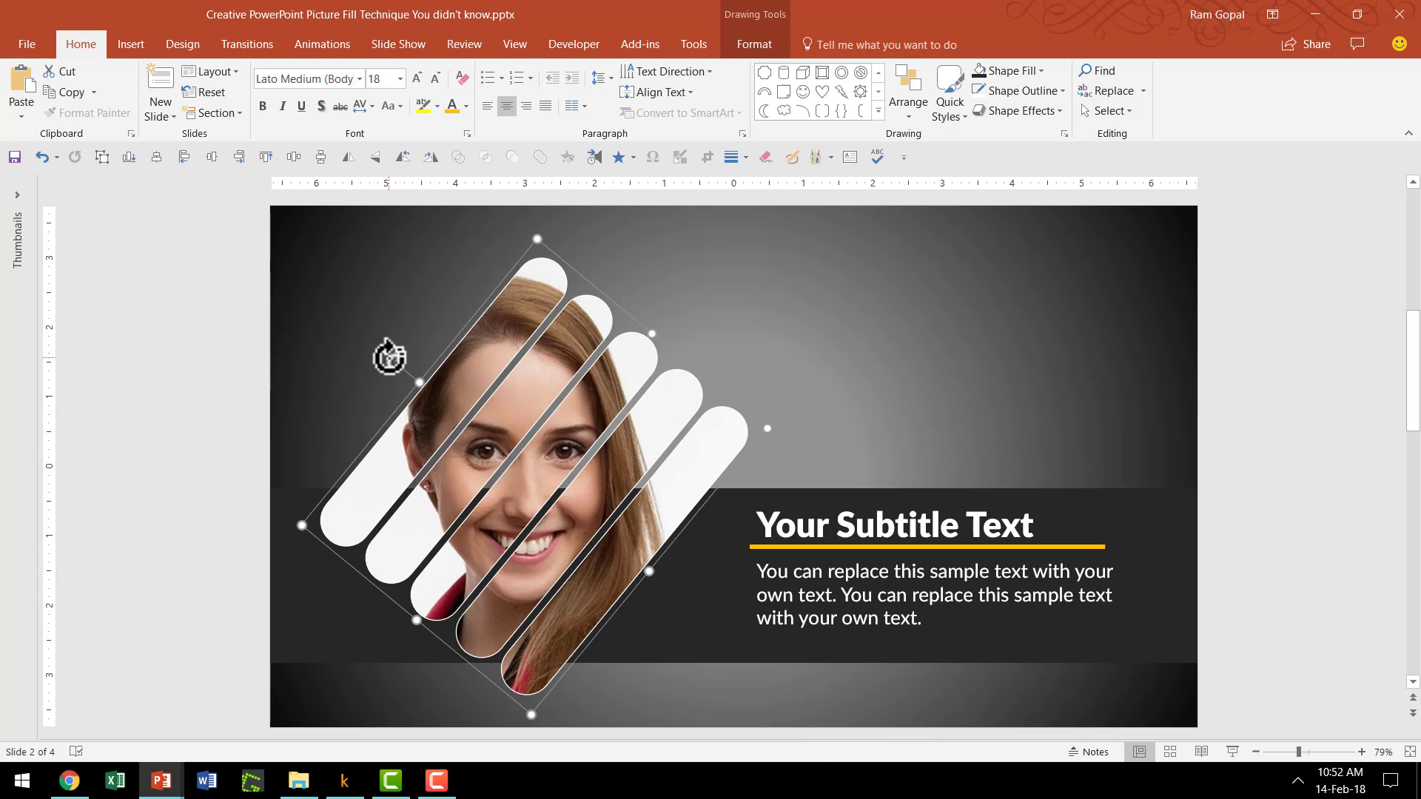
mouse_move(594, 507)
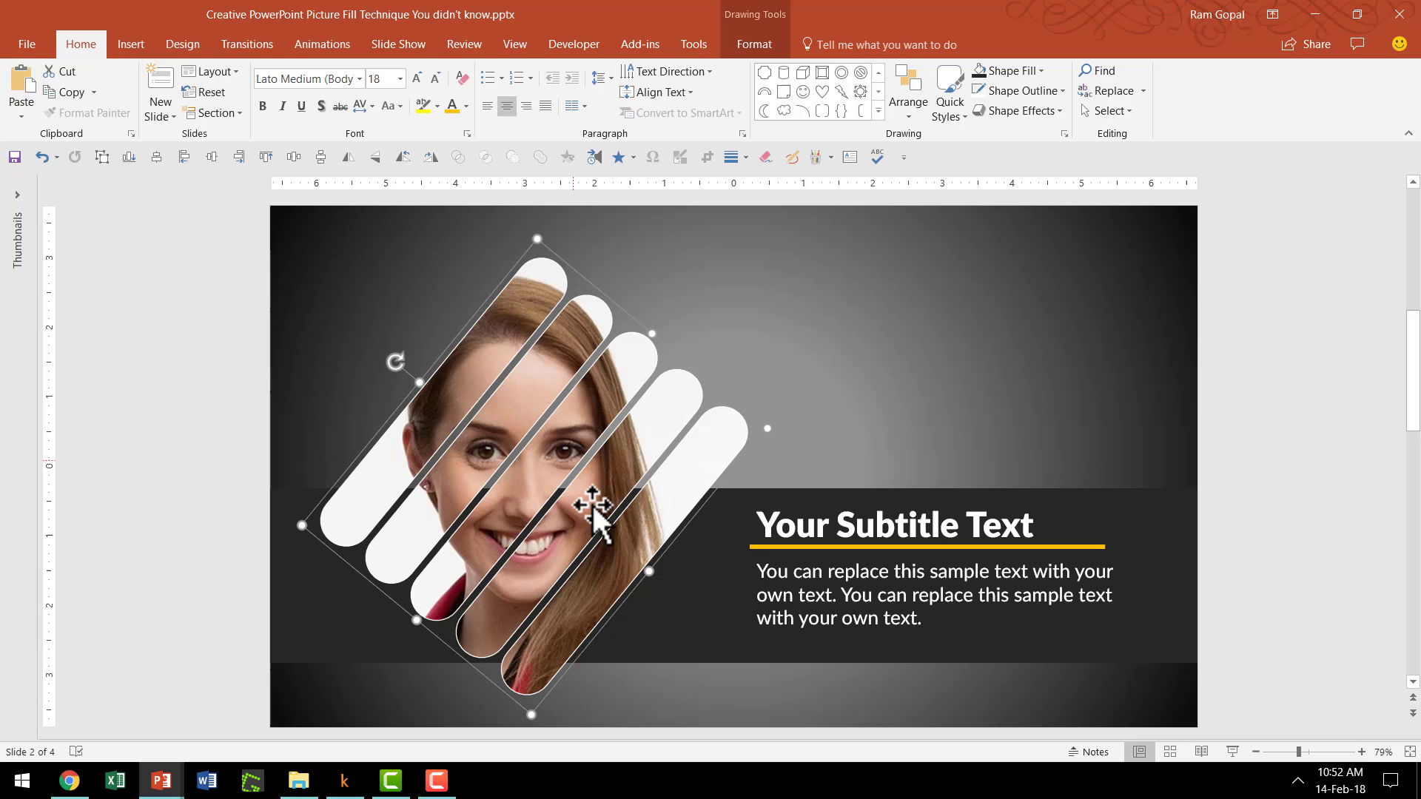
mouse_move(589, 526)
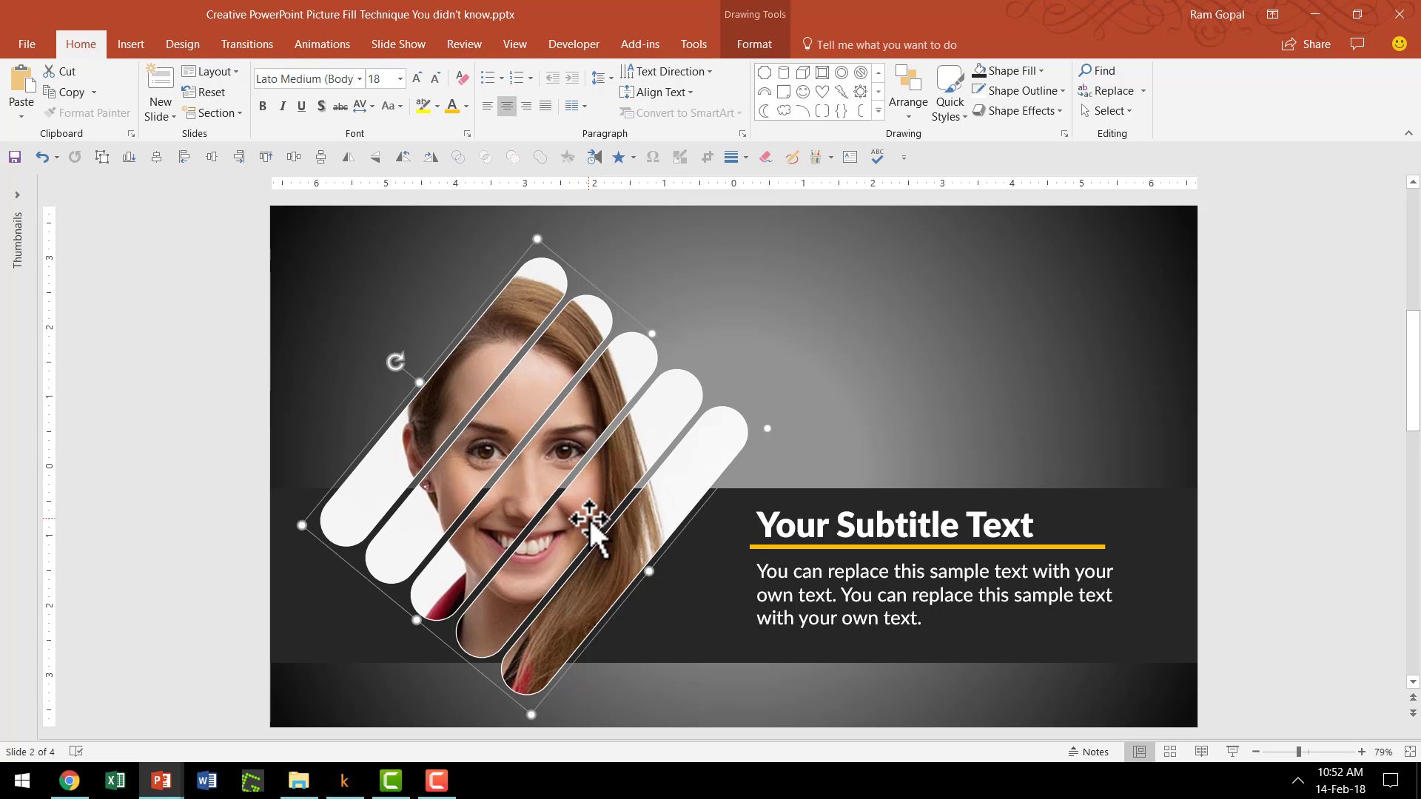
mouse_move(834, 734)
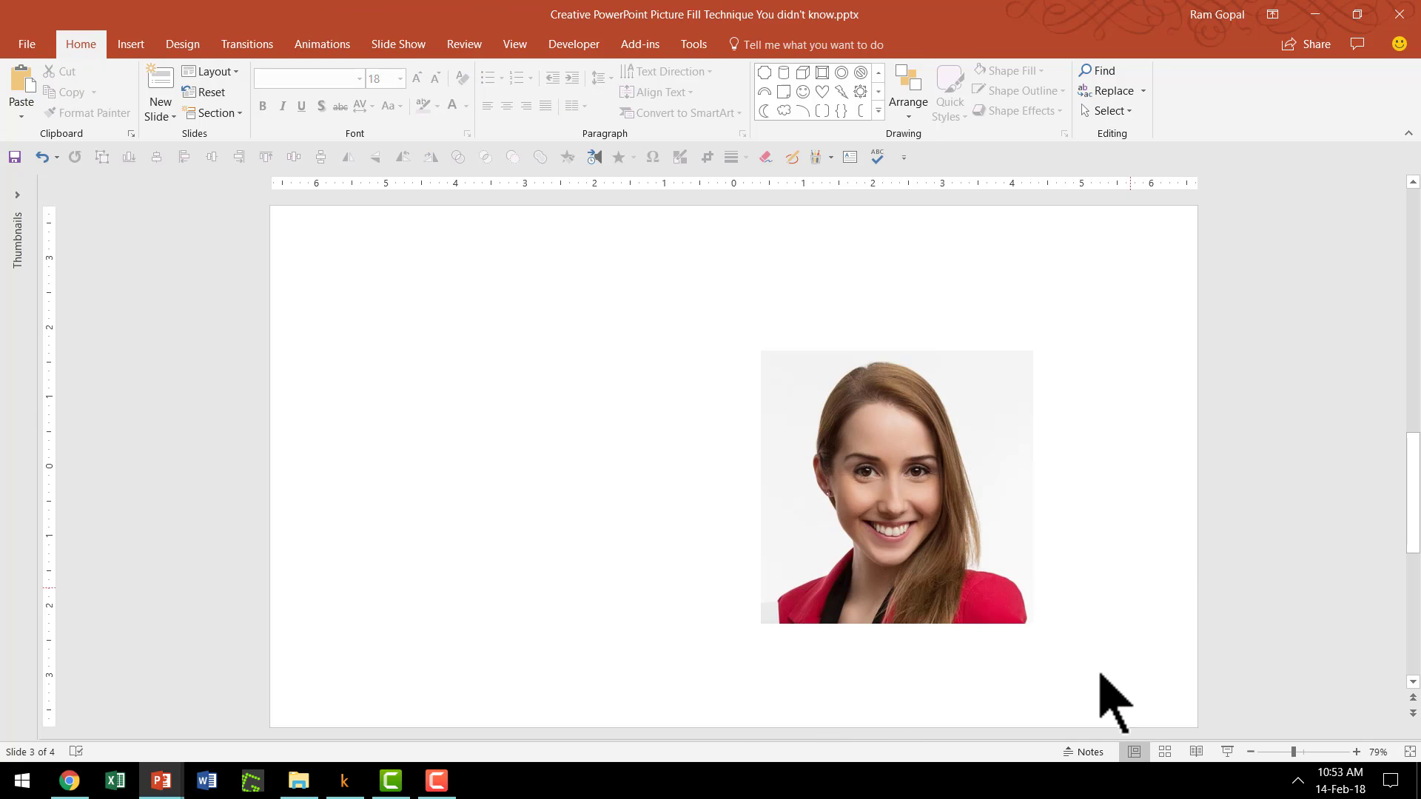
mouse_move(800, 415)
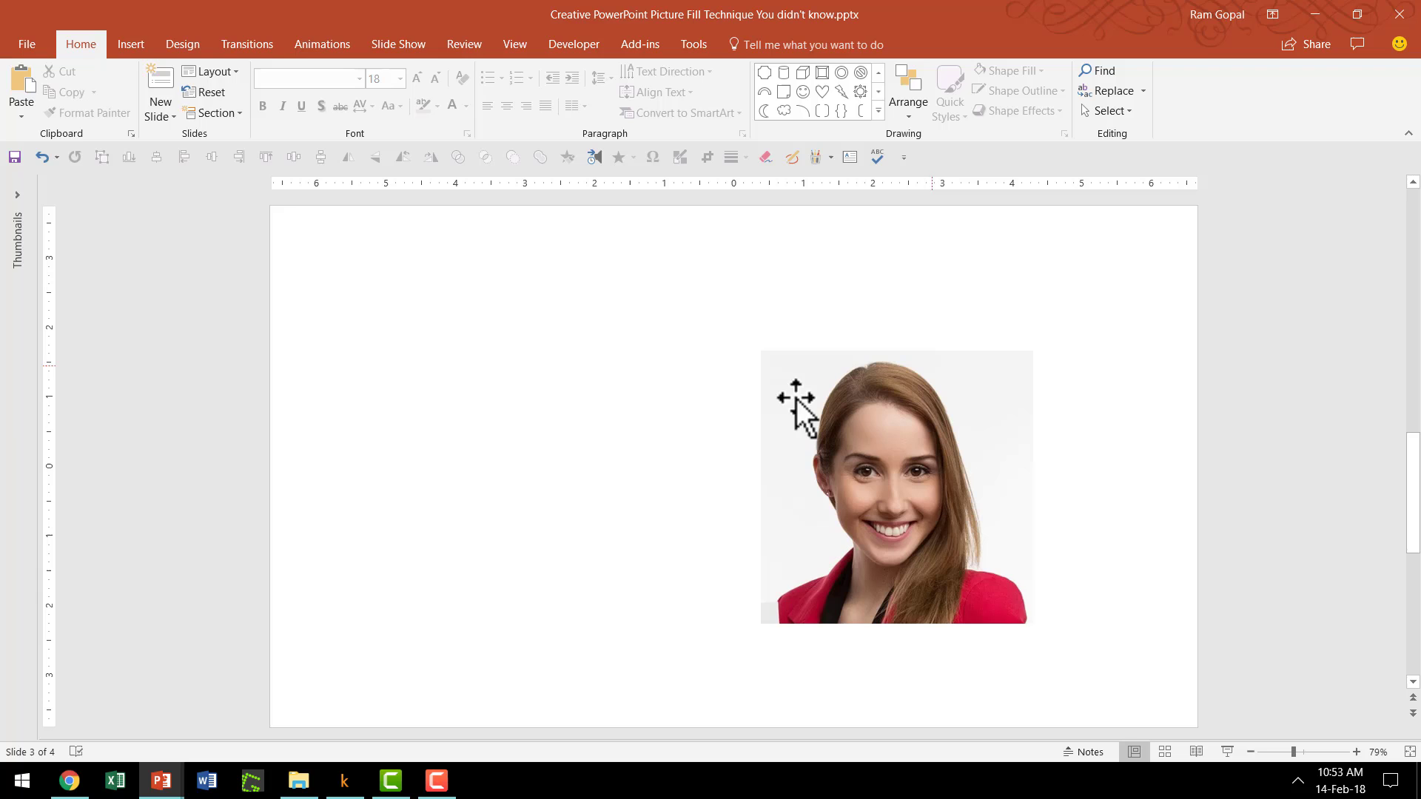
mouse_move(1124, 621)
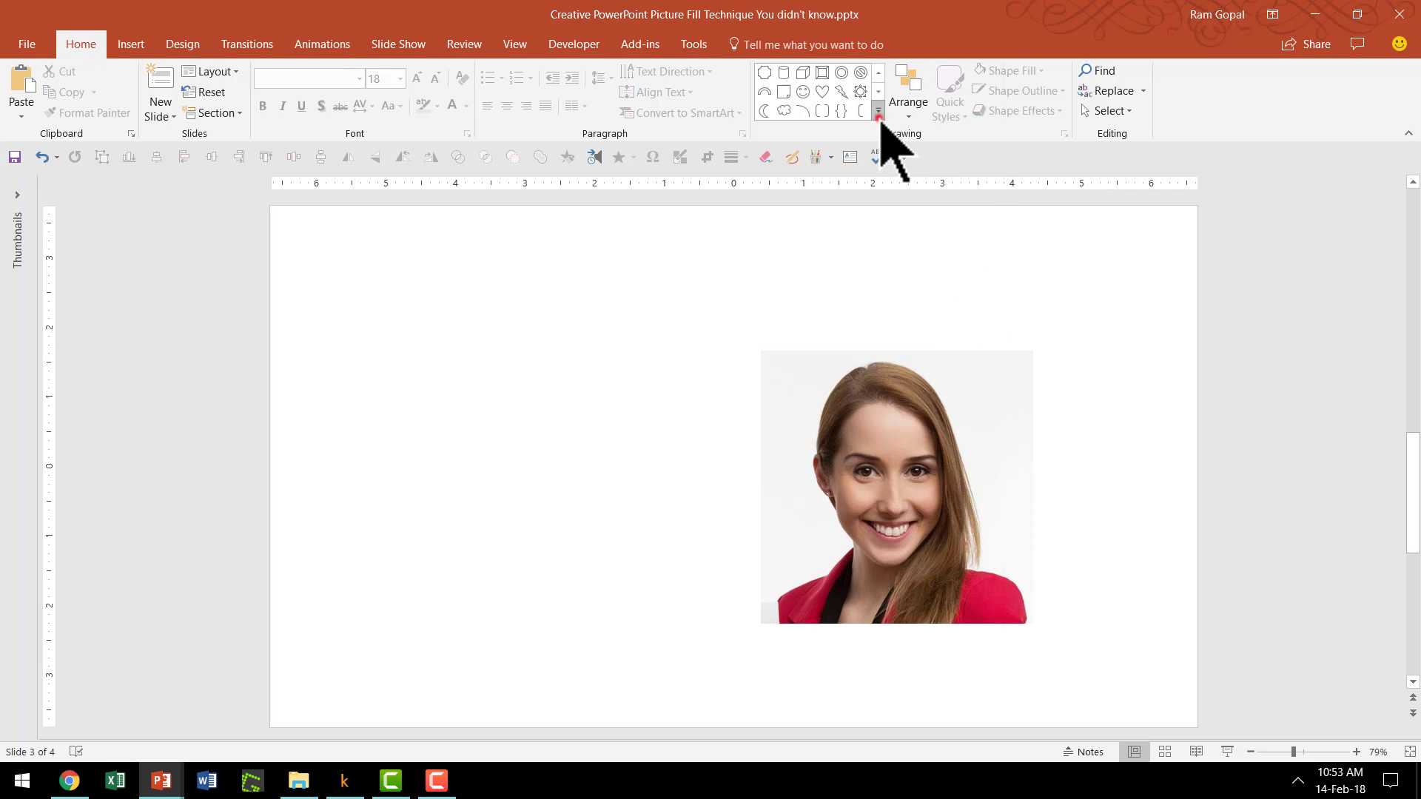
left_click(877, 114)
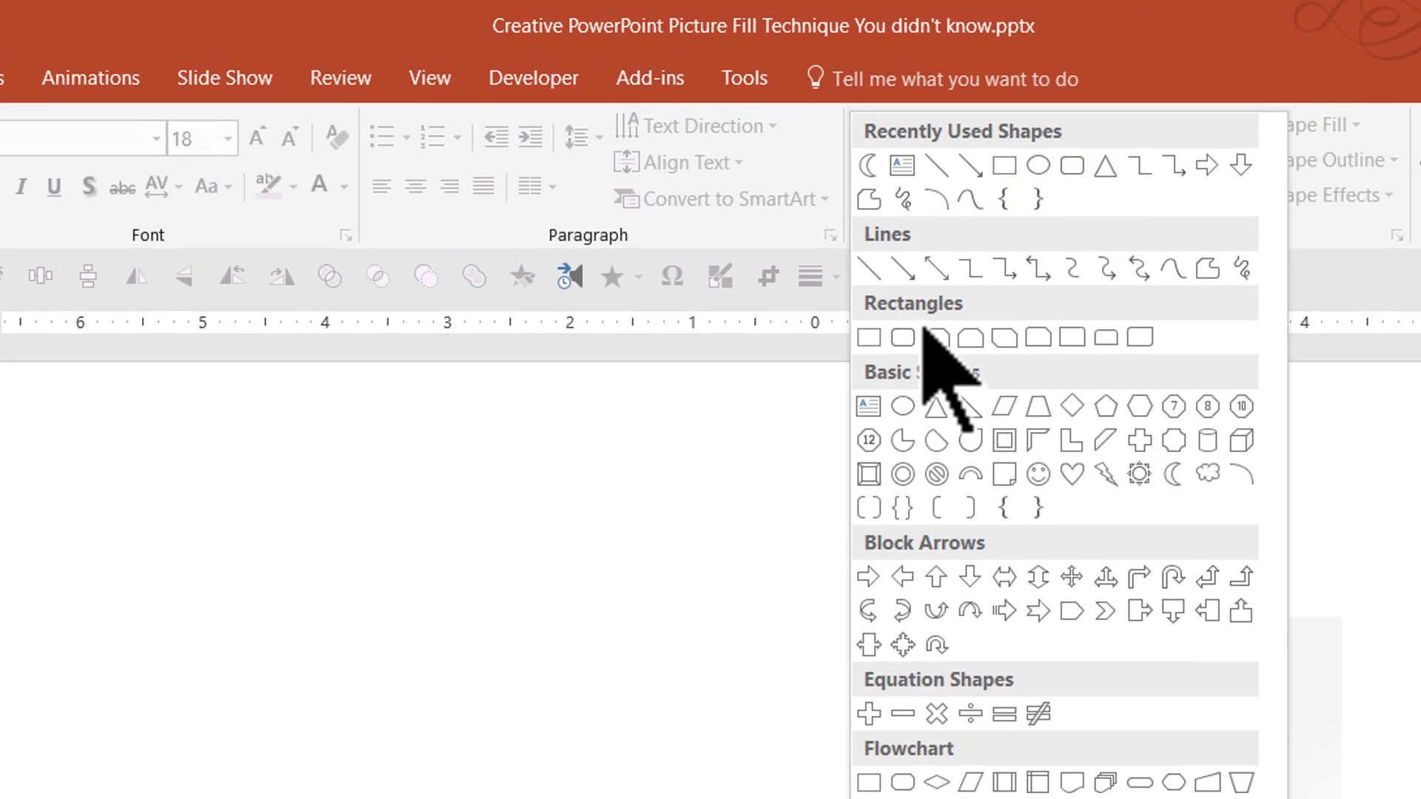
mouse_move(901, 336)
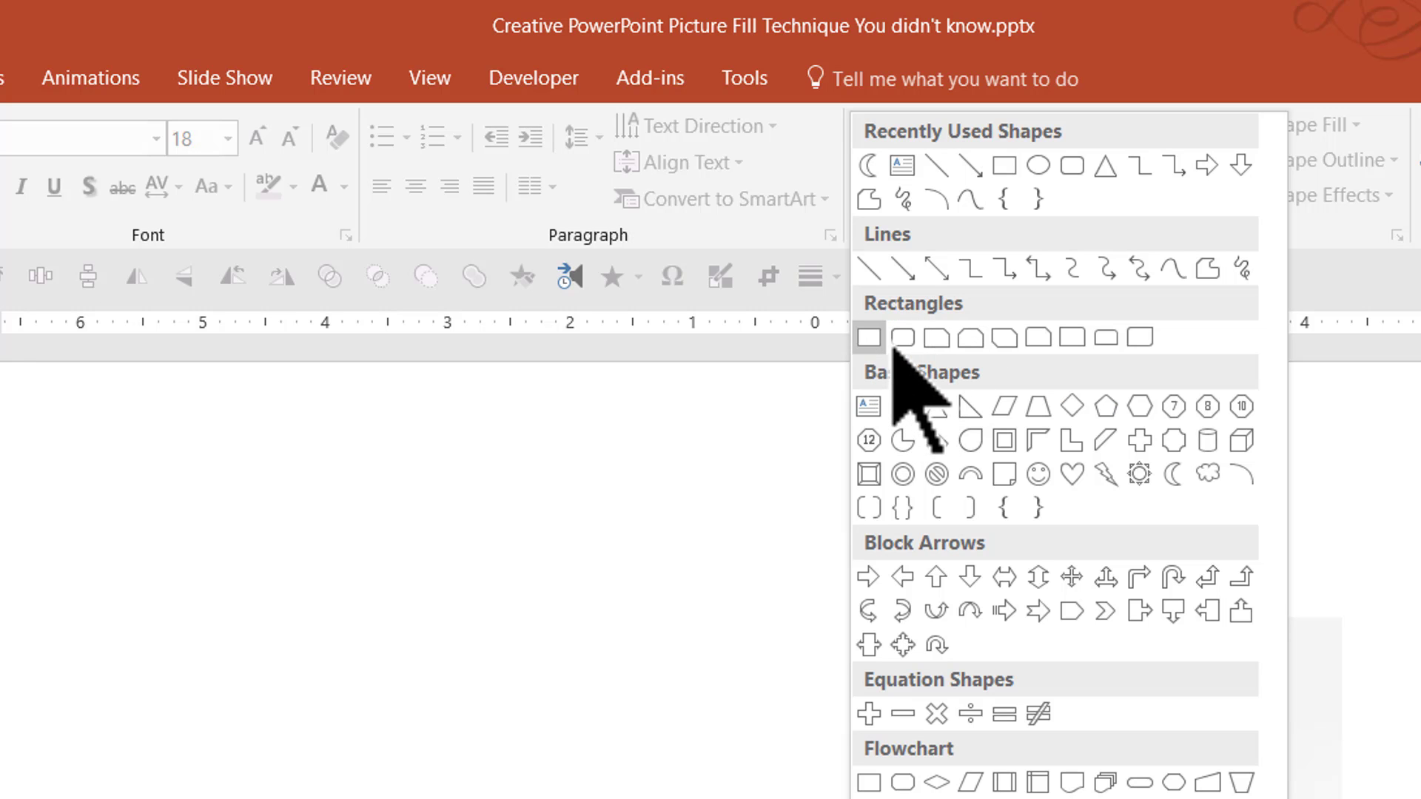
left_click(867, 336)
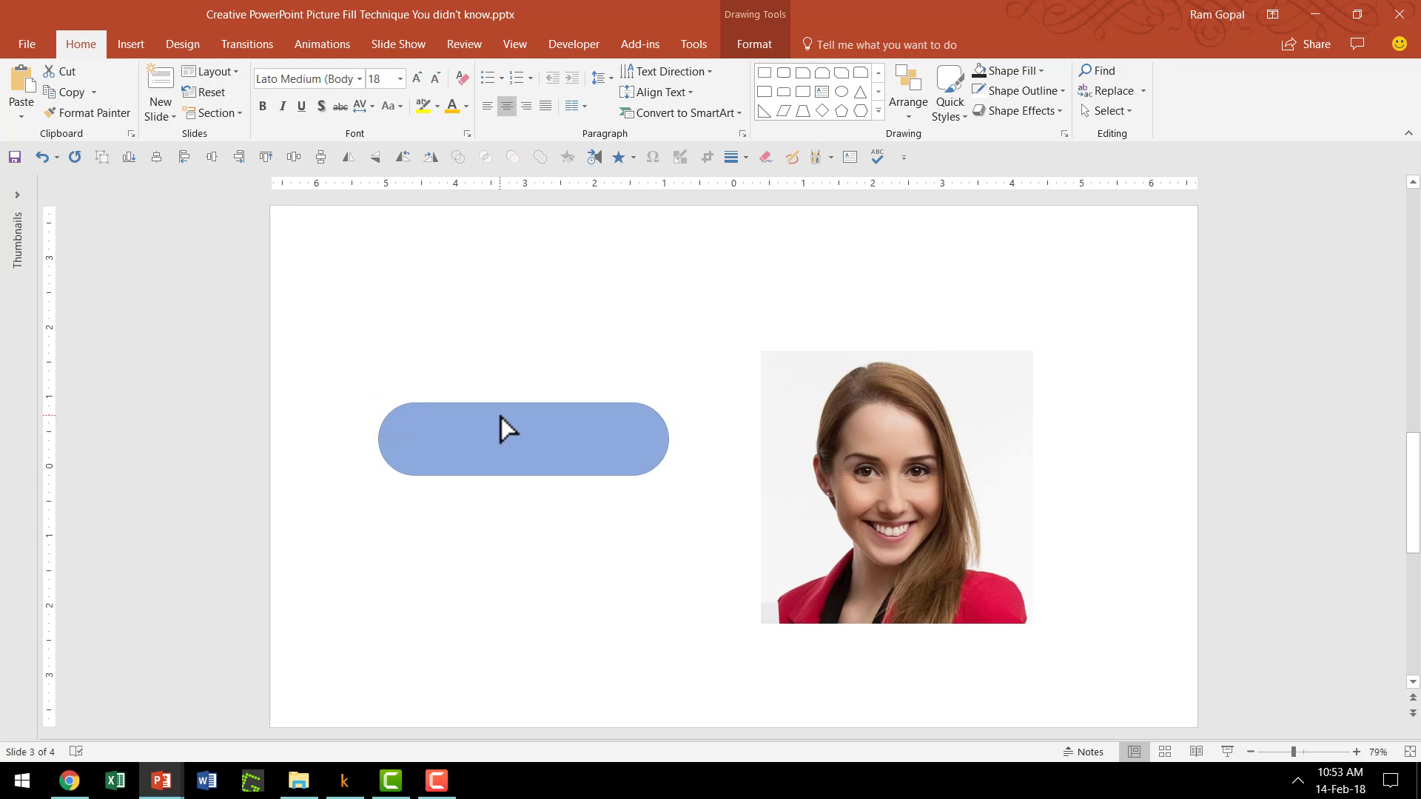
- Nudge the bar upward, duplicate it into five evenly stacked bars, and select them all
left_click(523, 439)
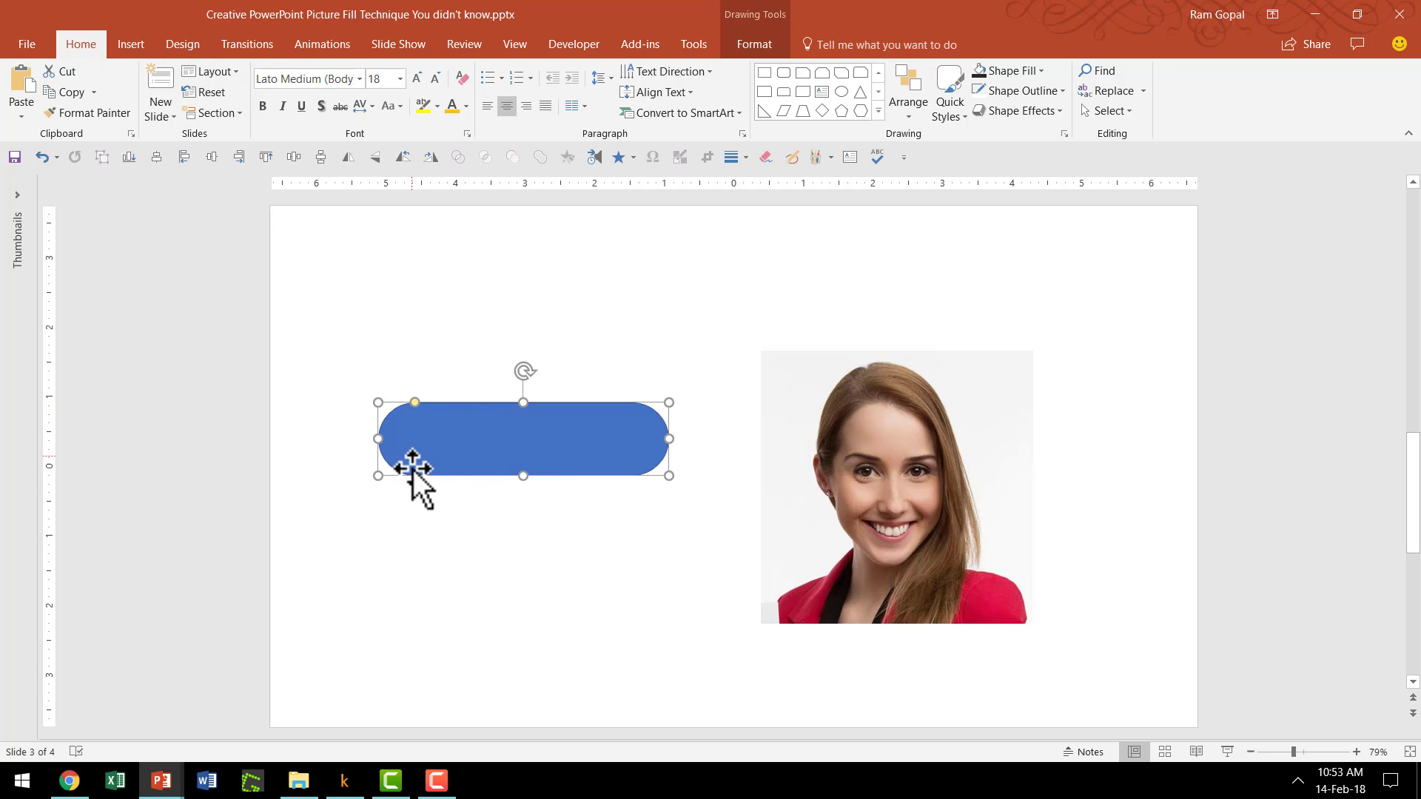
mouse_move(536, 526)
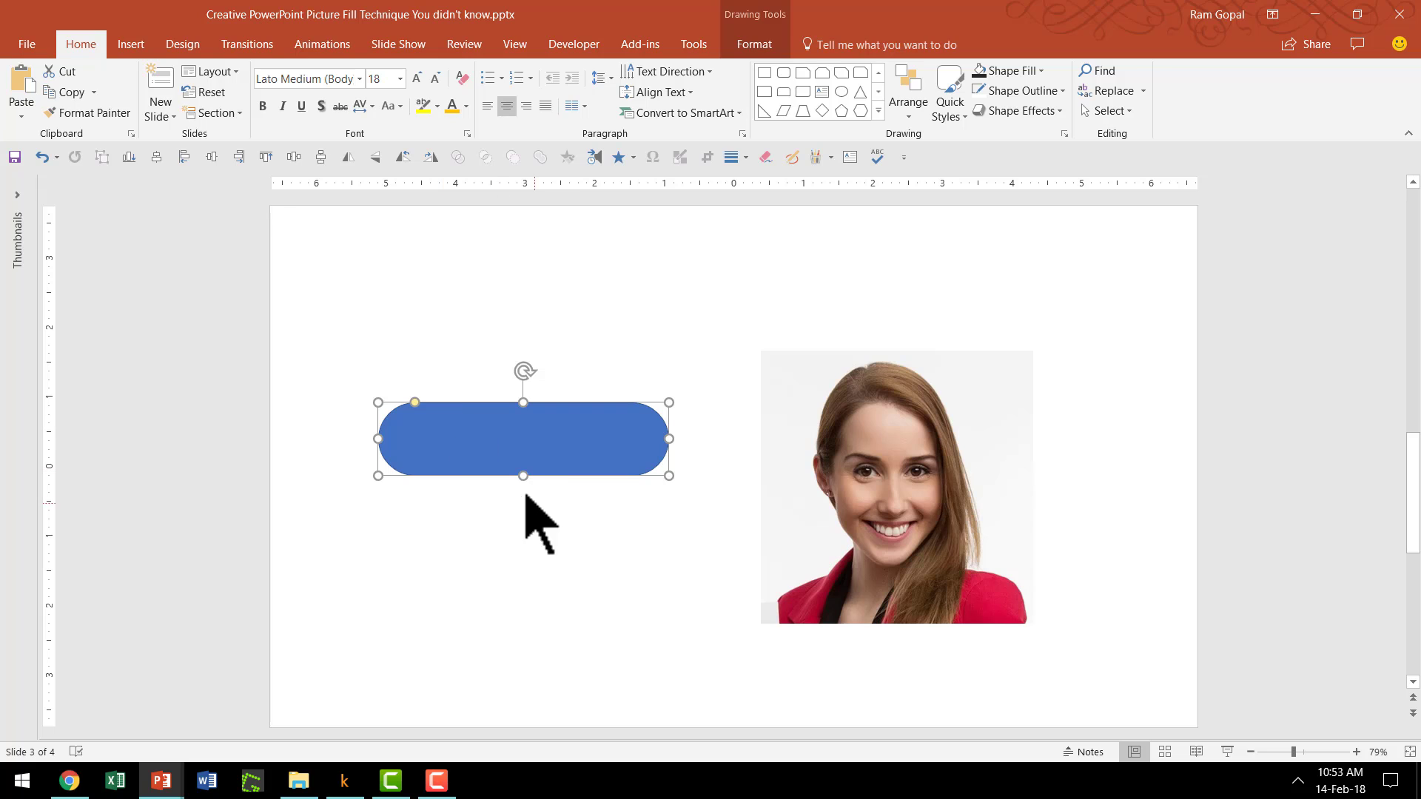
left_click(523, 464)
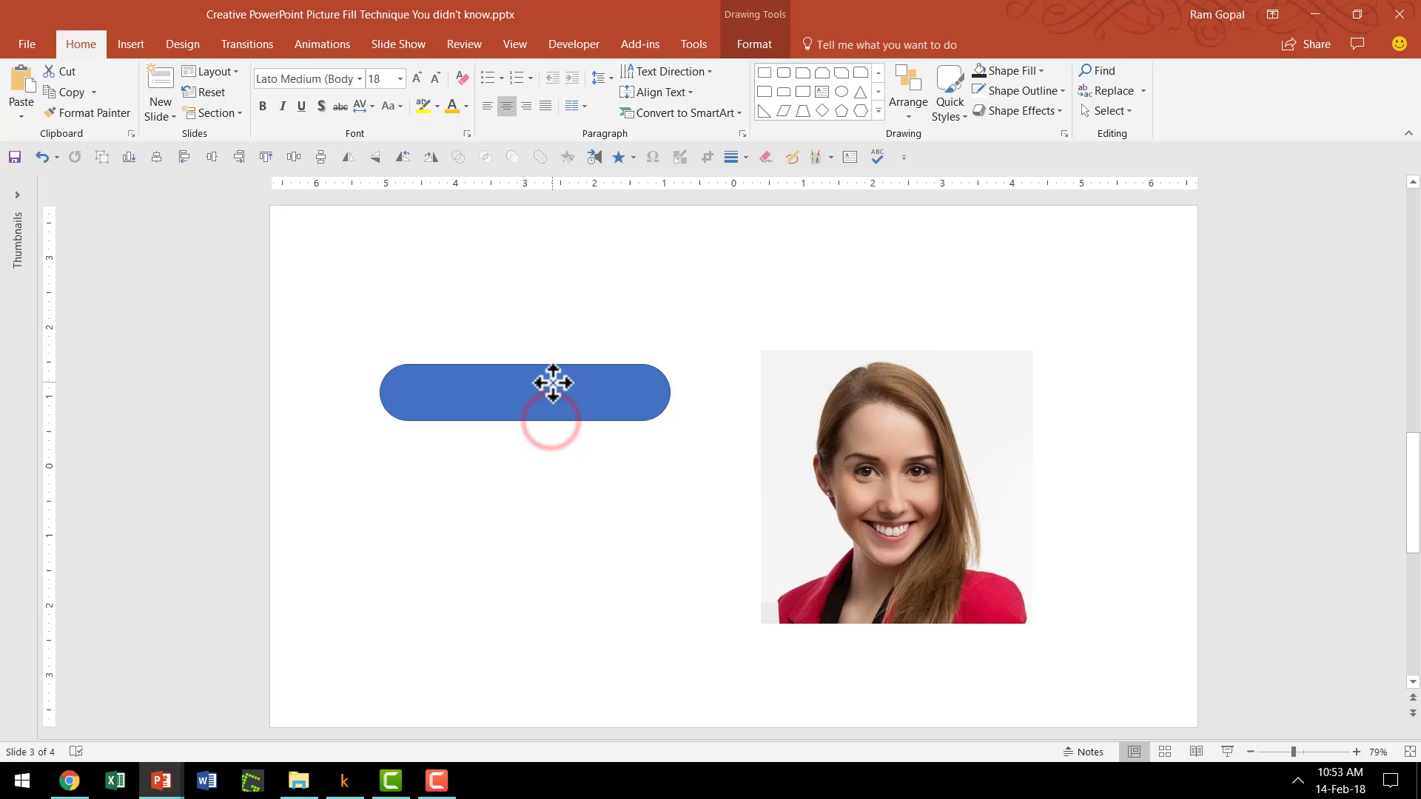
left_click(552, 391)
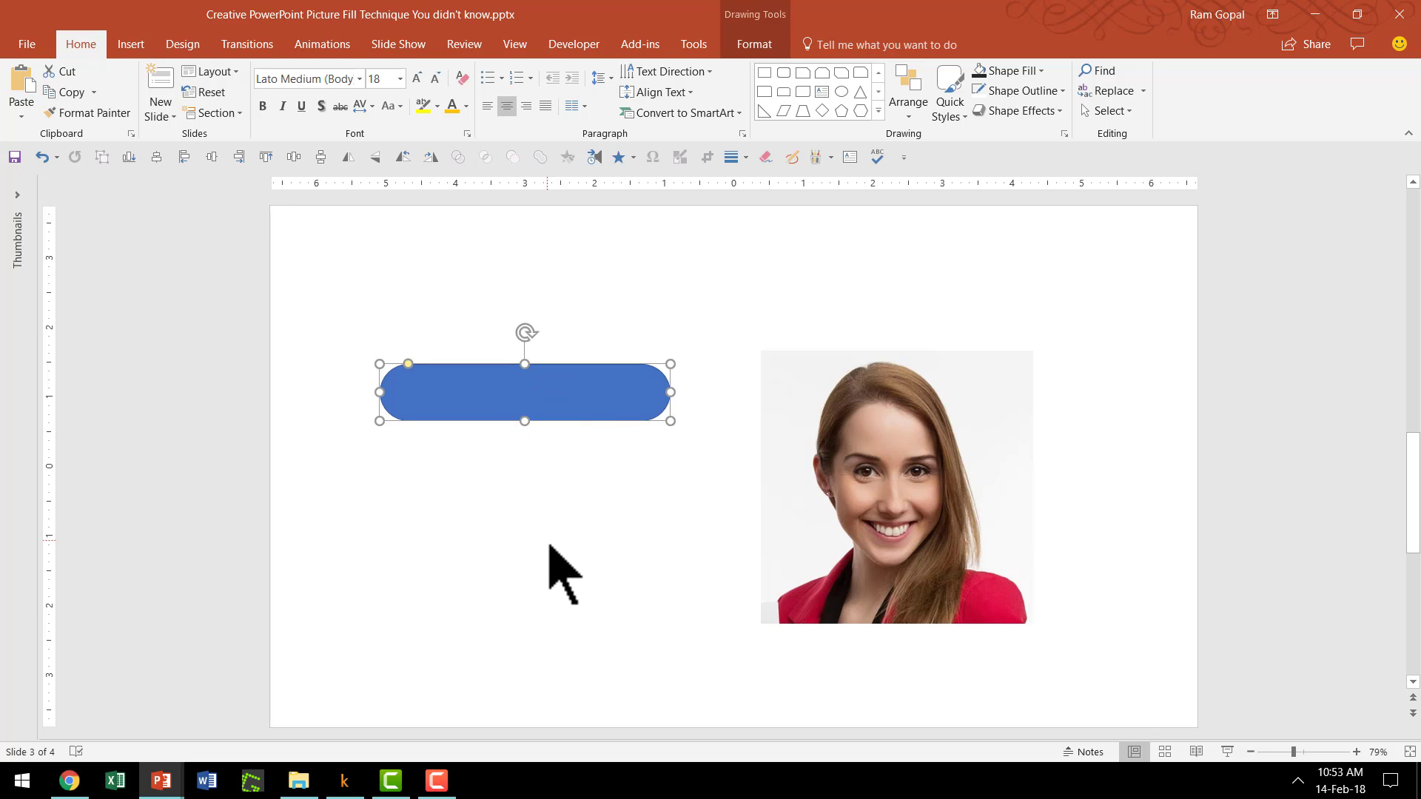
key("Ctrl+D")
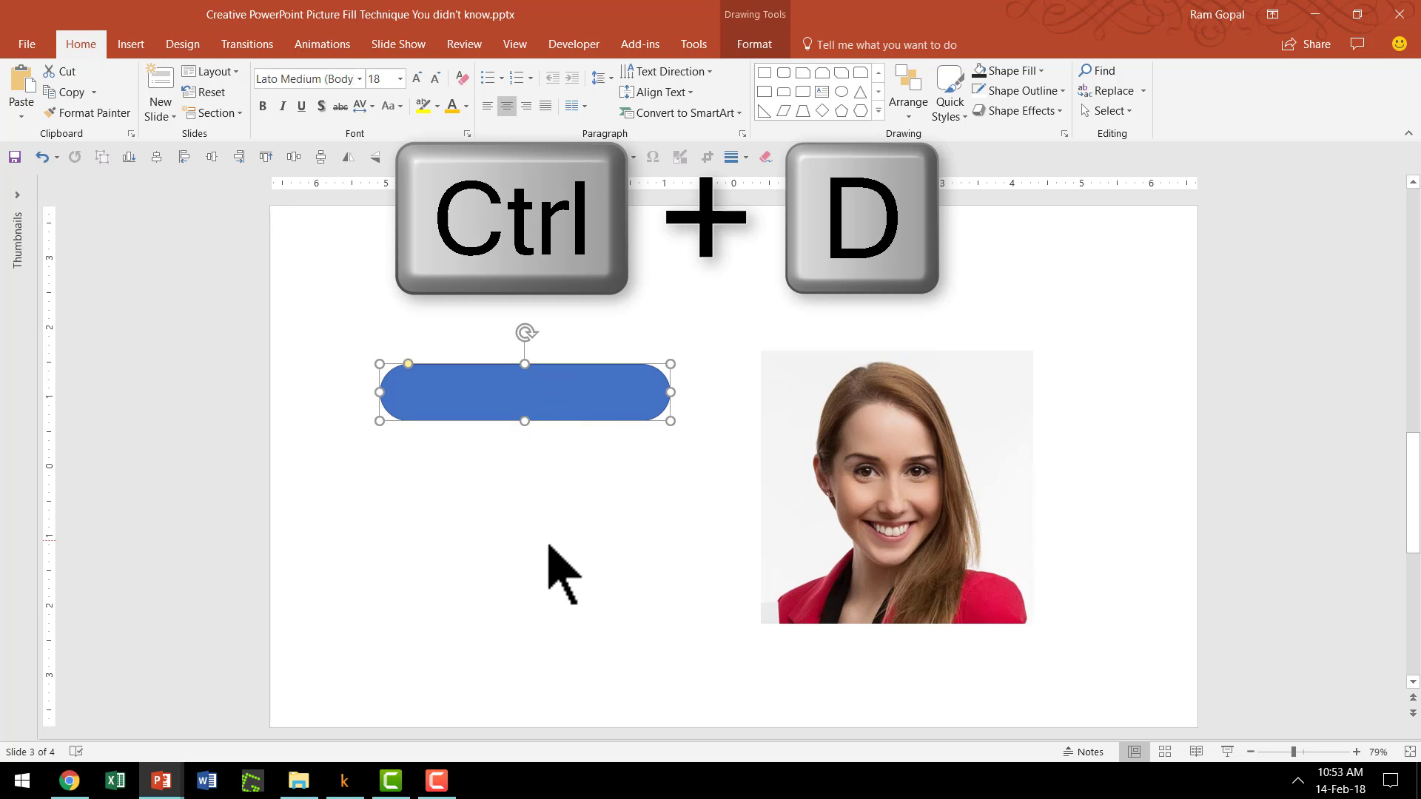
key("ctrl+d")
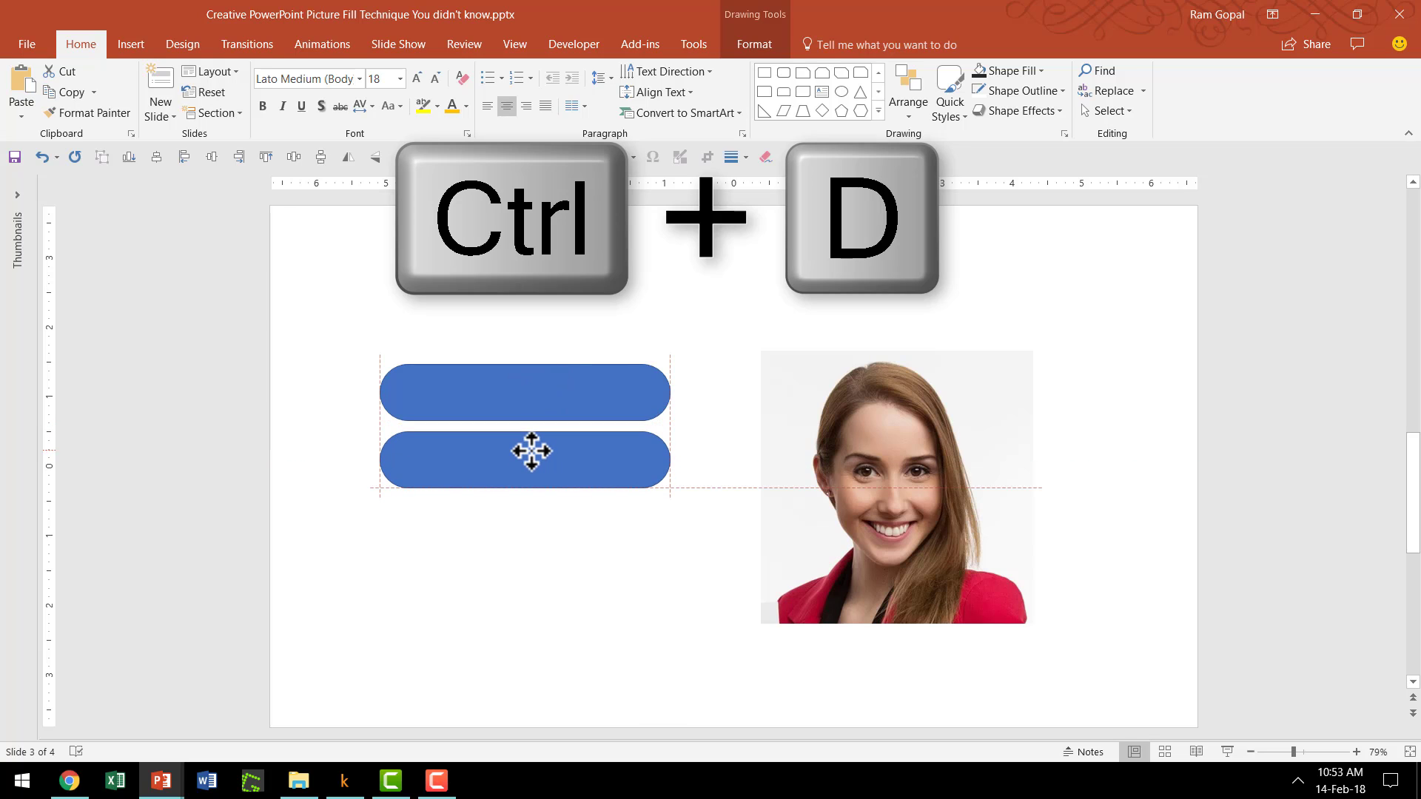
key("ctrl+d")
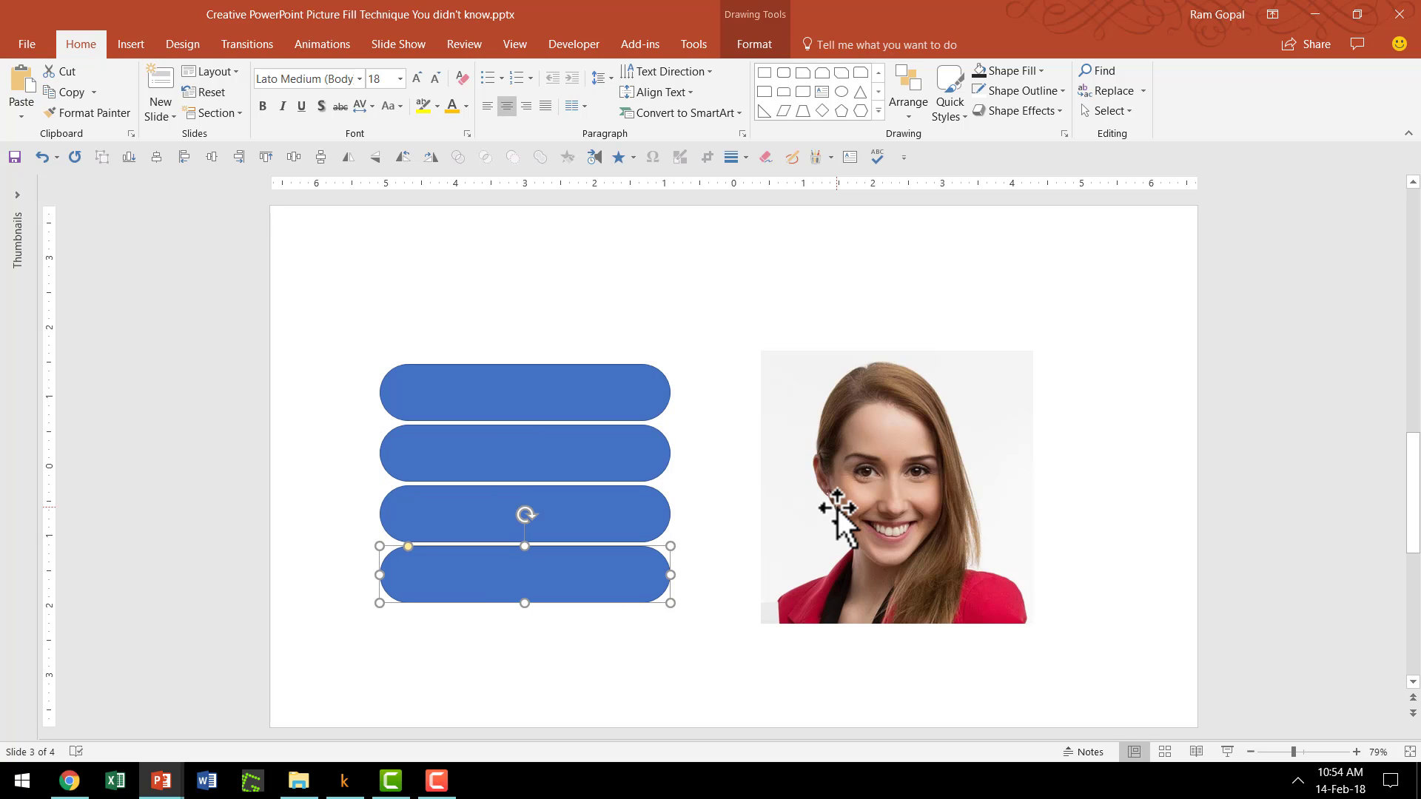
left_click_drag(524, 514, 524, 573)
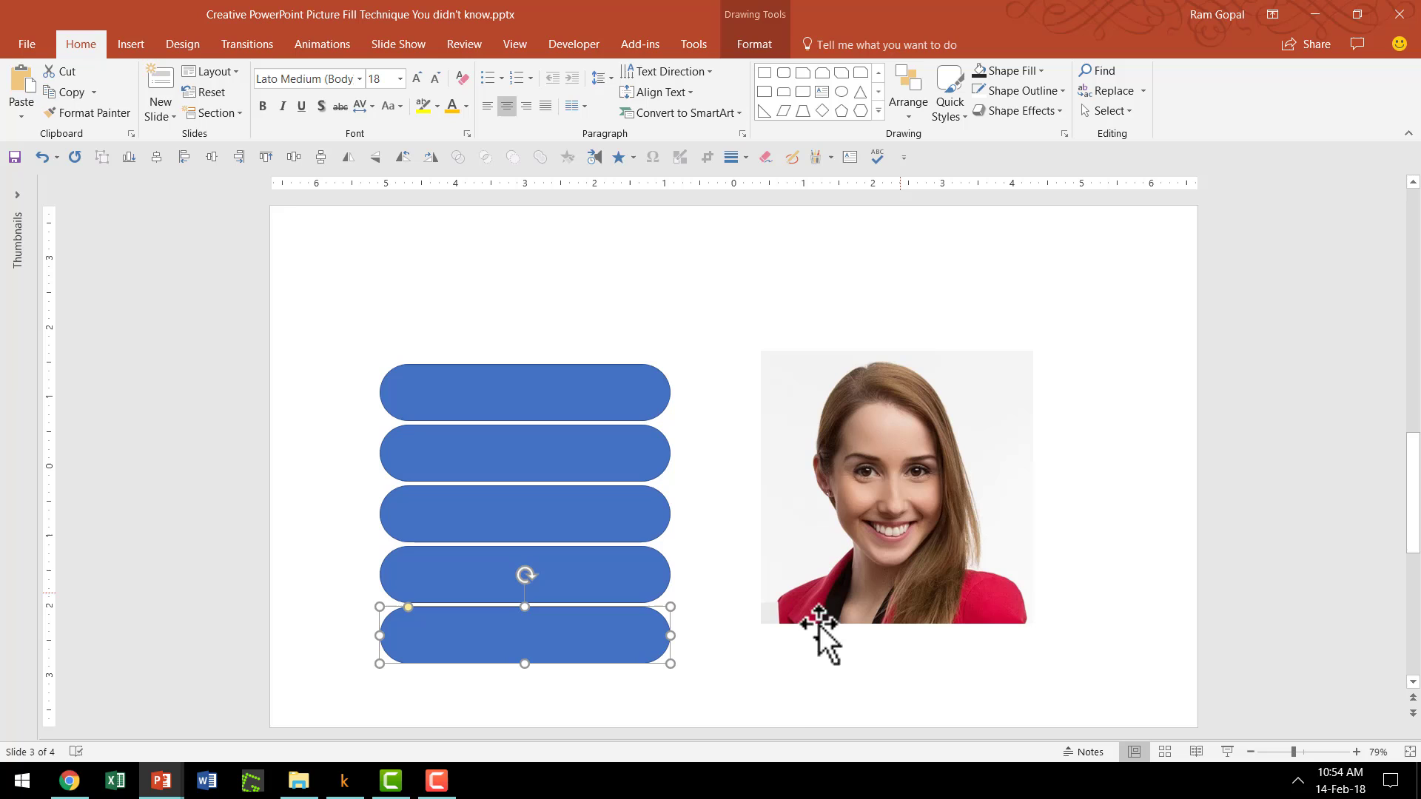
left_click(747, 720)
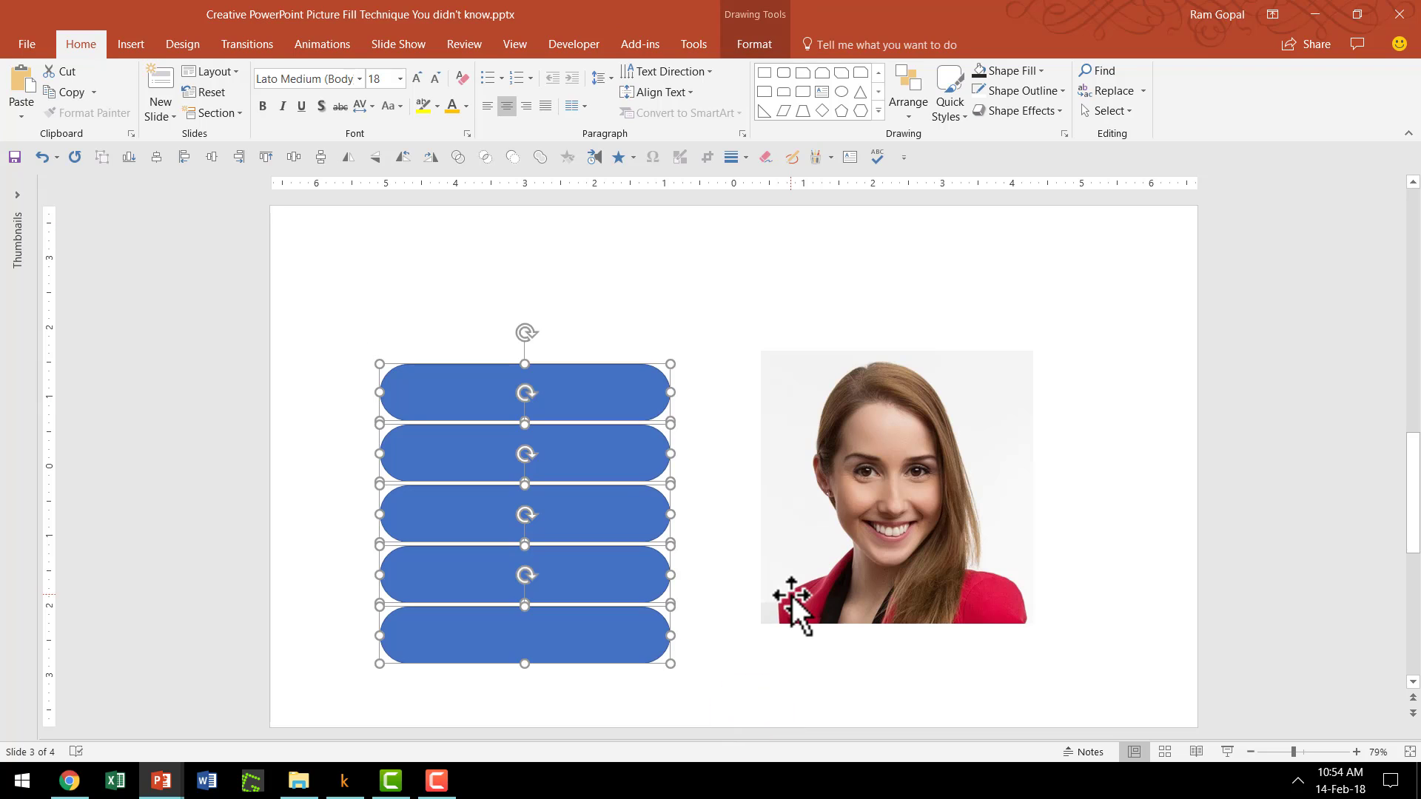
- Group the five selected rounded bars into a single object with Ctrl+G
key("ctrl+g")
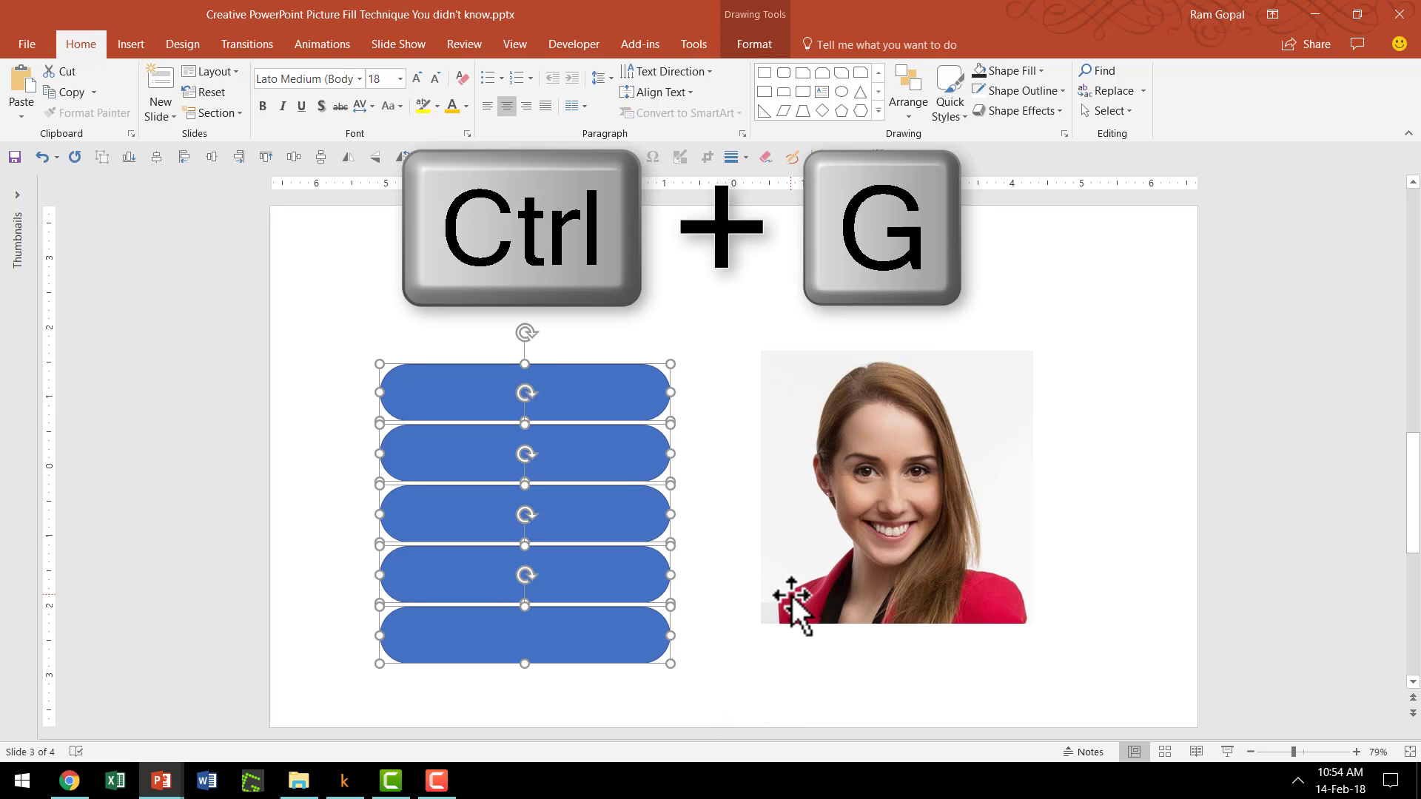
key("ctrl+g")
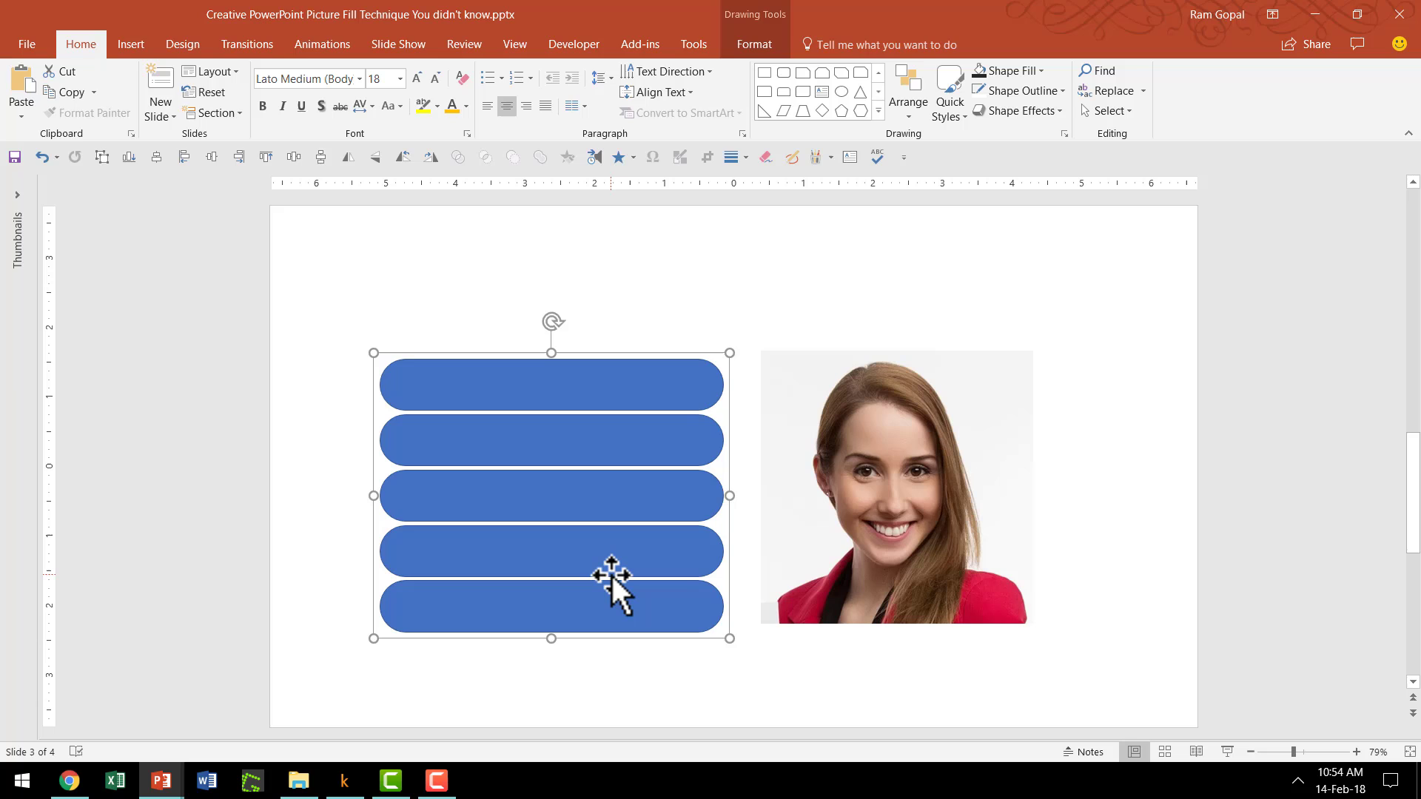
mouse_move(612, 498)
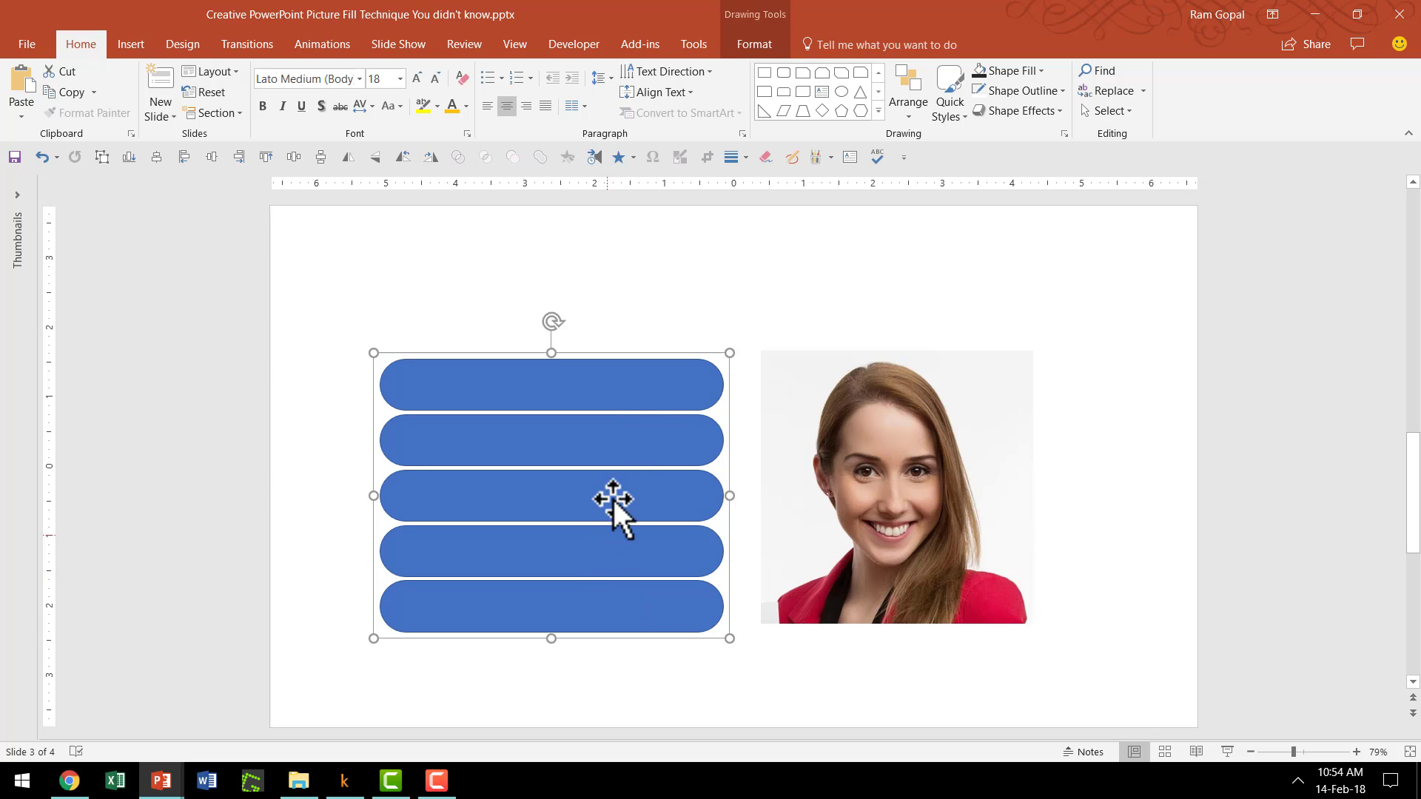
mouse_move(616, 439)
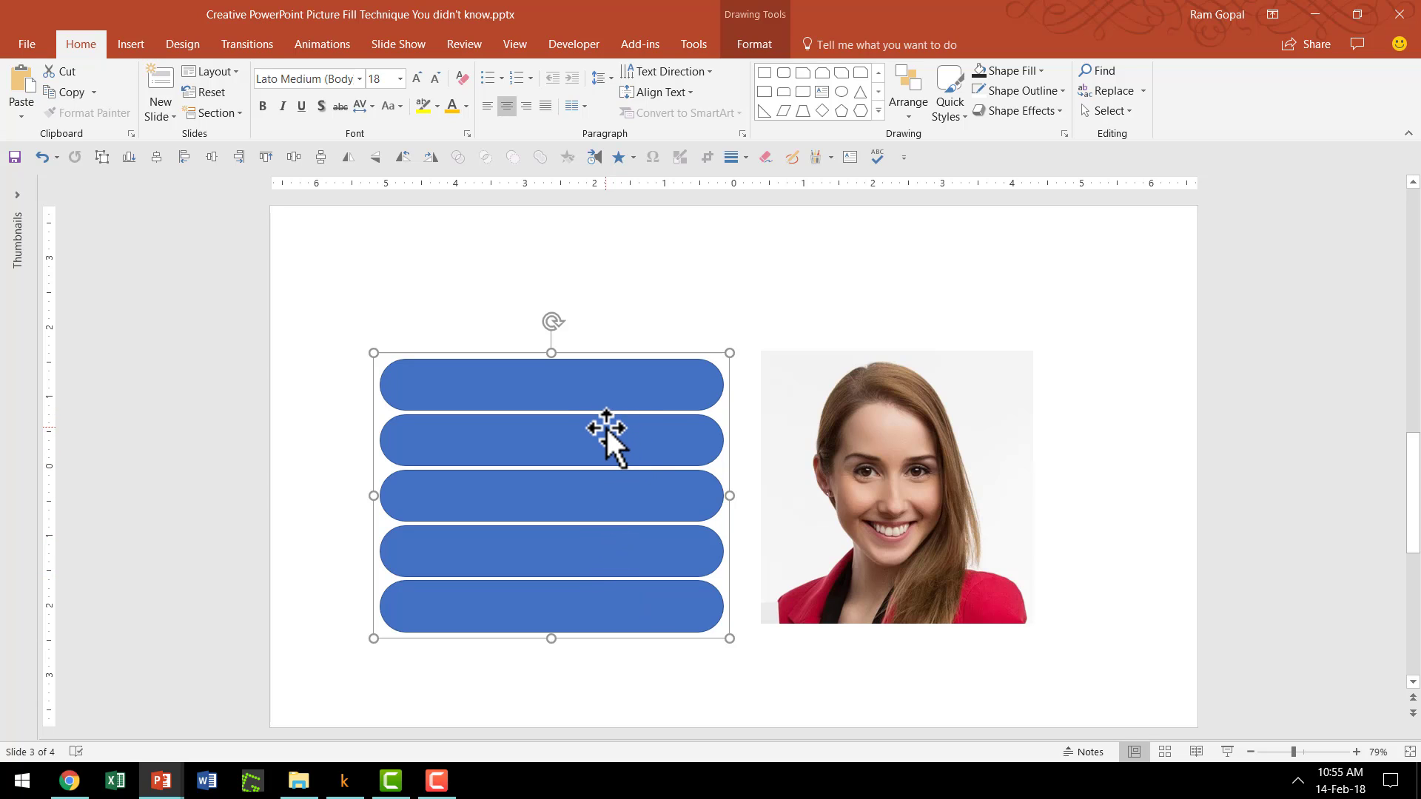
mouse_move(602, 451)
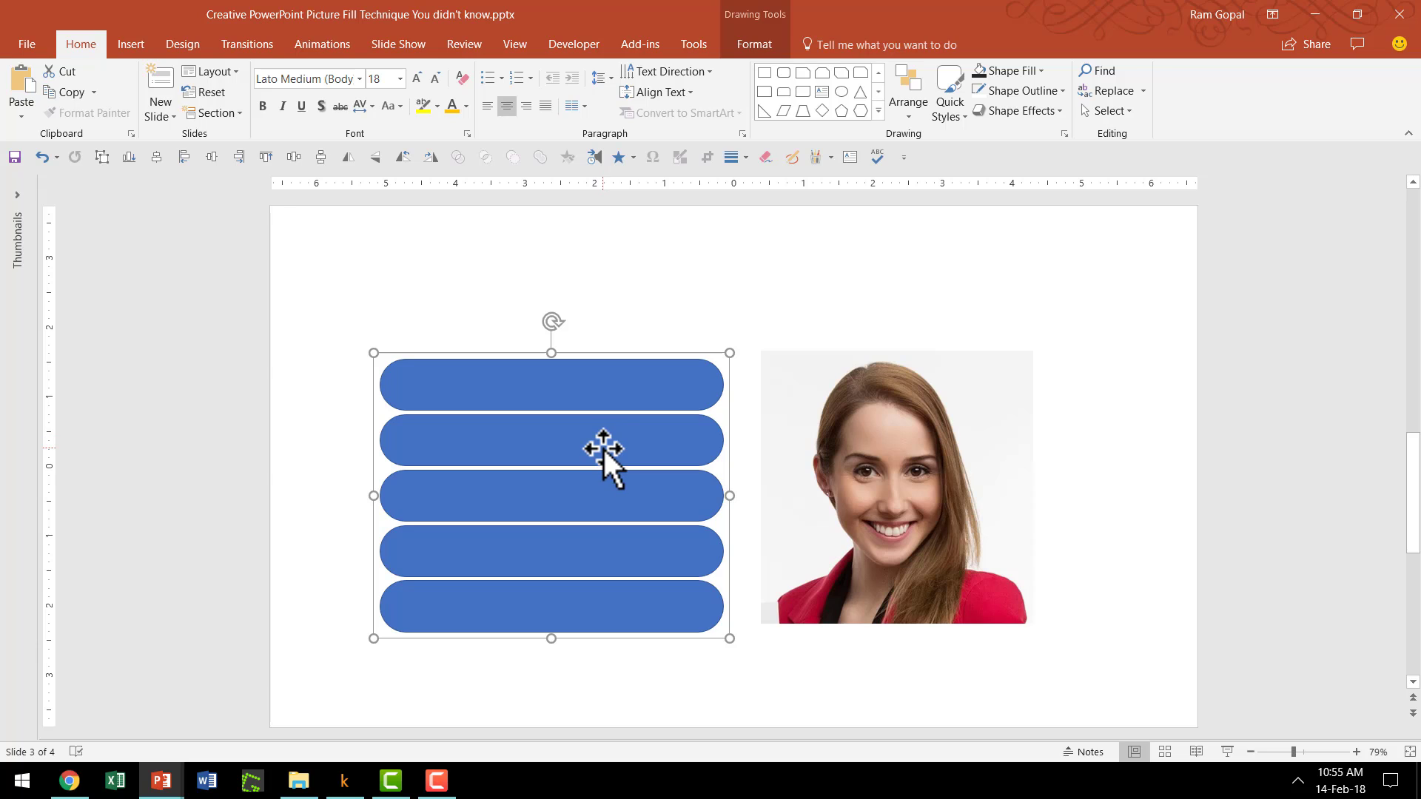
mouse_move(594, 399)
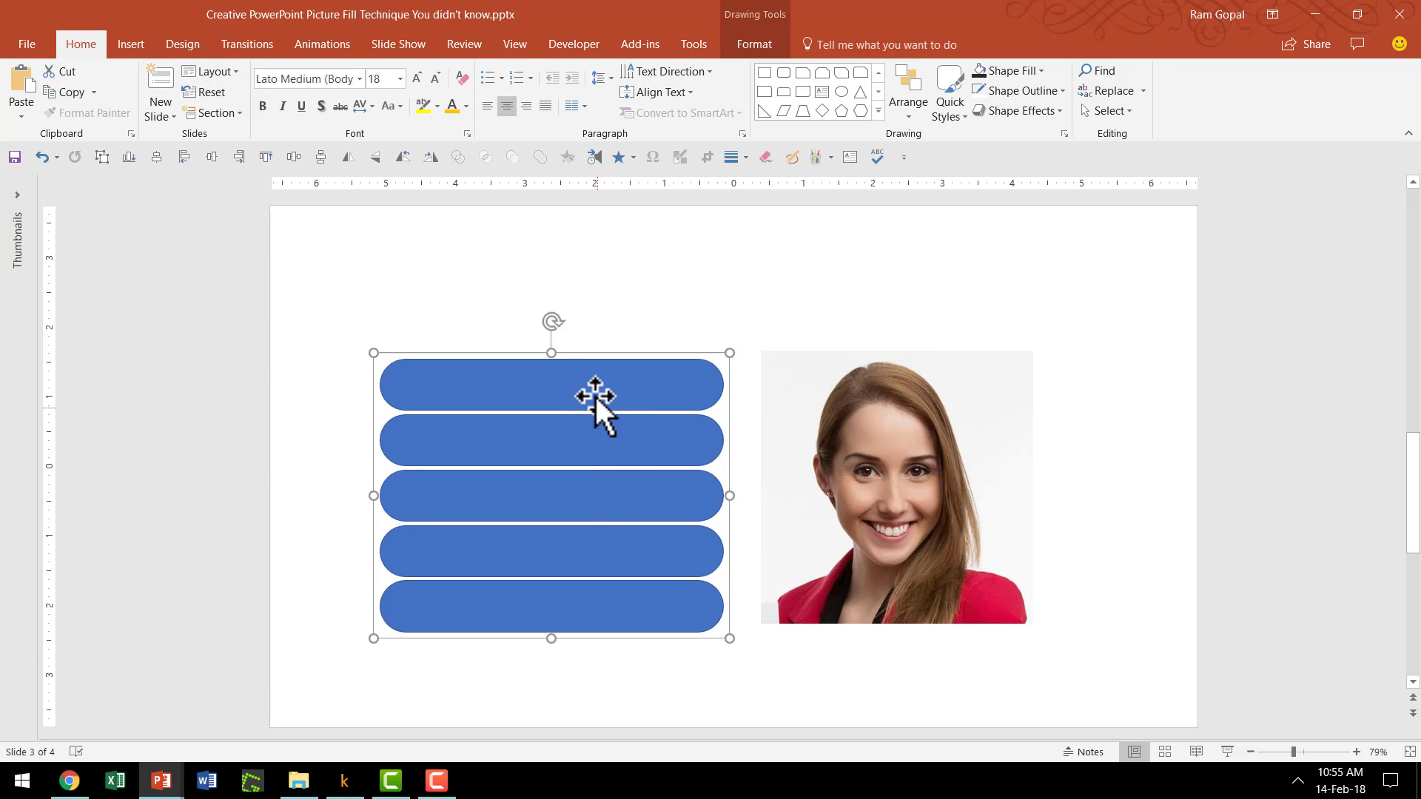
mouse_move(592, 621)
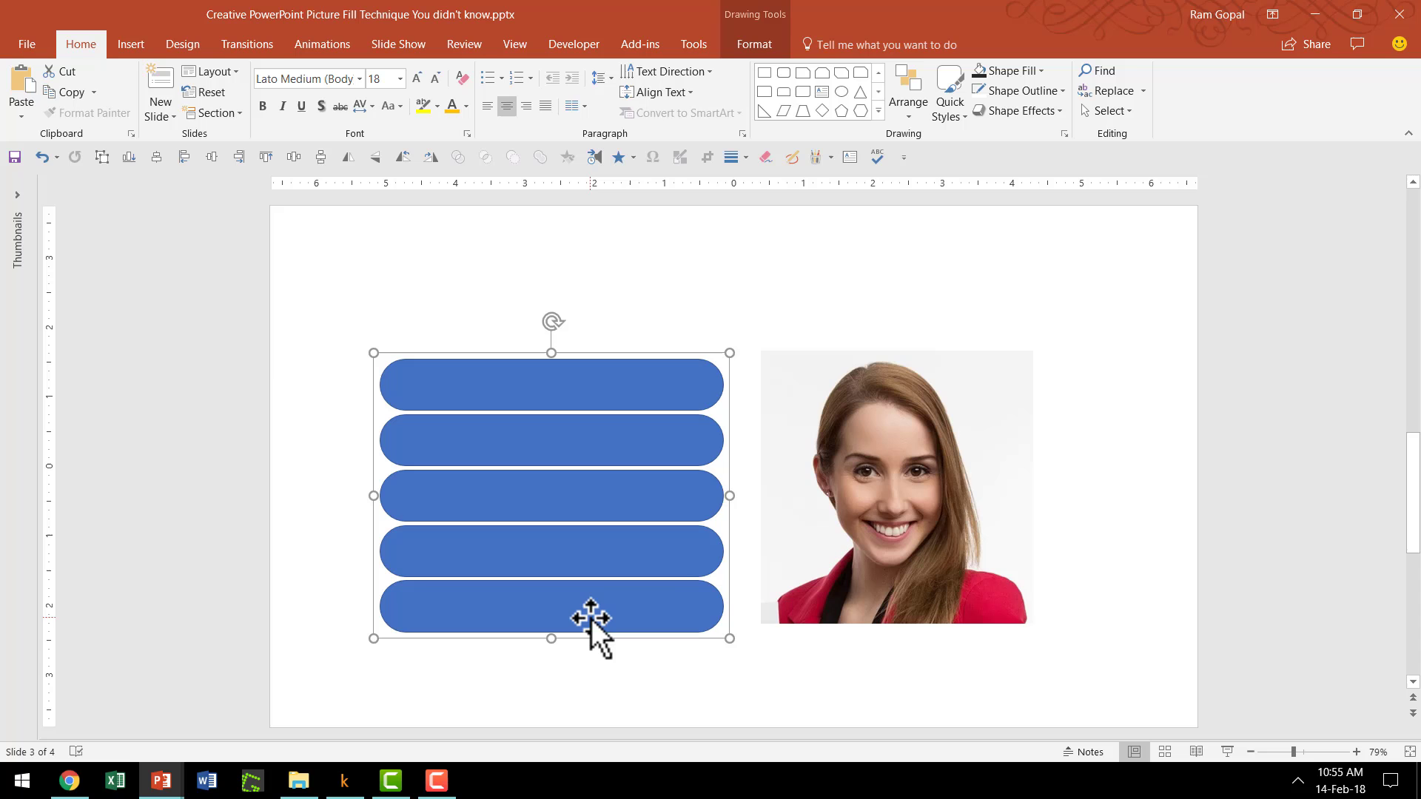
- Copy the woman's photo and switch the bar group's fill to picture or texture fill
left_click(894, 484)
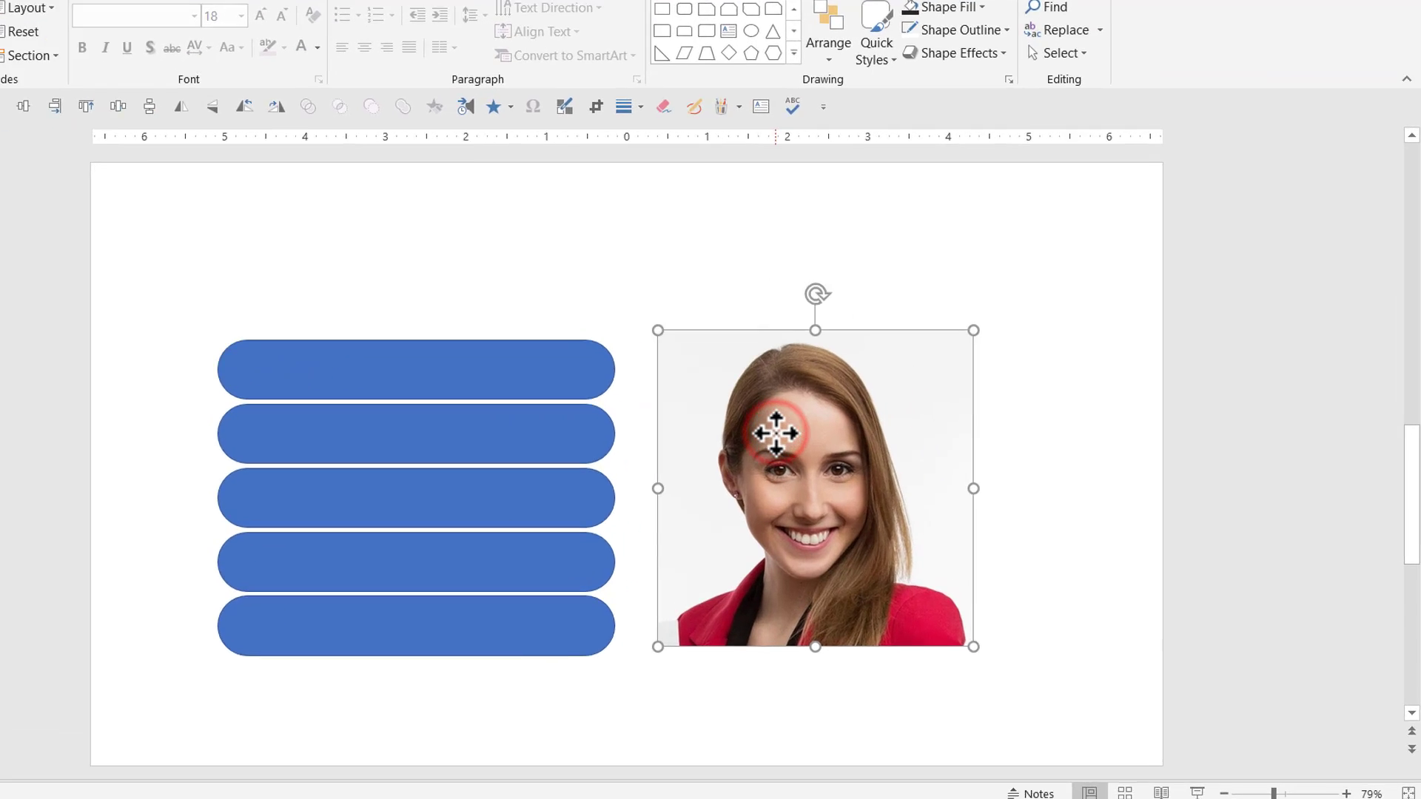
right_click(775, 440)
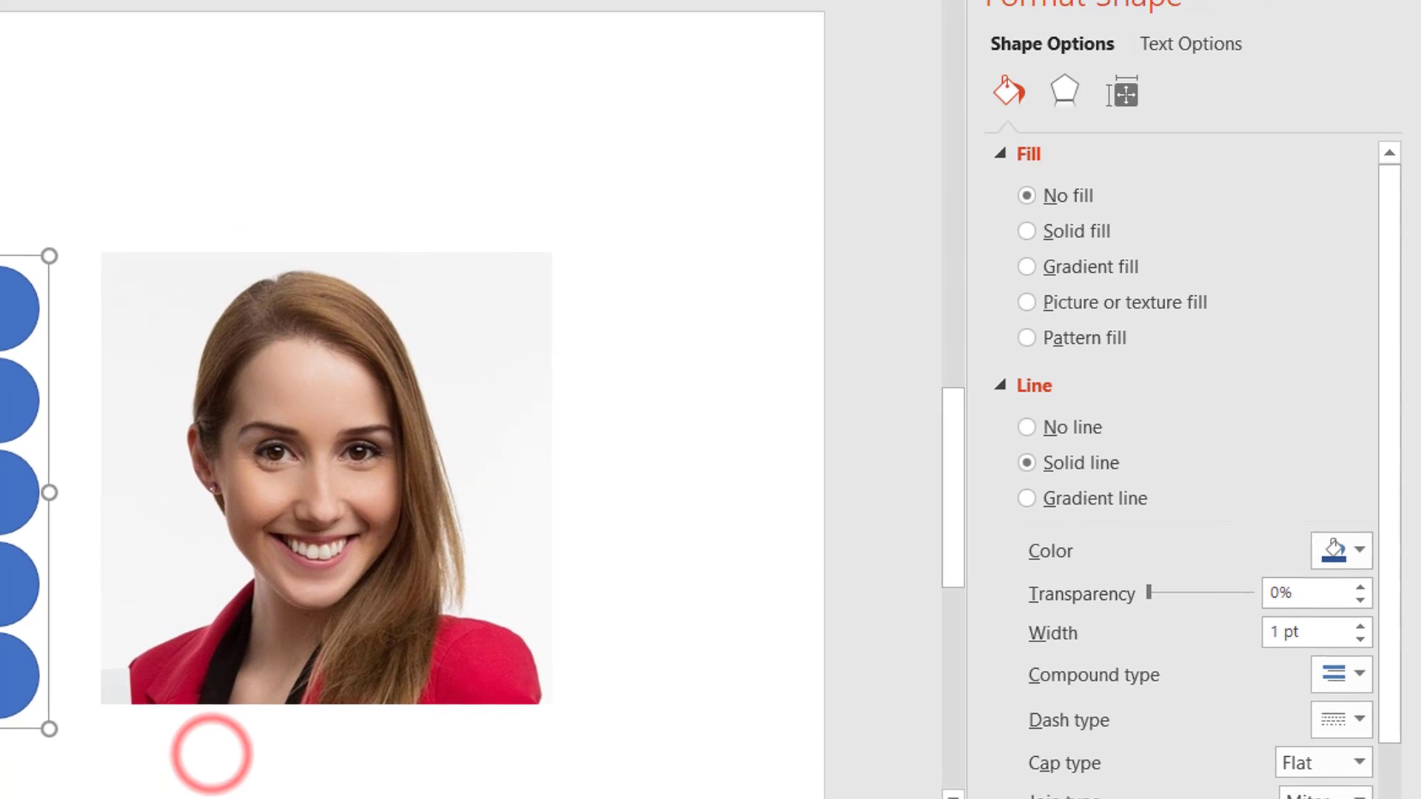
scroll("up", 3)
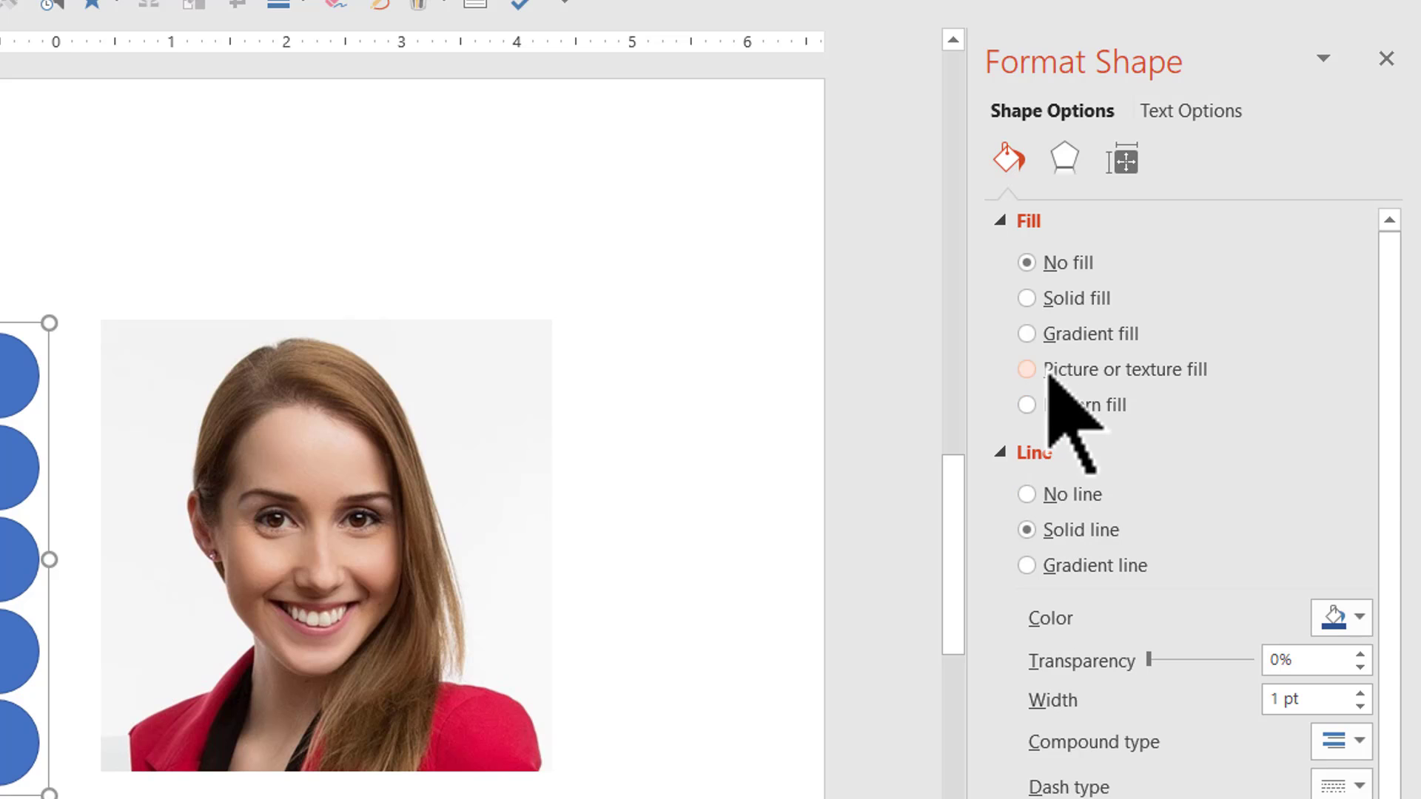
mouse_move(1056, 417)
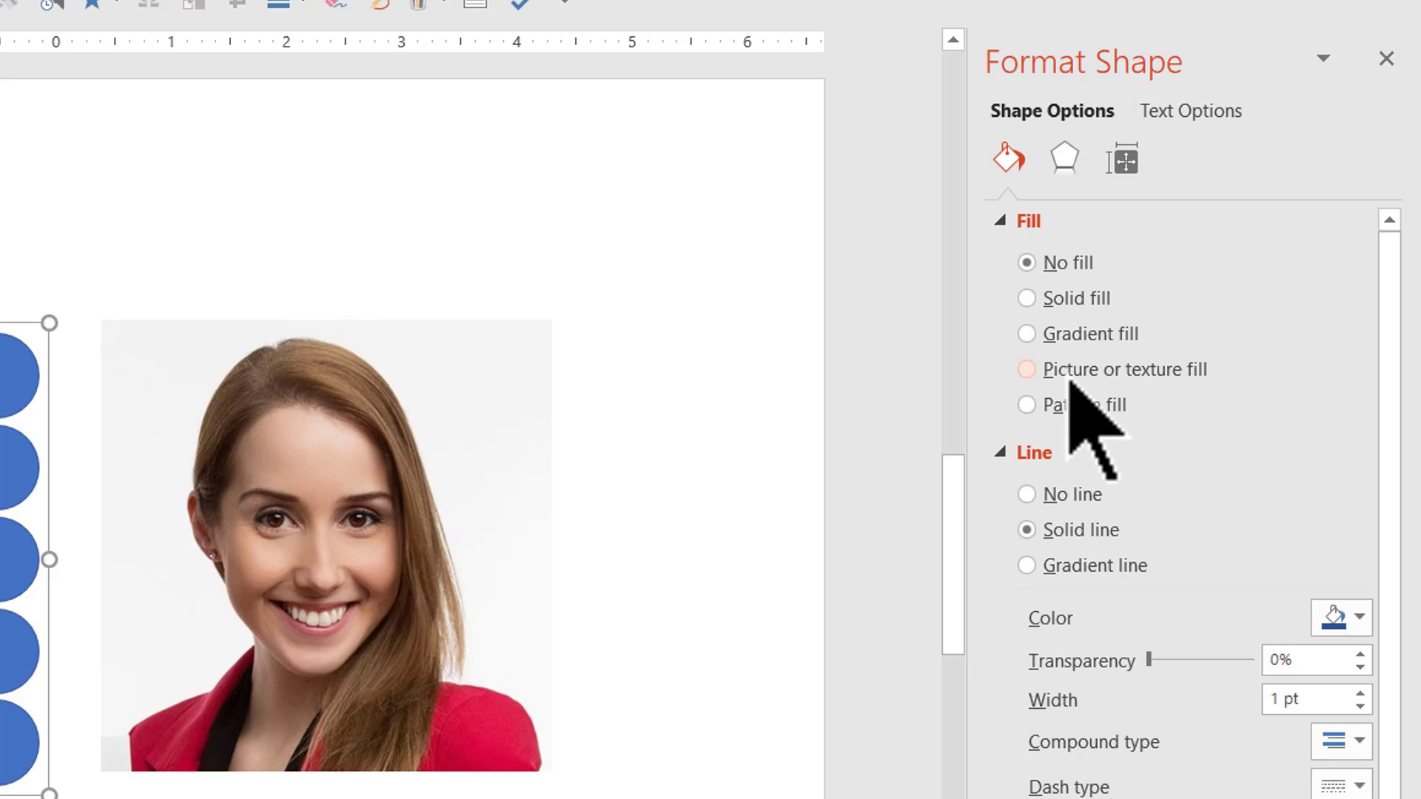
left_click(1027, 368)
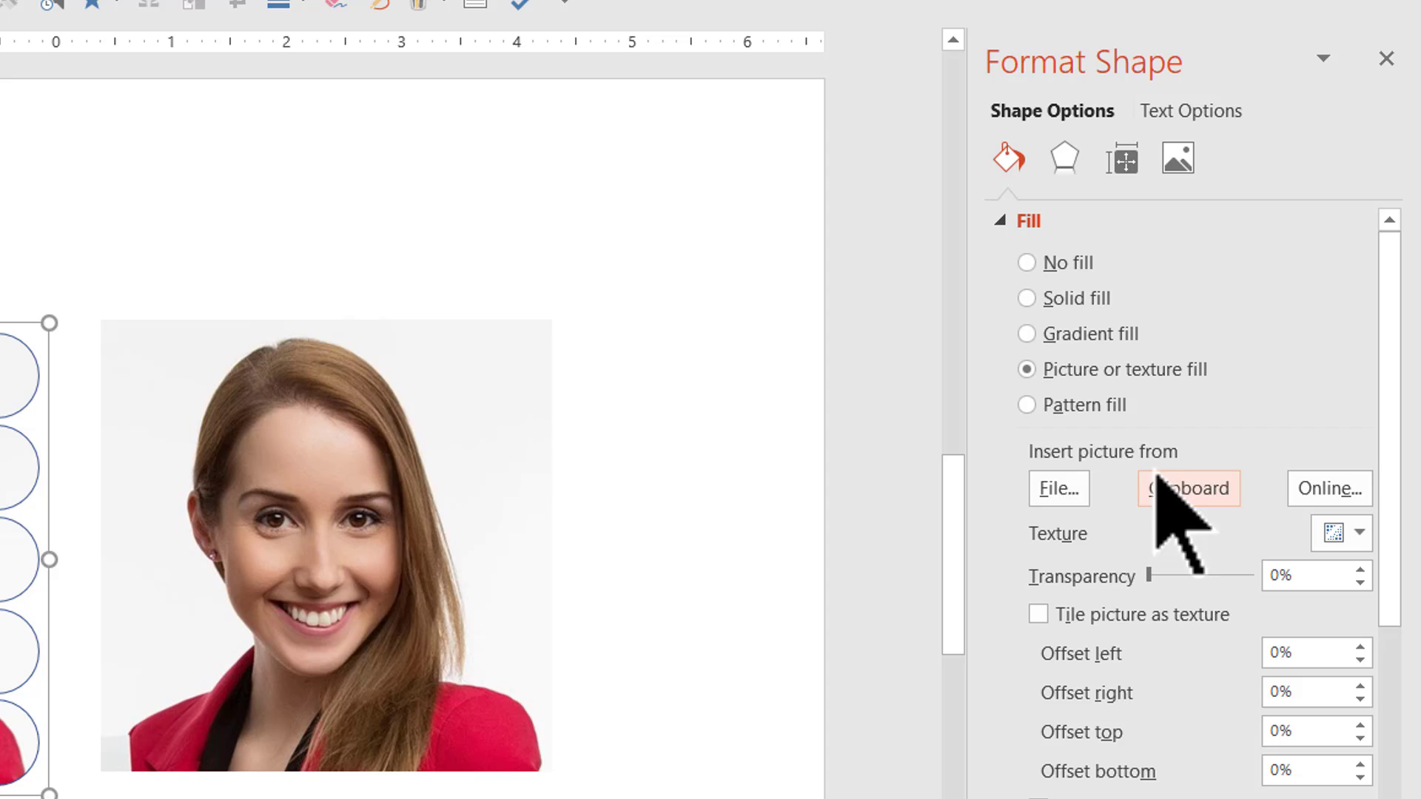
mouse_move(1206, 544)
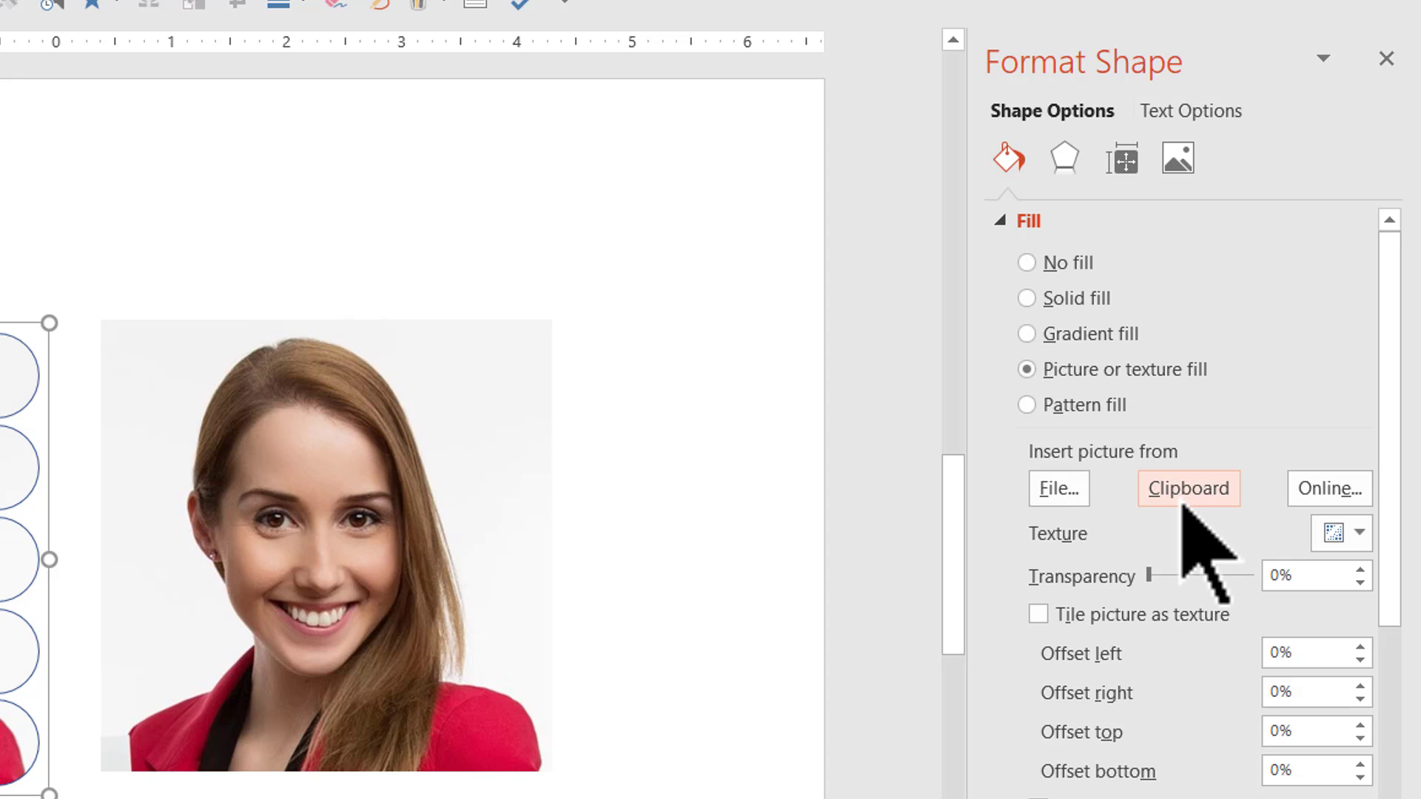
mouse_move(327, 517)
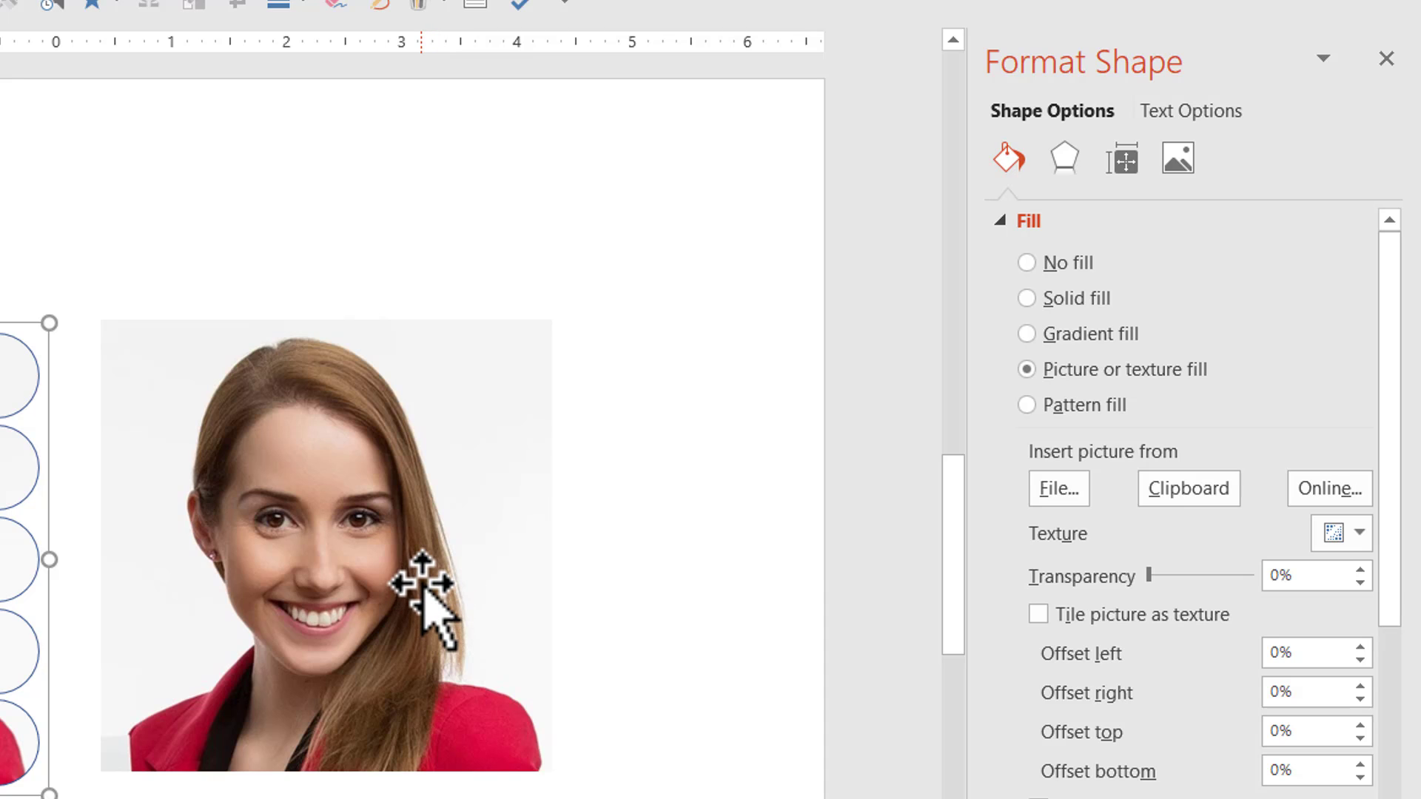
mouse_move(1123, 553)
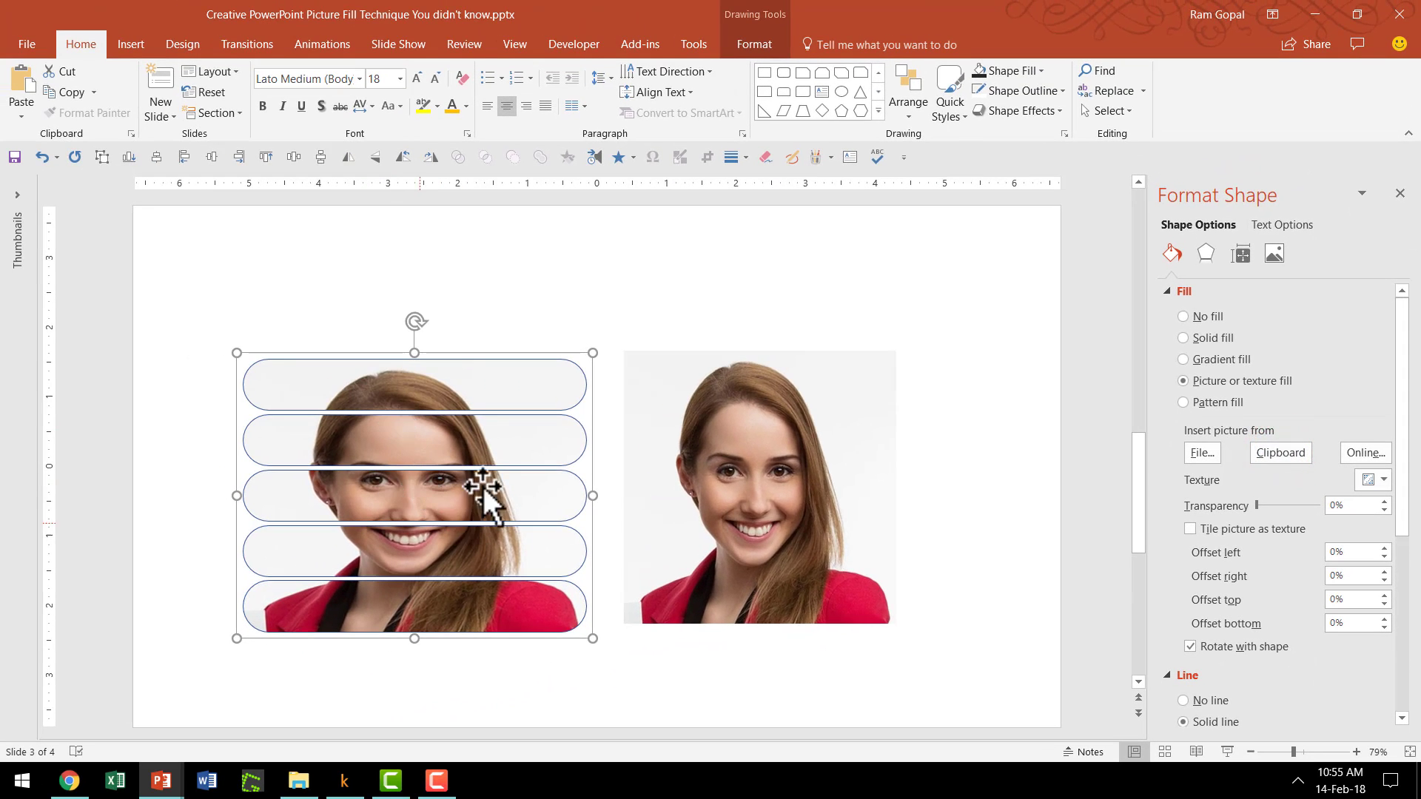
mouse_move(467, 407)
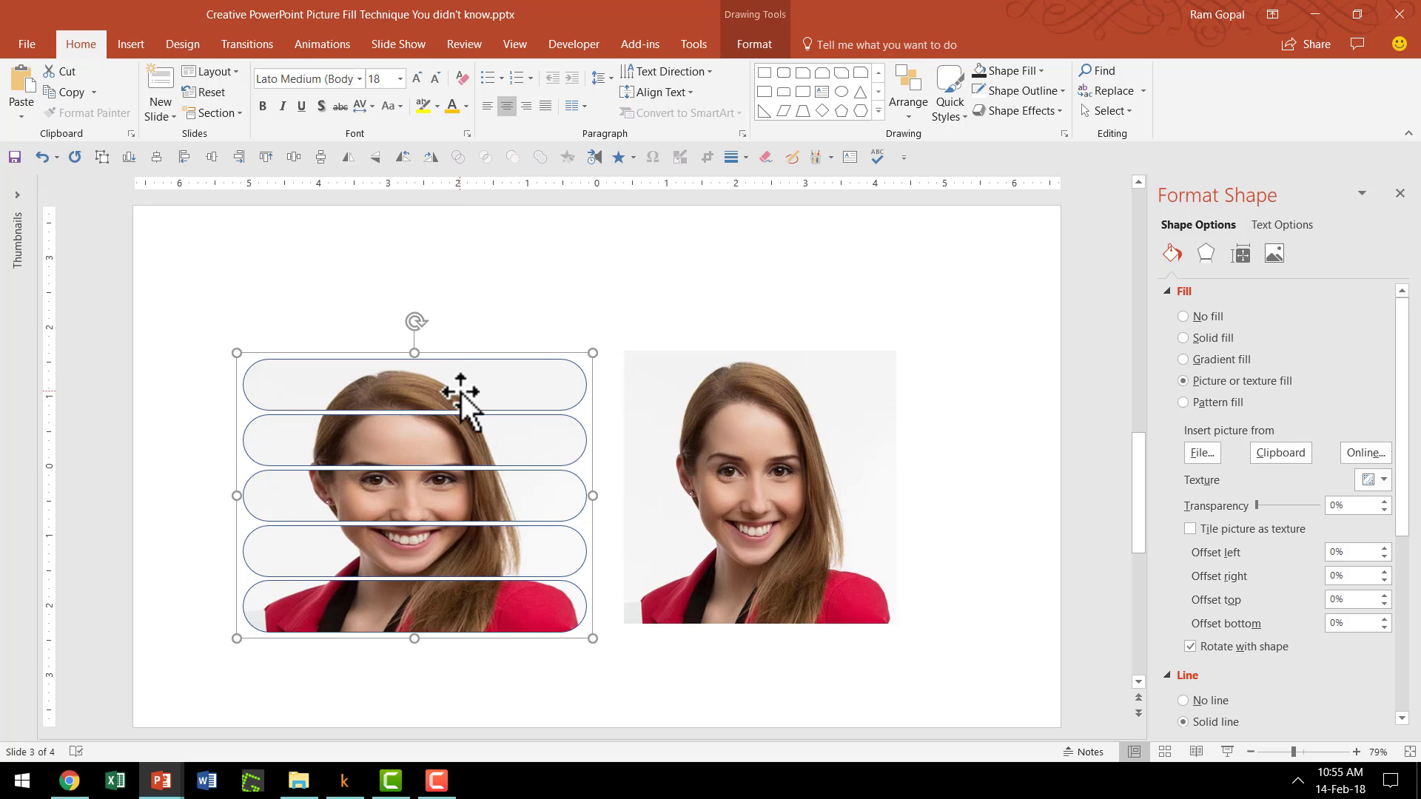
mouse_move(469, 398)
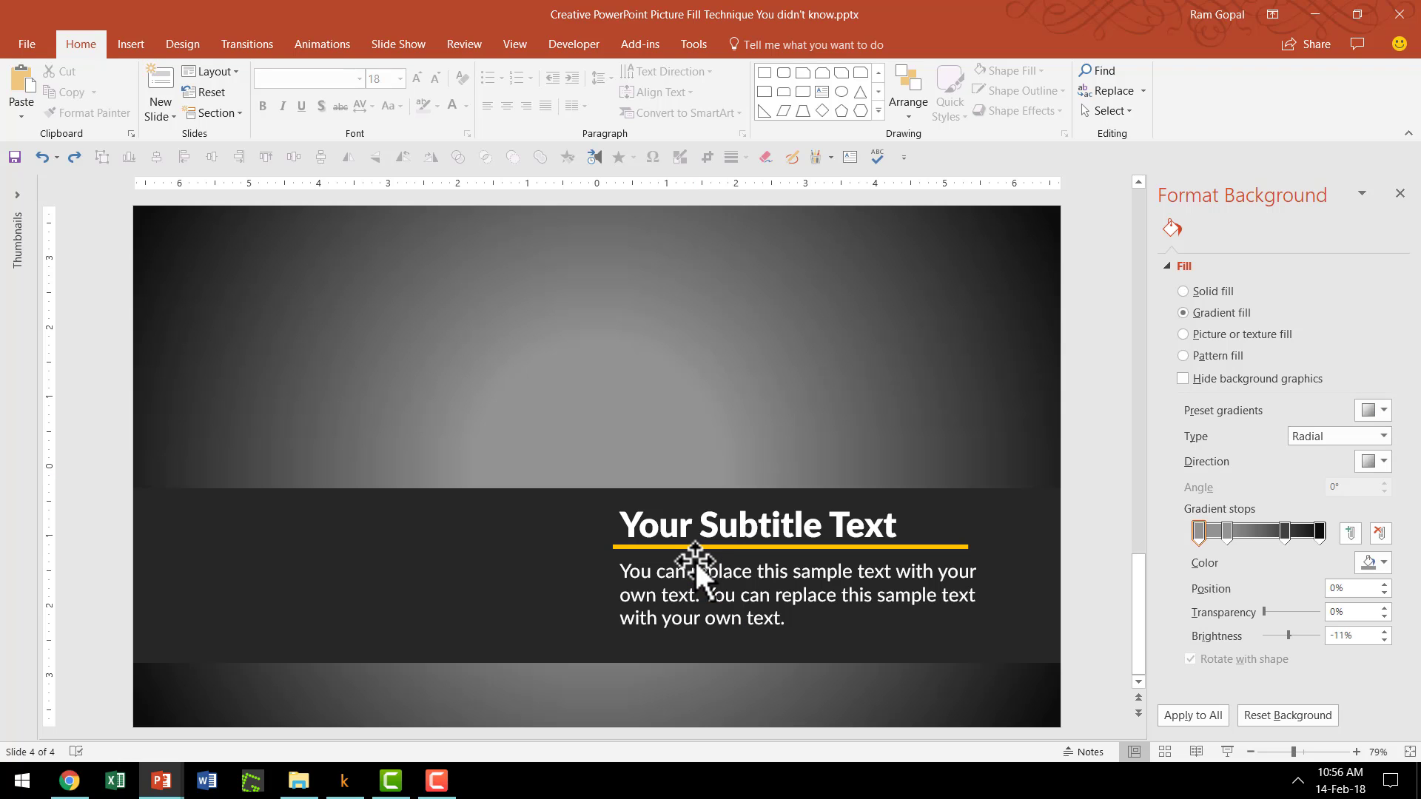
mouse_move(711, 552)
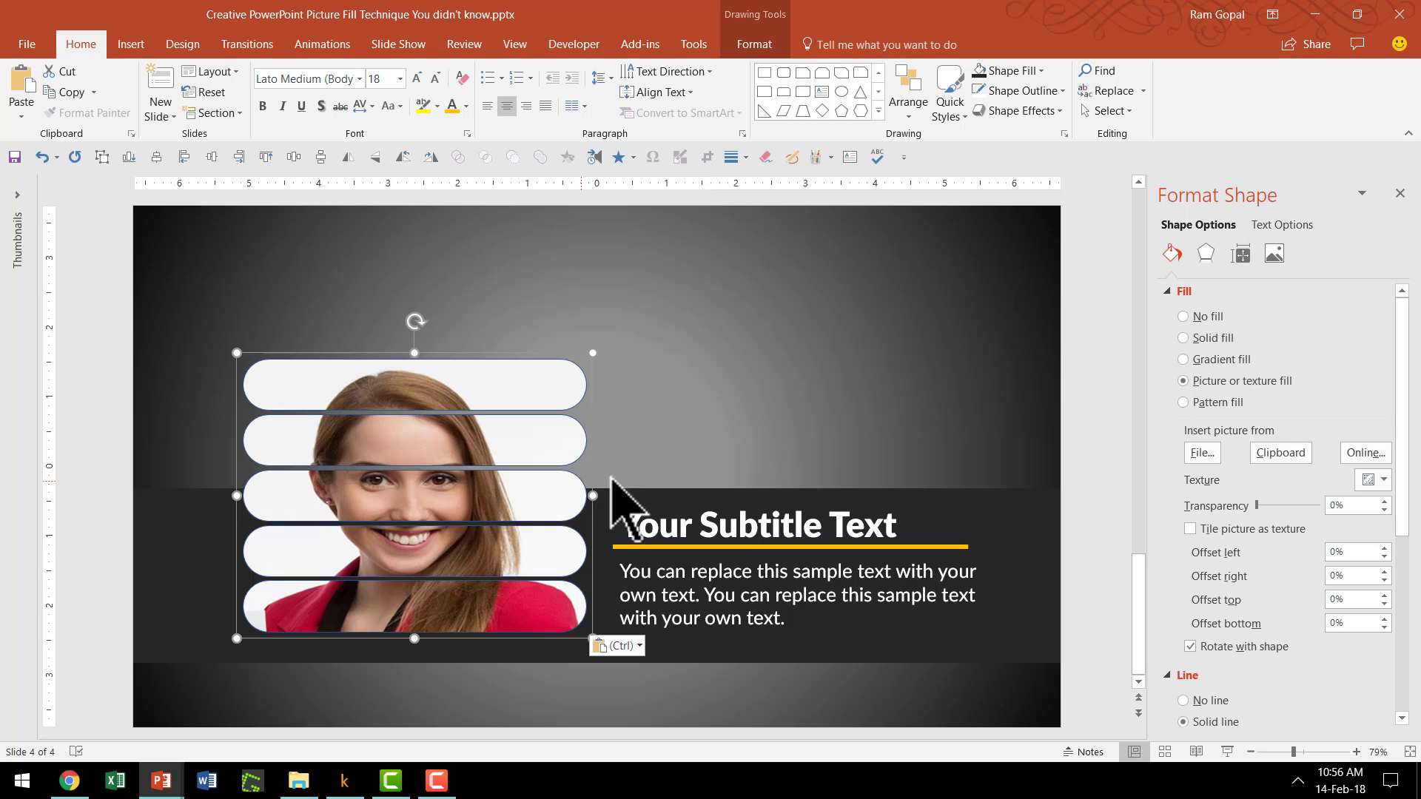
mouse_move(490, 384)
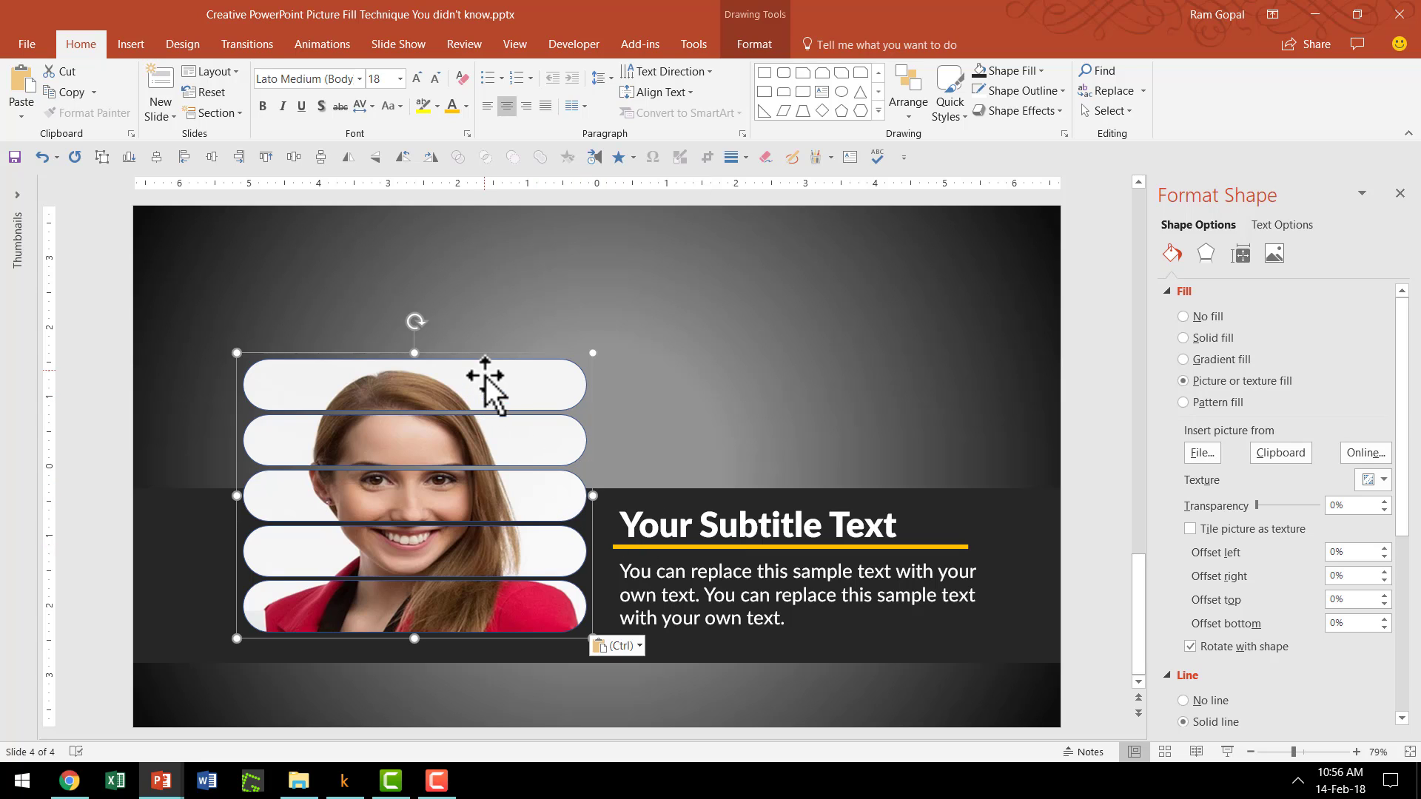
mouse_move(489, 534)
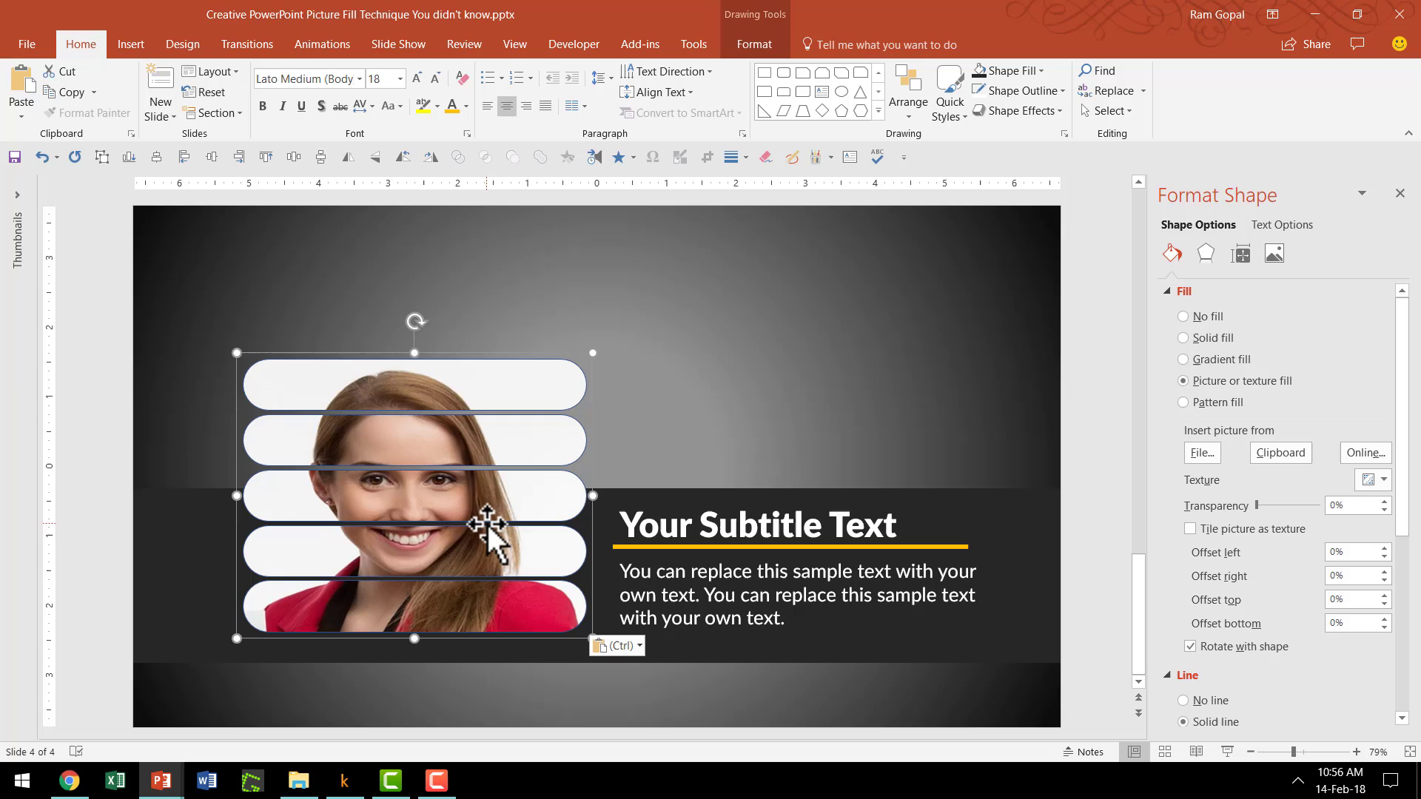
mouse_move(847, 606)
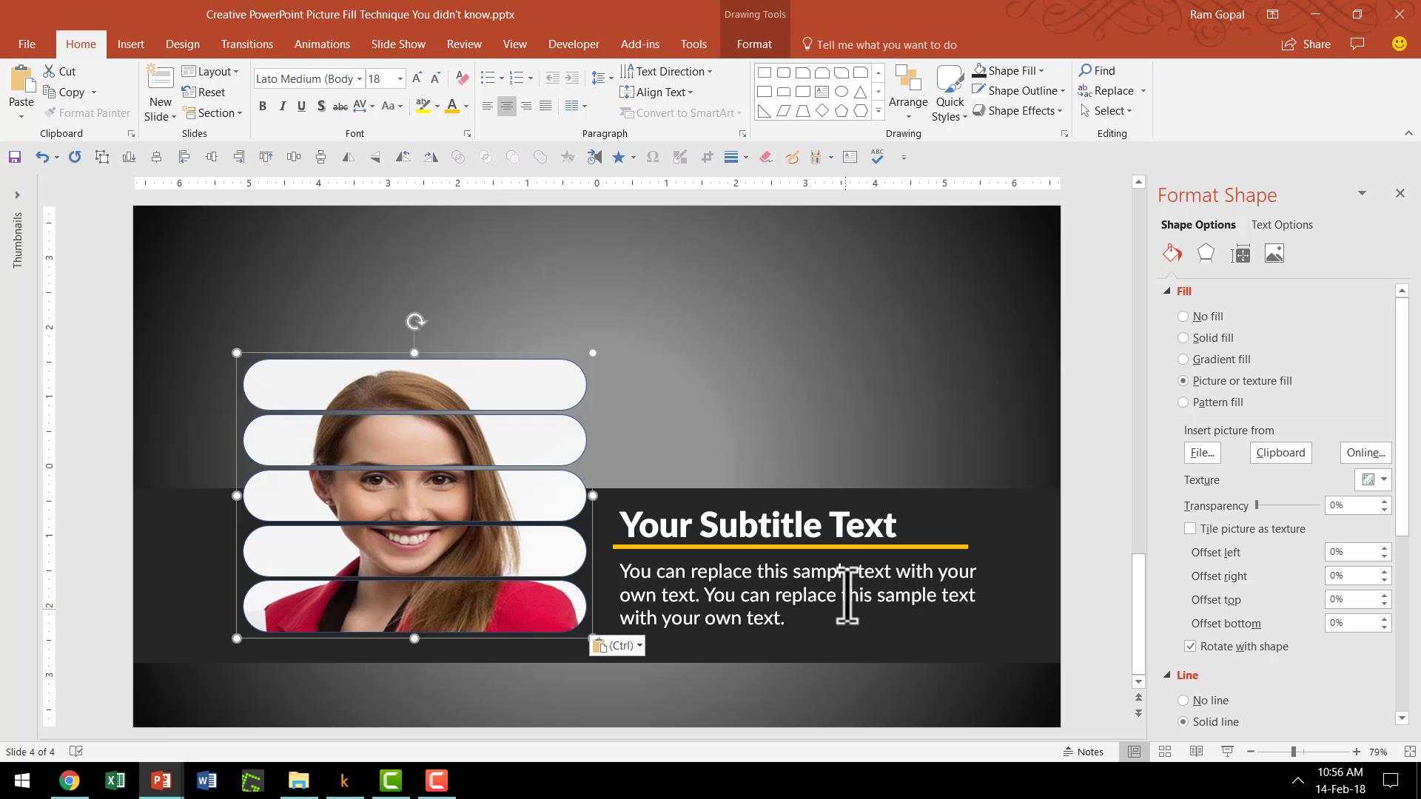
mouse_move(508, 453)
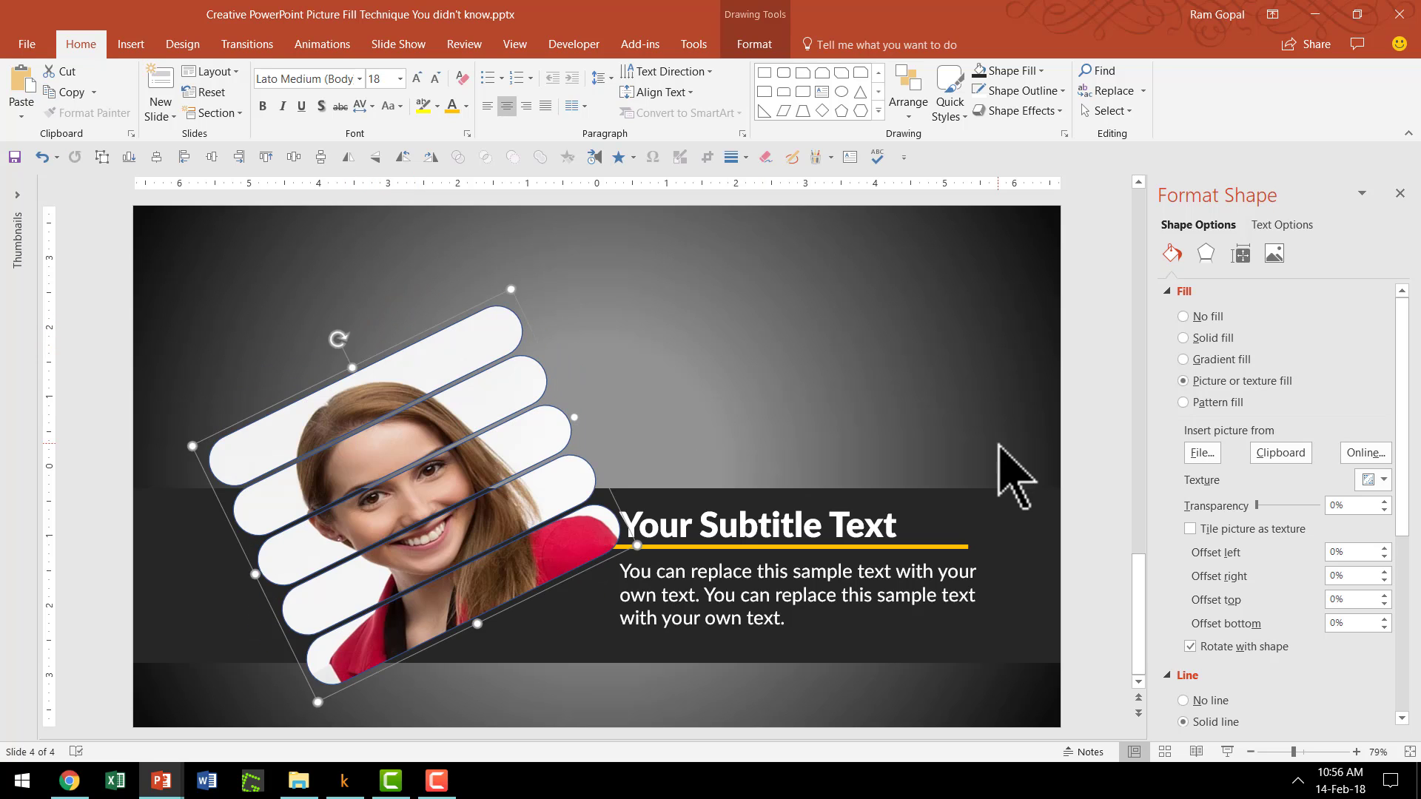
mouse_move(525, 630)
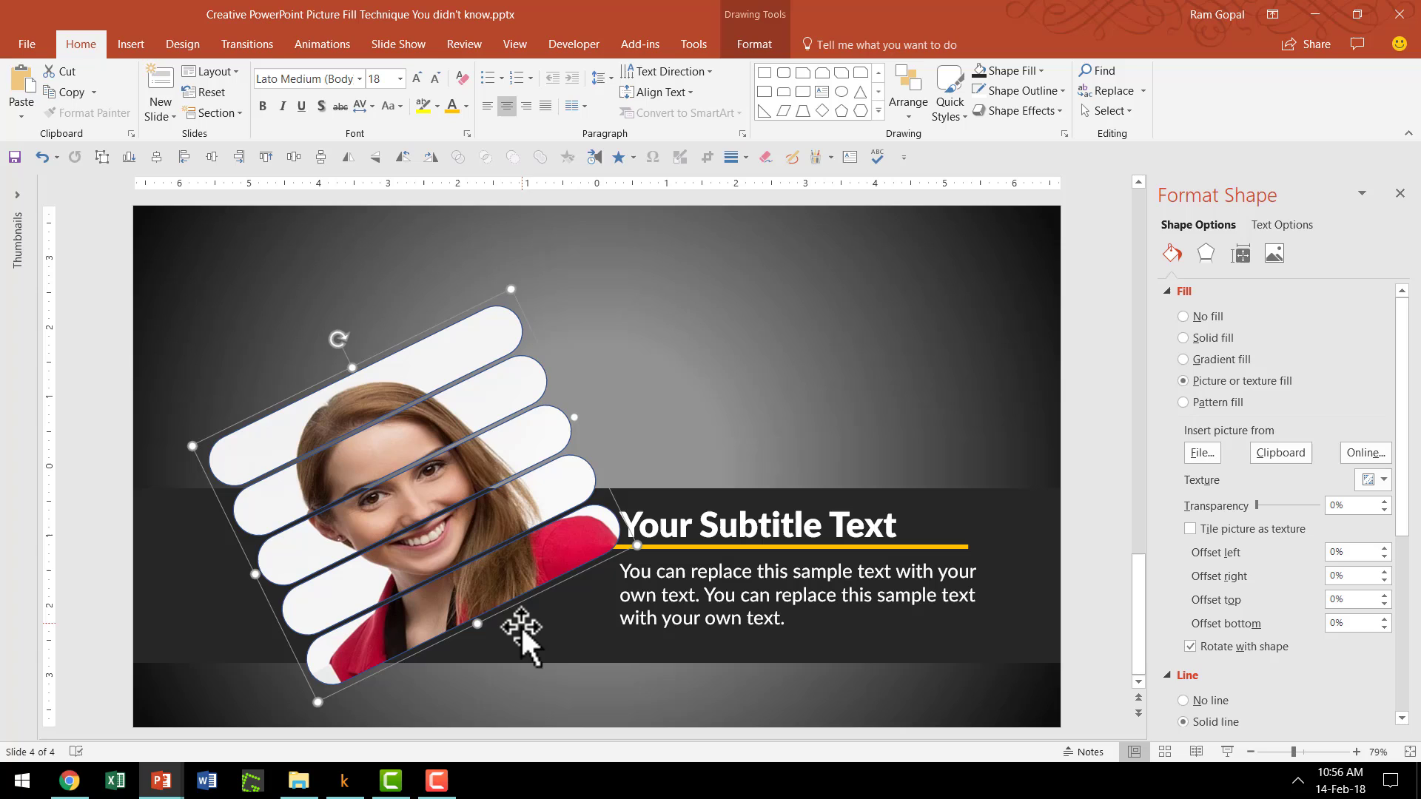
mouse_move(570, 507)
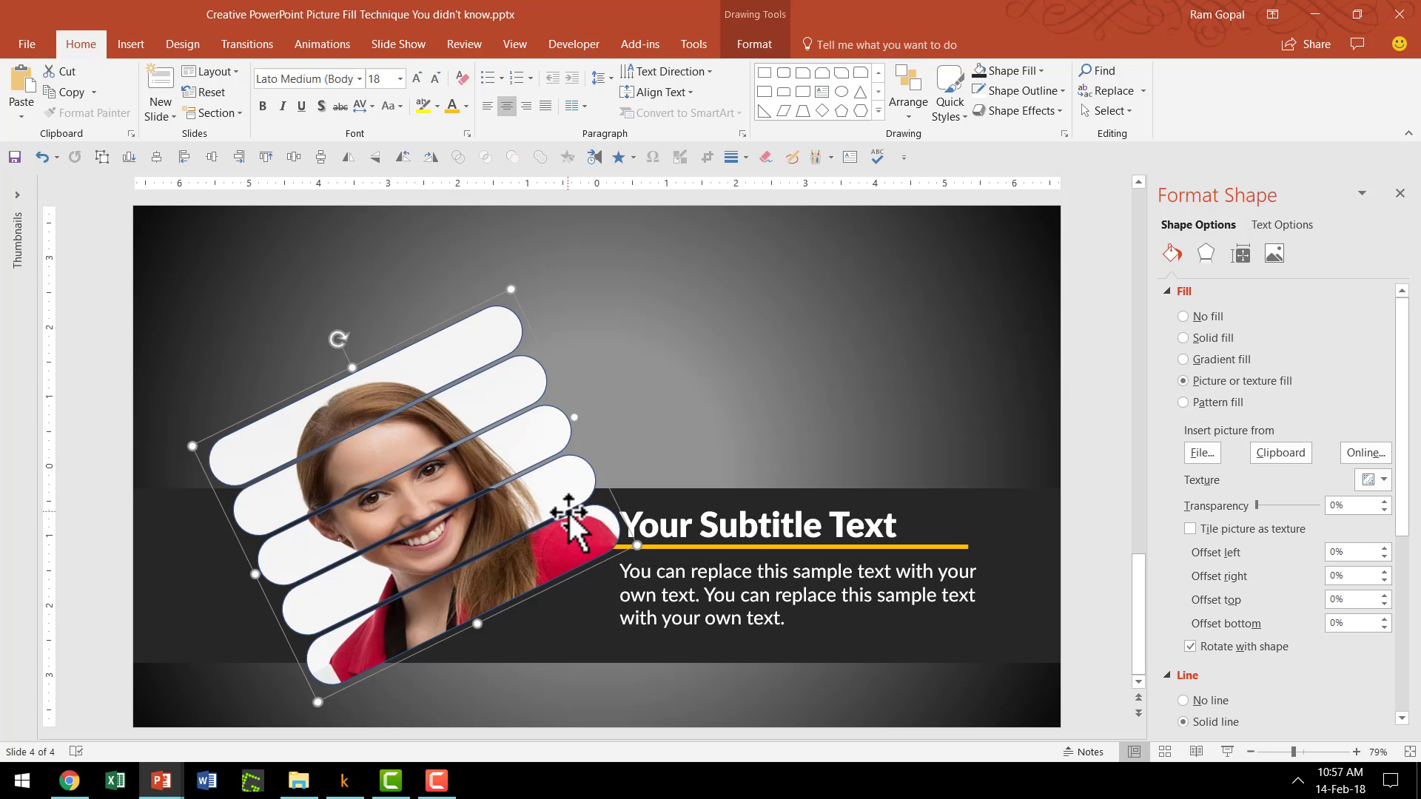
mouse_move(743, 561)
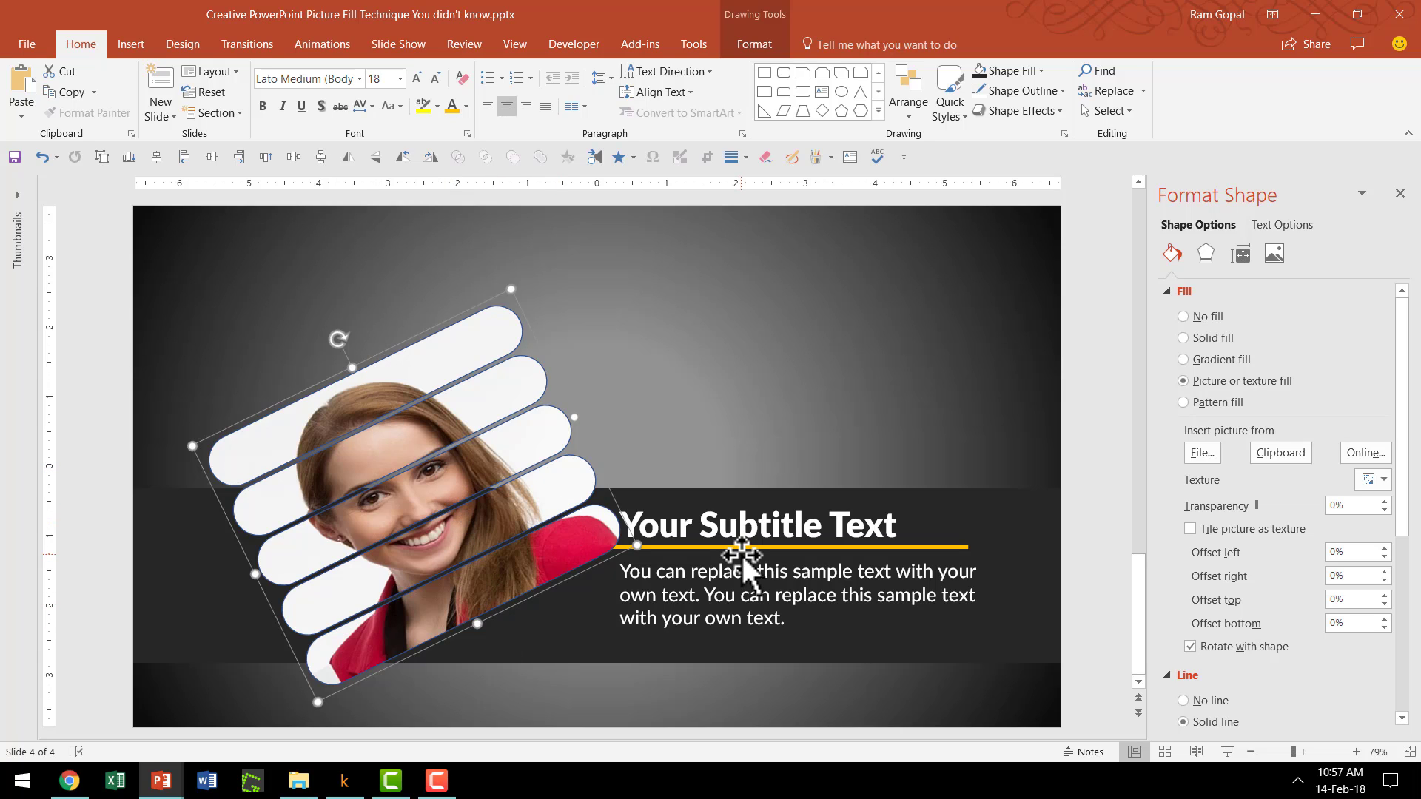
mouse_move(378, 462)
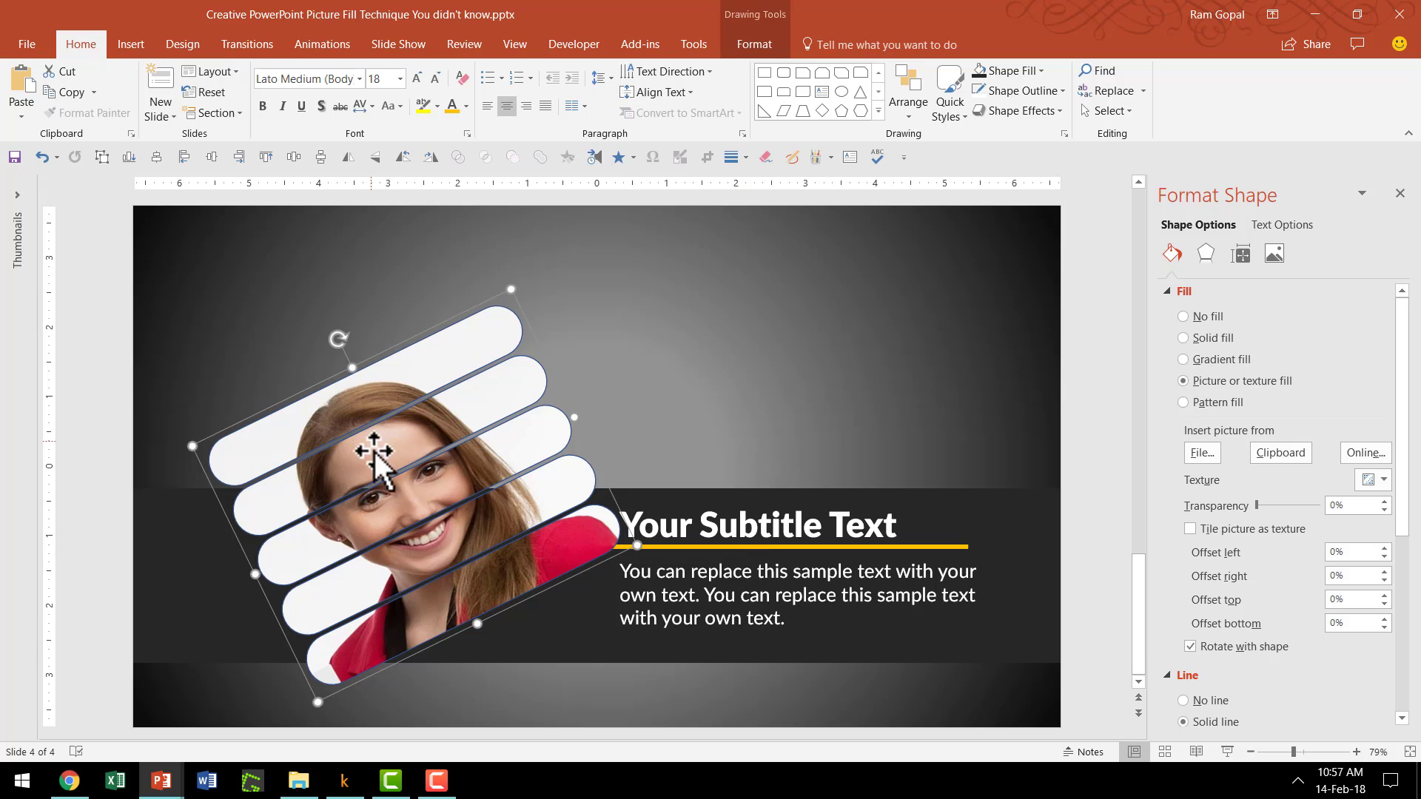
mouse_move(407, 444)
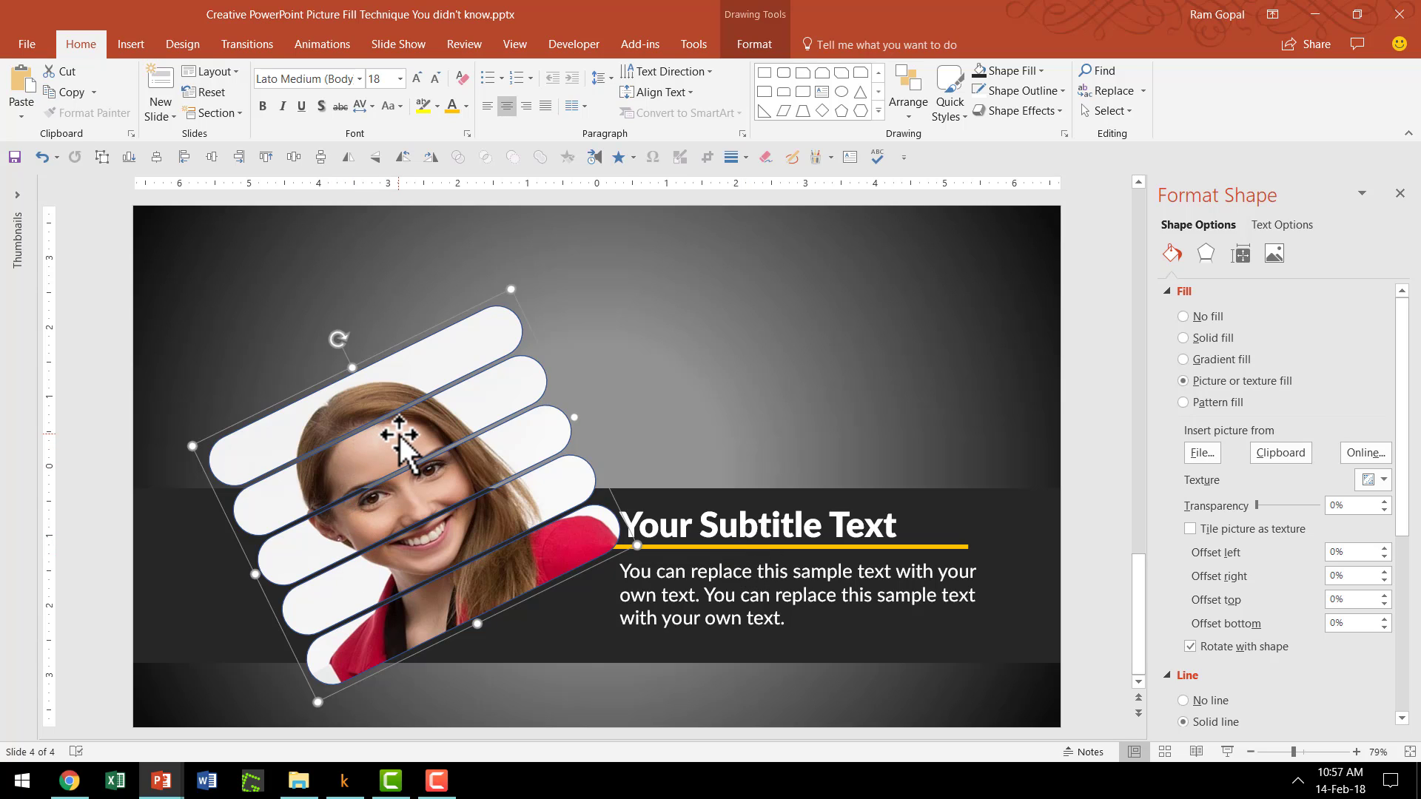
mouse_move(494, 354)
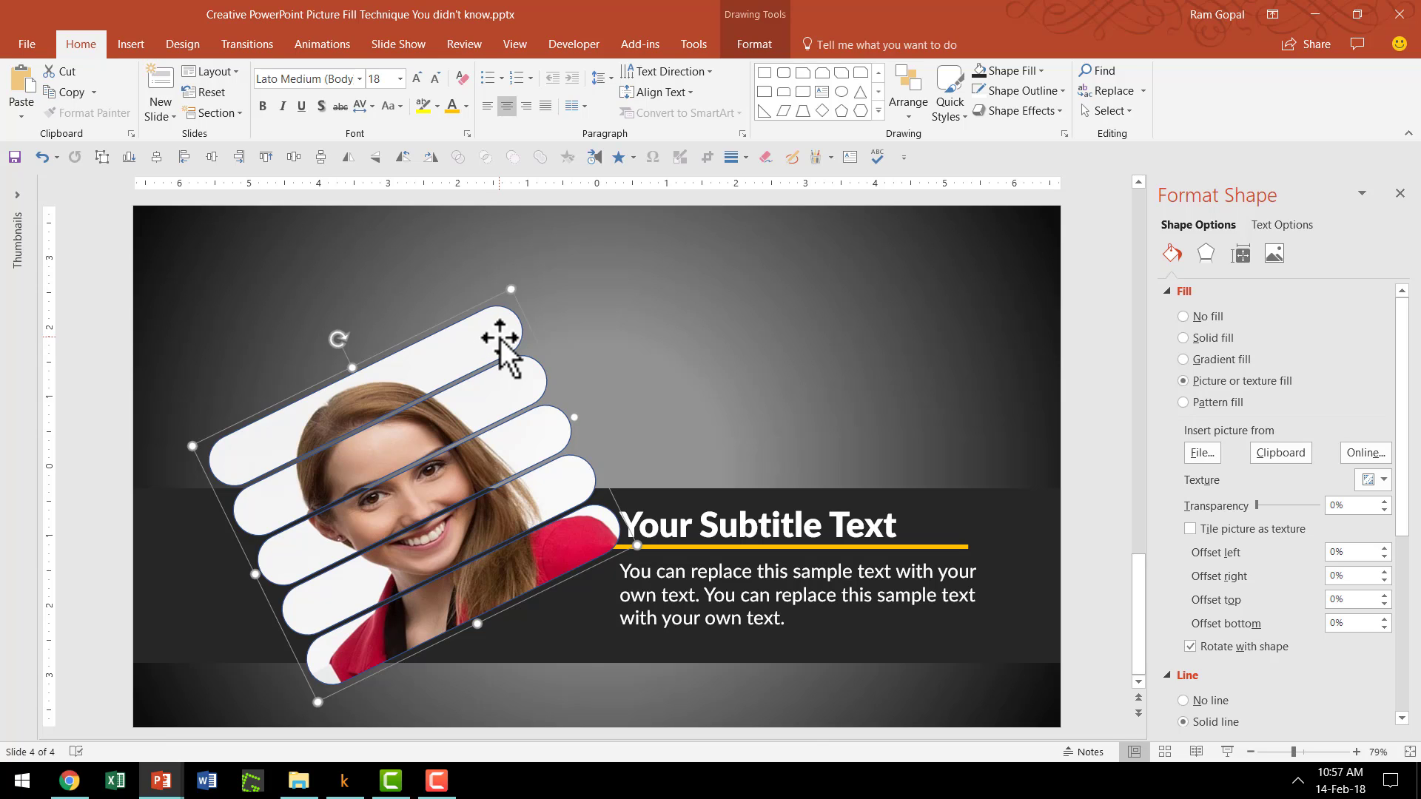
mouse_move(670, 462)
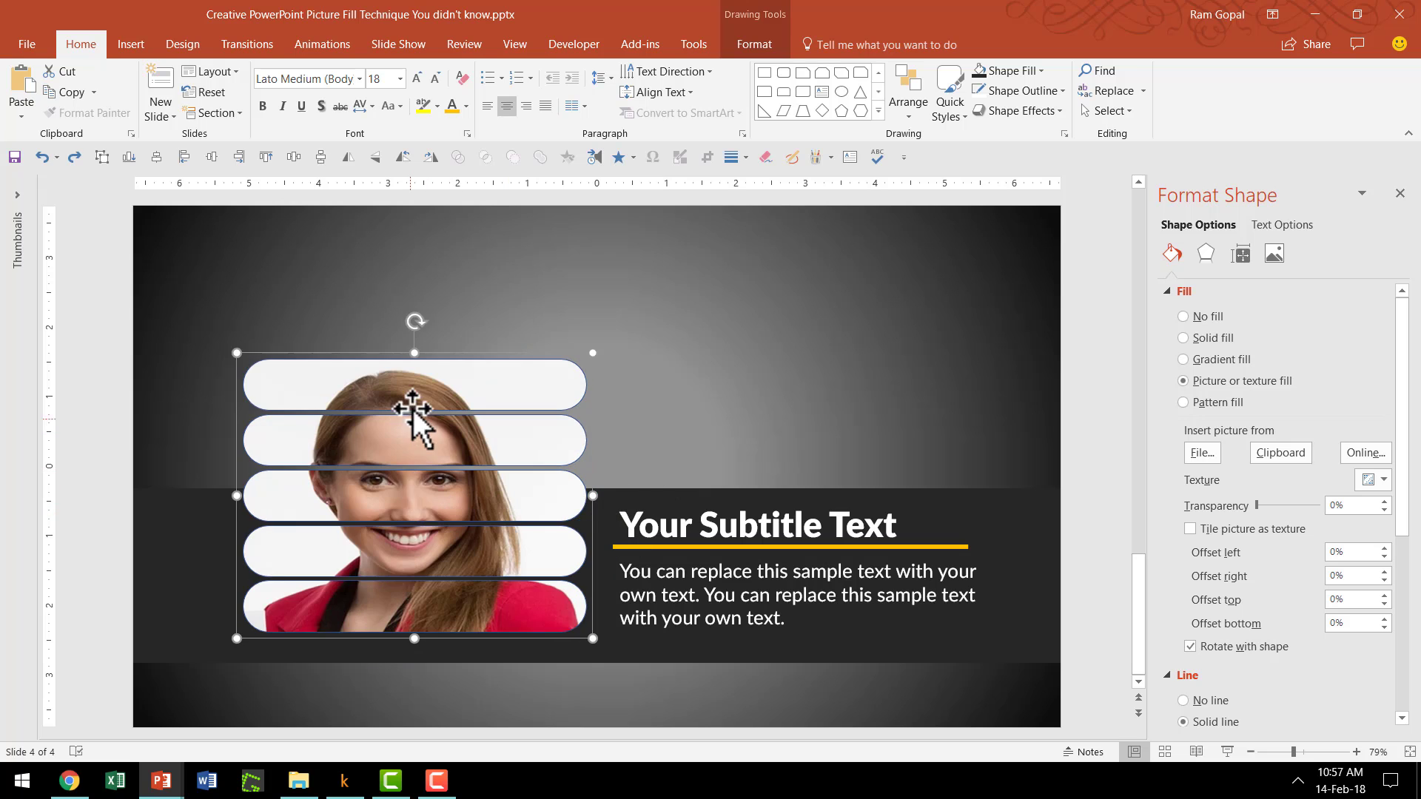
mouse_move(1273, 327)
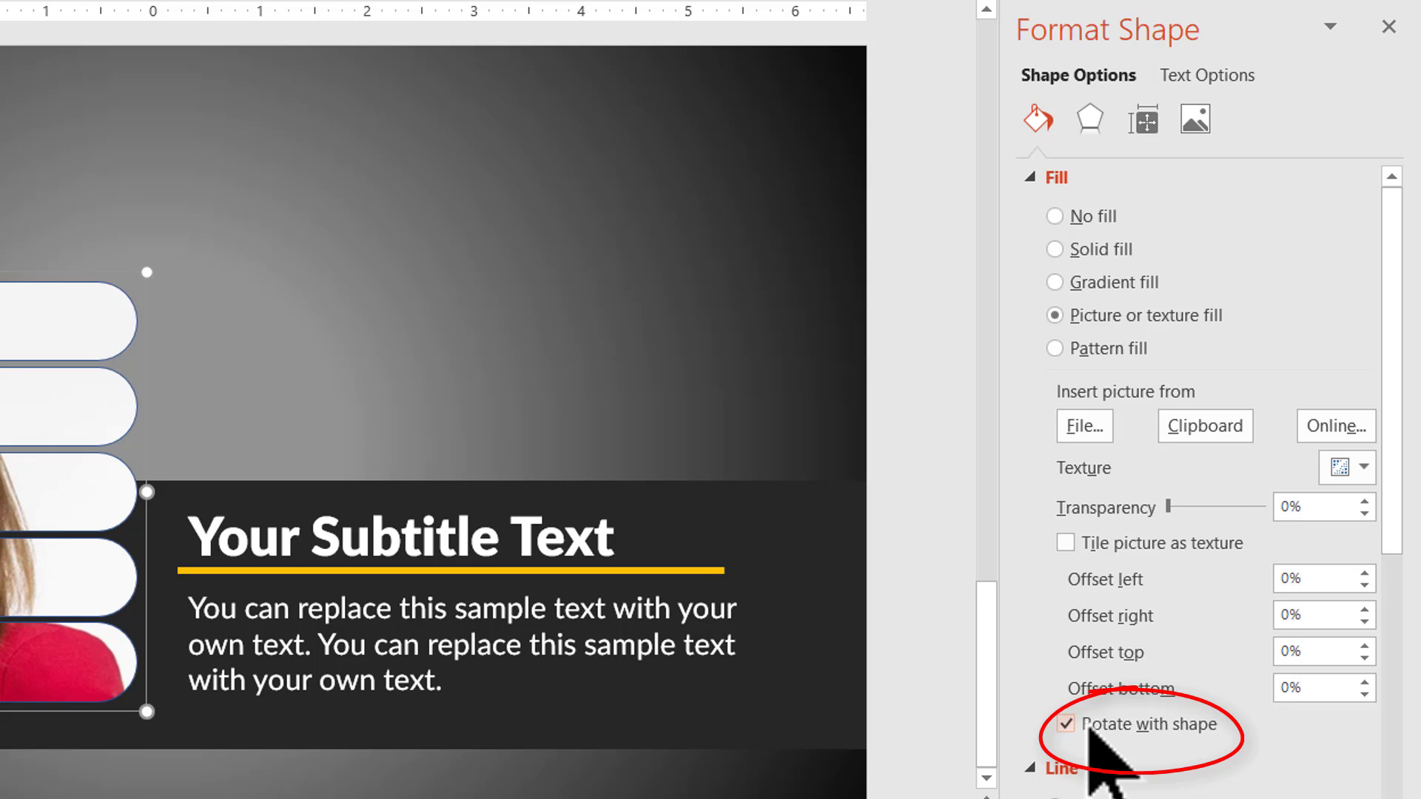
- Leave 'Rotate with shape' unchecked so the portrait stays upright in the tilted bar group
left_click(1065, 723)
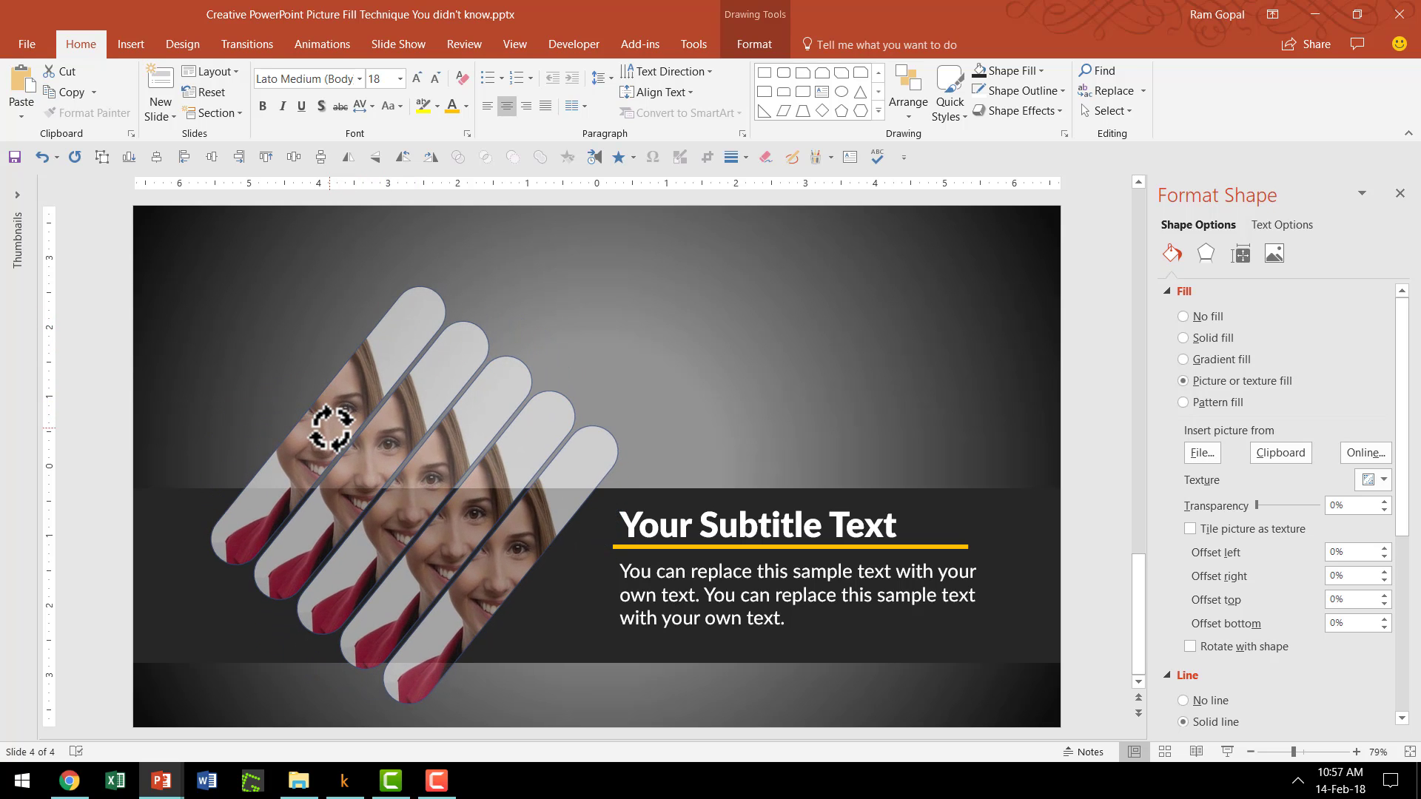
left_click(345, 427)
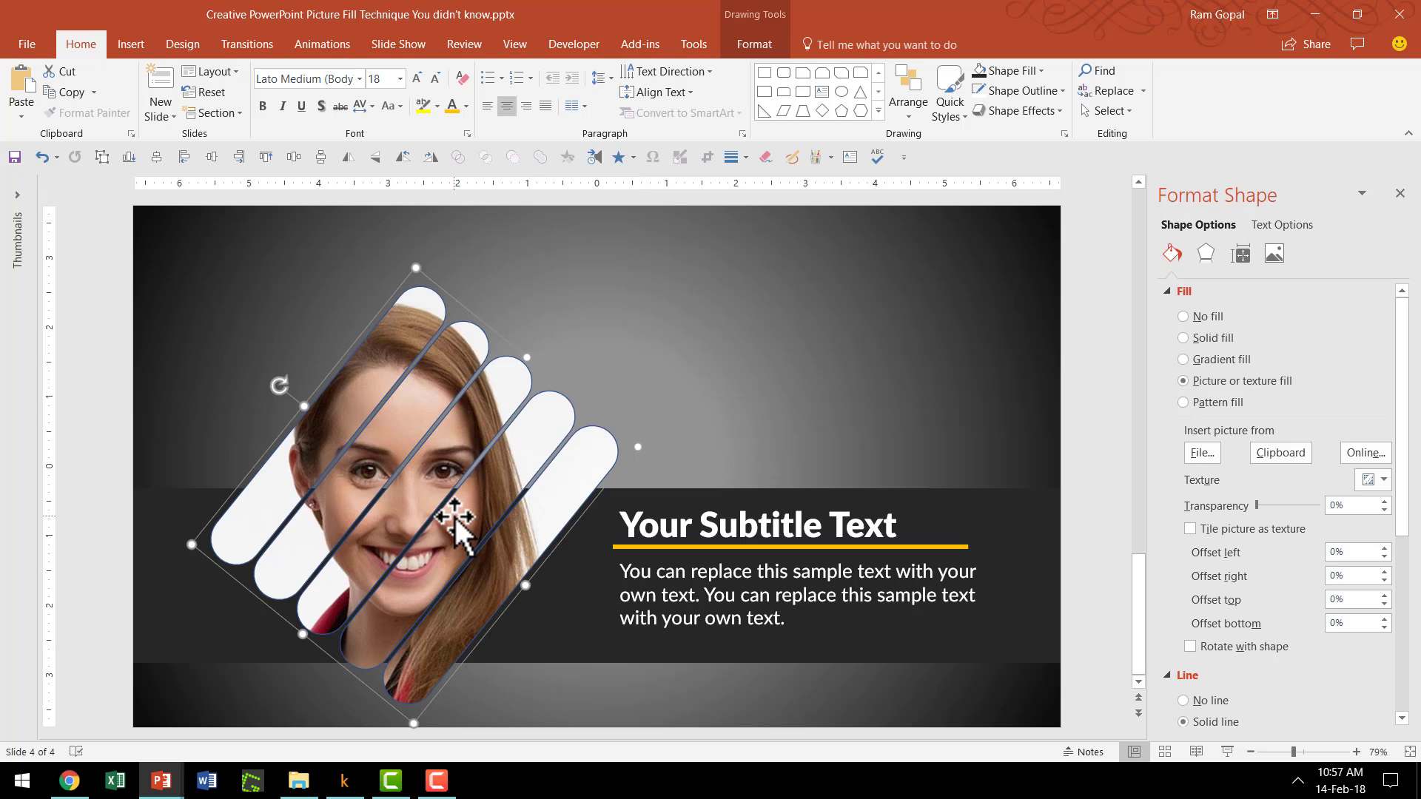
mouse_move(544, 503)
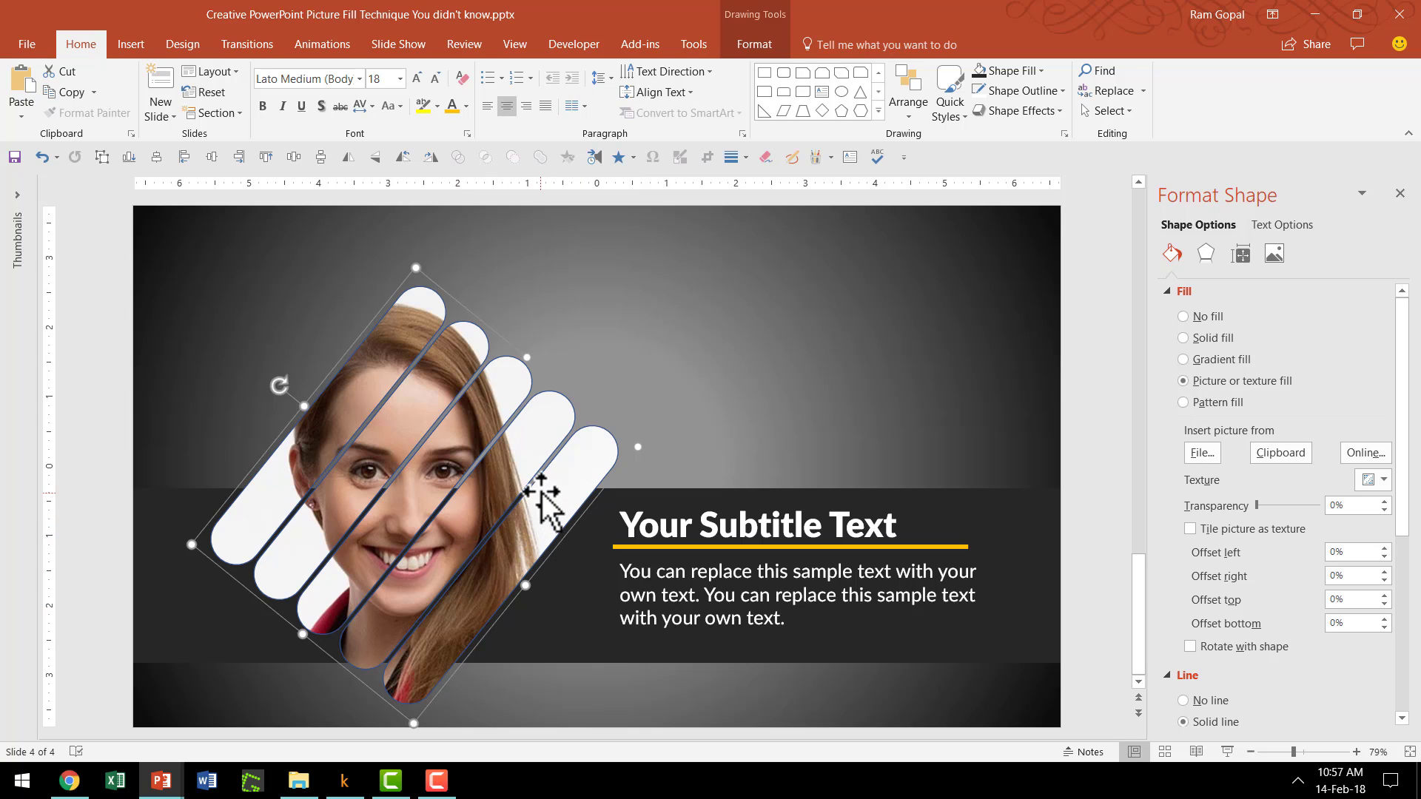
mouse_move(286, 408)
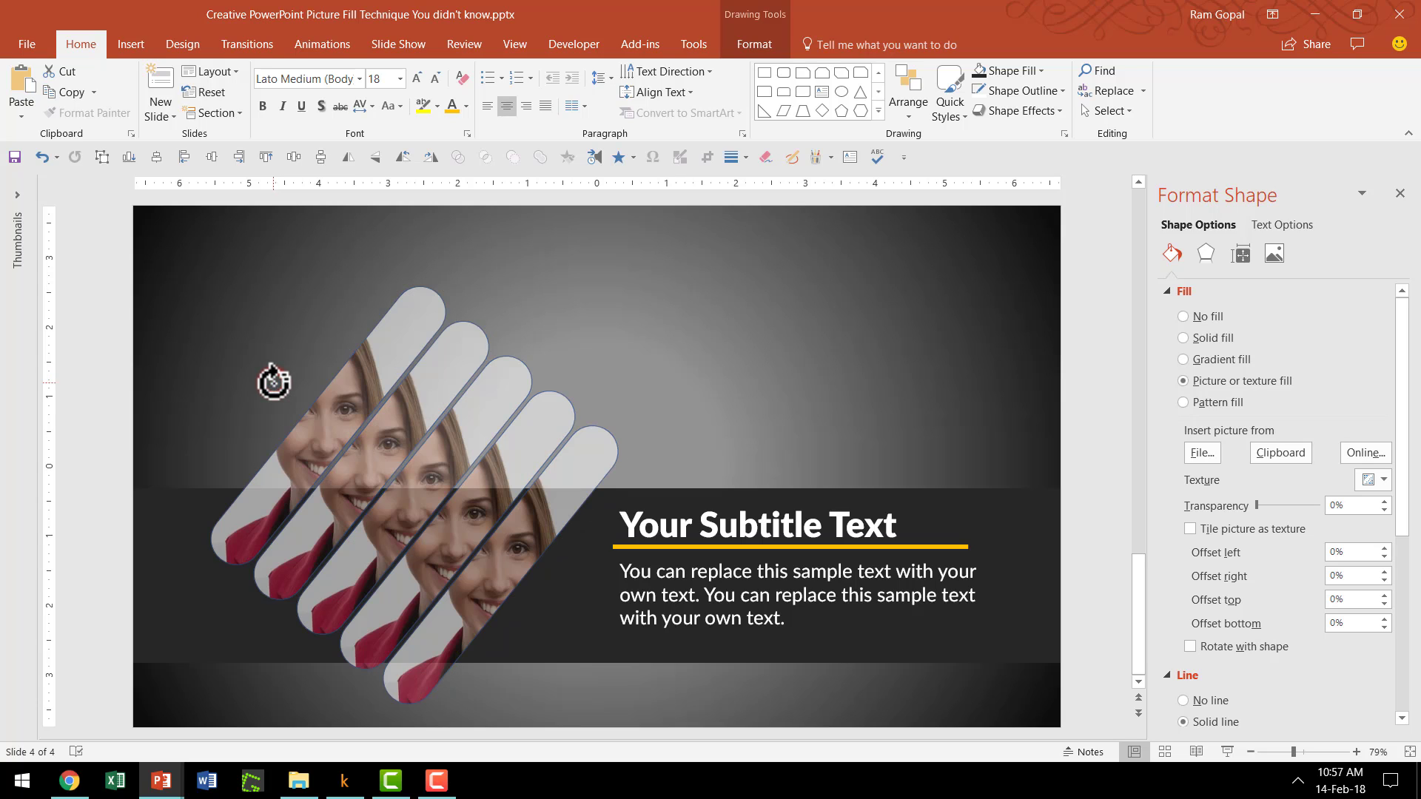
left_click(363, 453)
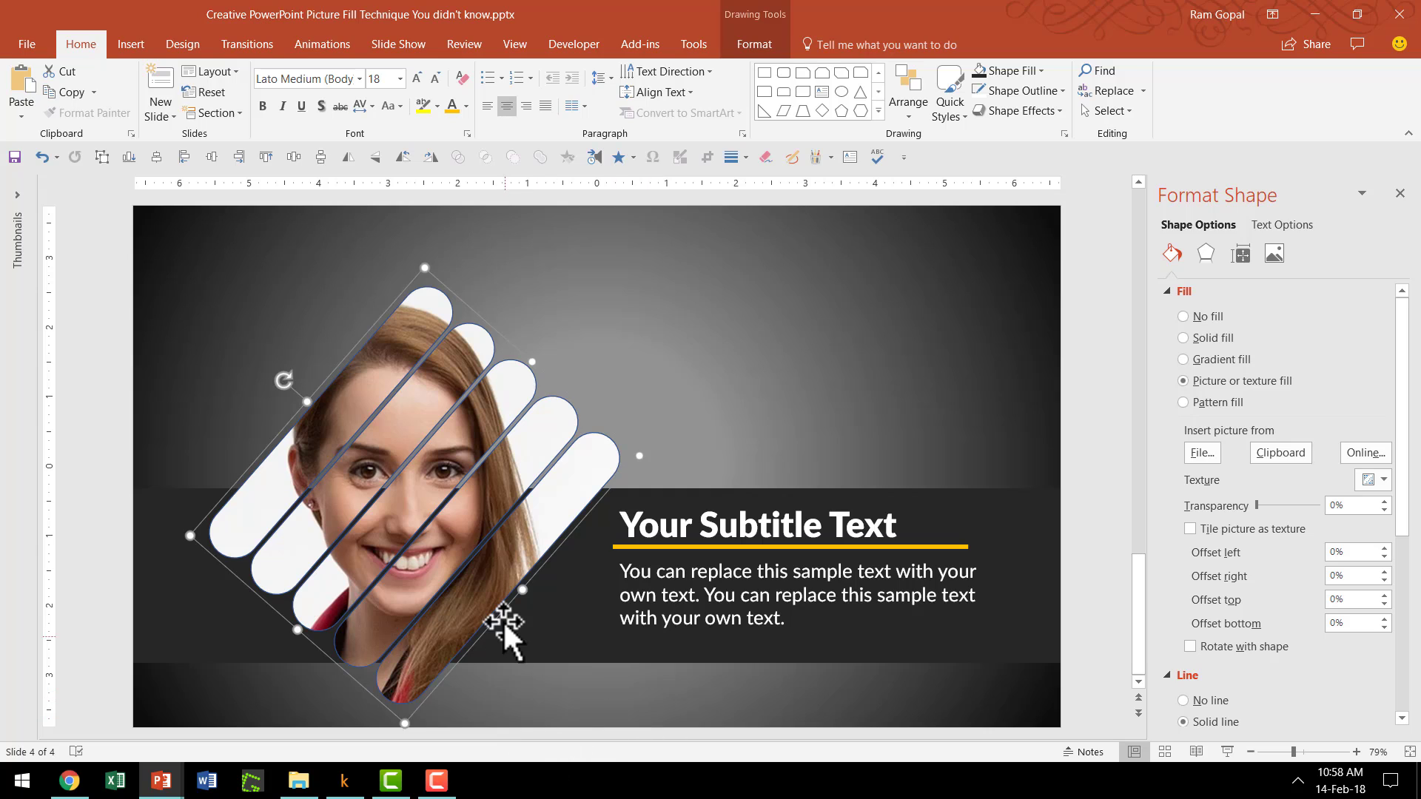
mouse_move(481, 643)
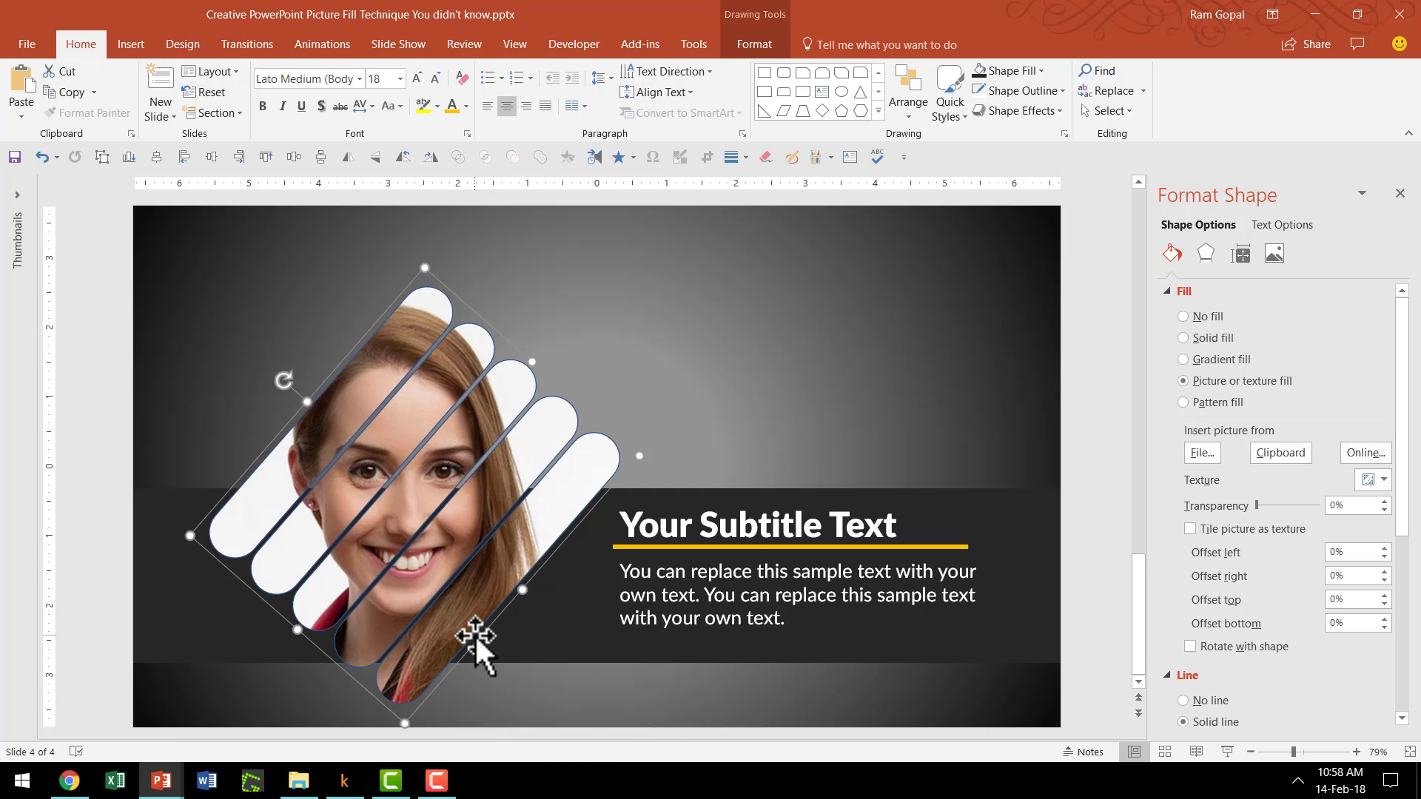
mouse_move(575, 625)
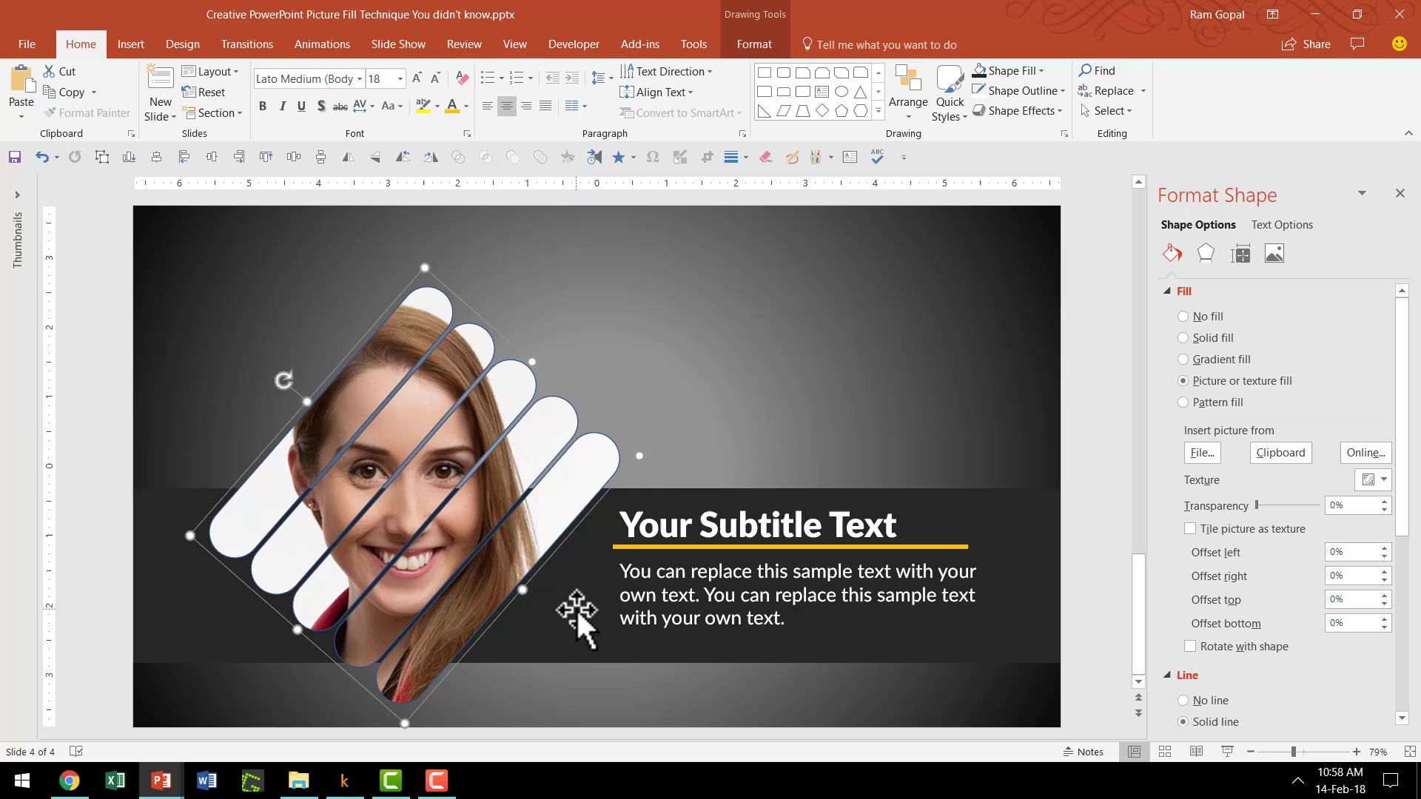
mouse_move(1018, 90)
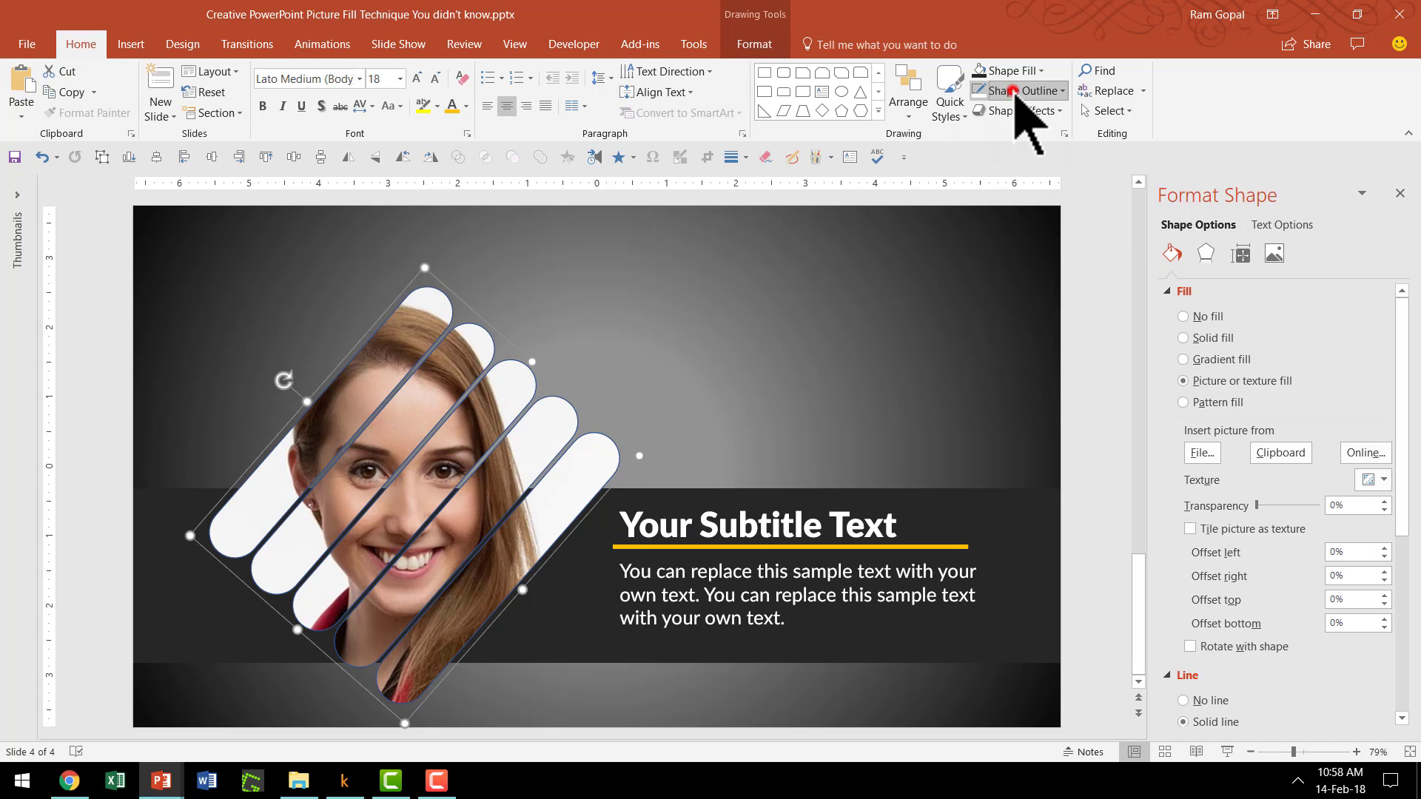
- Set the photo-filled bar group's Shape Outline to White
left_click(1015, 90)
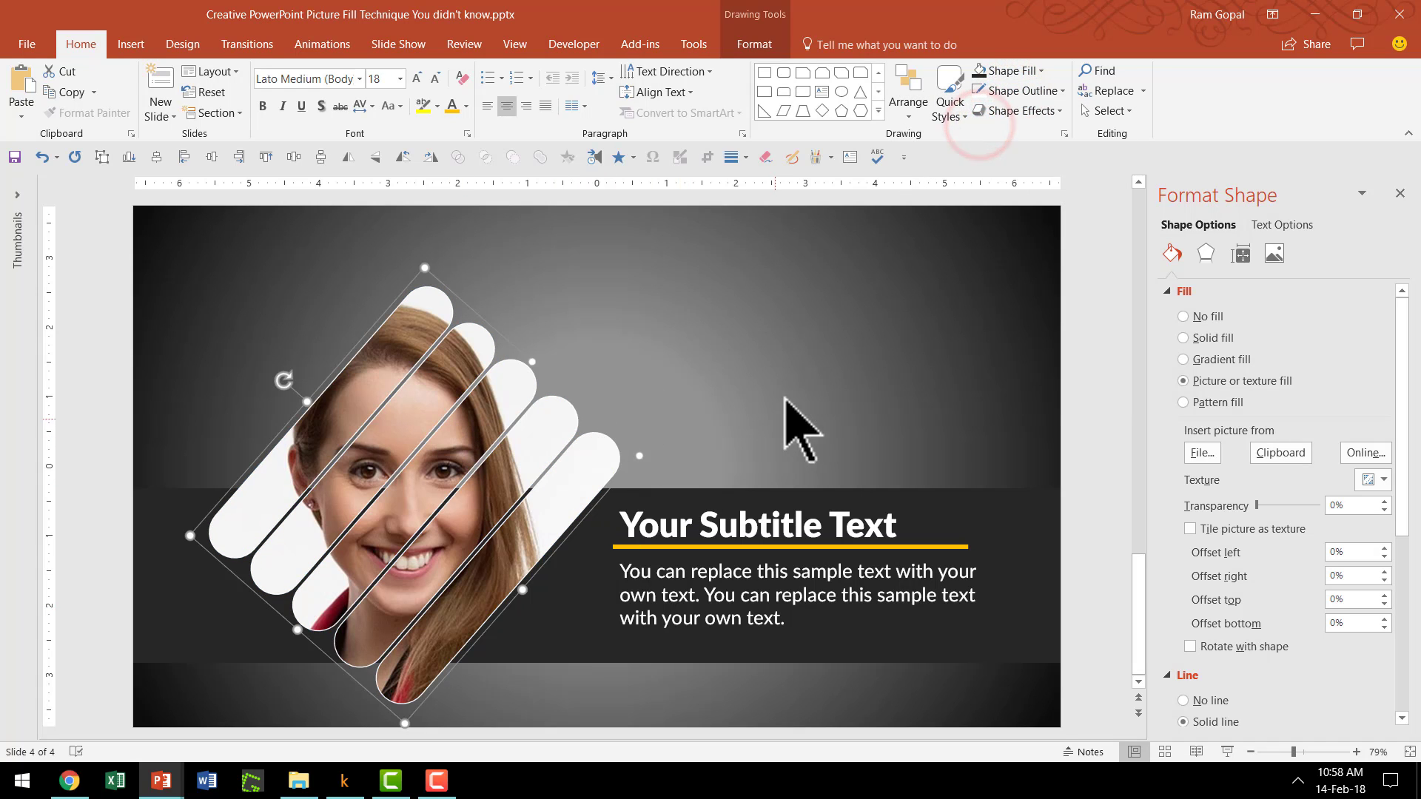
mouse_move(1096, 779)
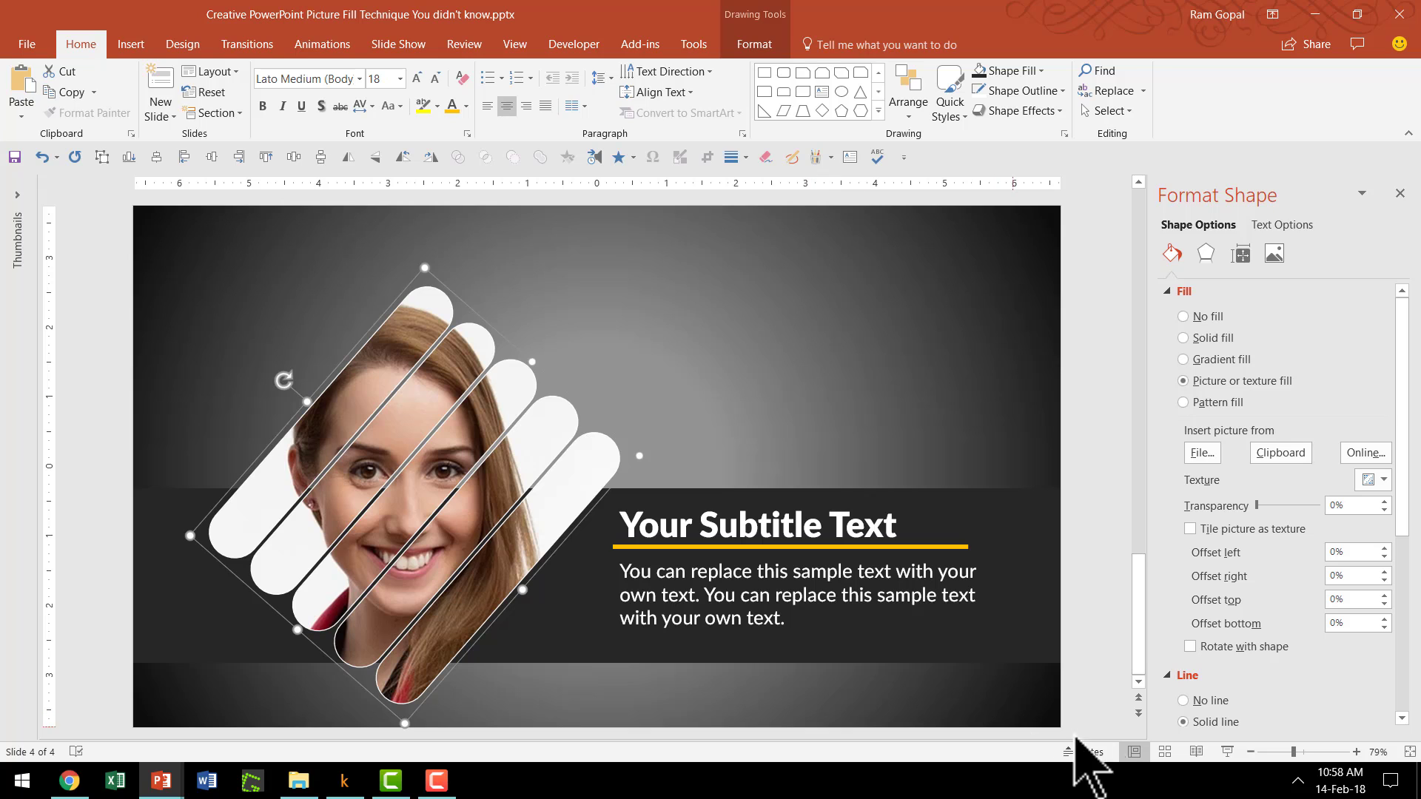
left_click(69, 780)
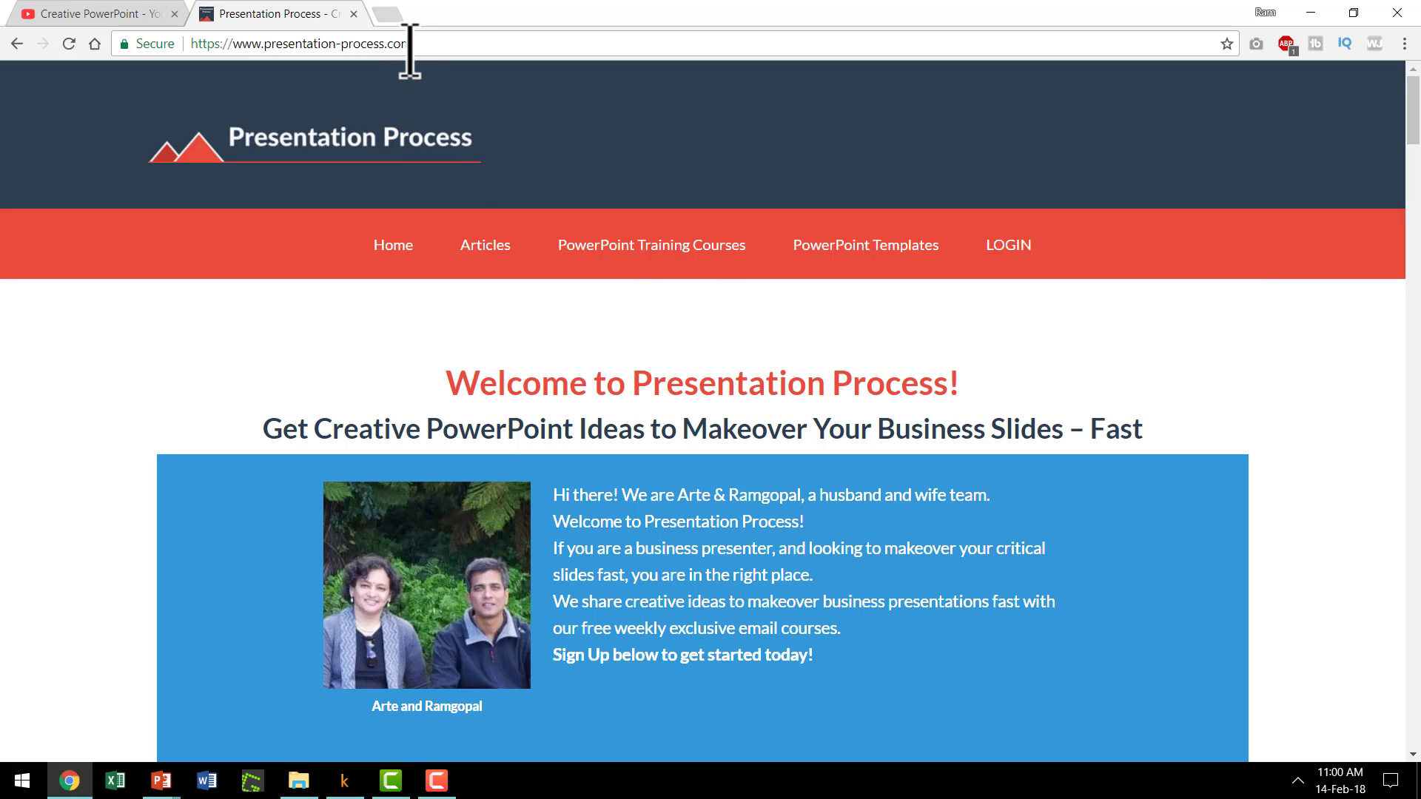
mouse_move(650, 245)
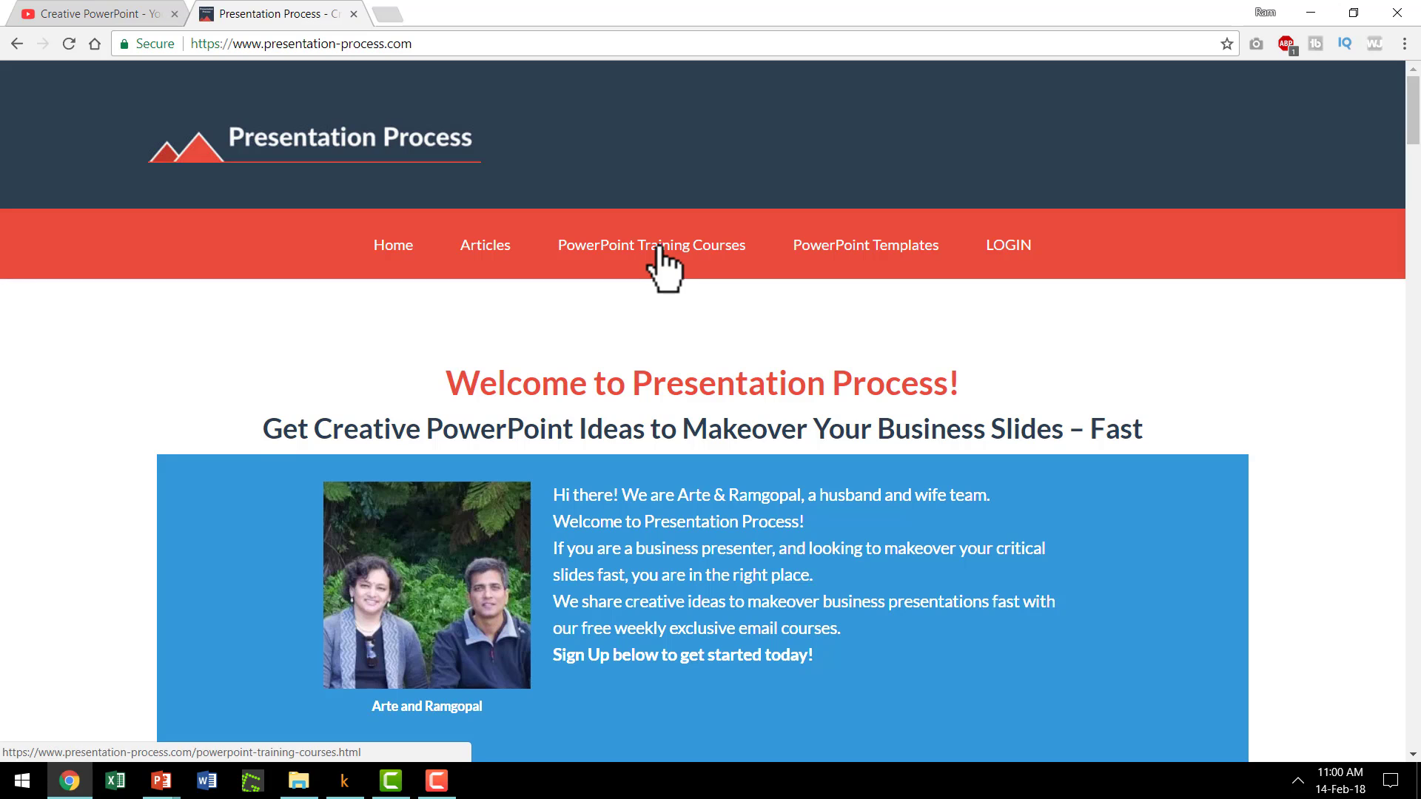
- Open PowerPoint Training Courses and scroll through the listed programs and their prices
left_click(650, 245)
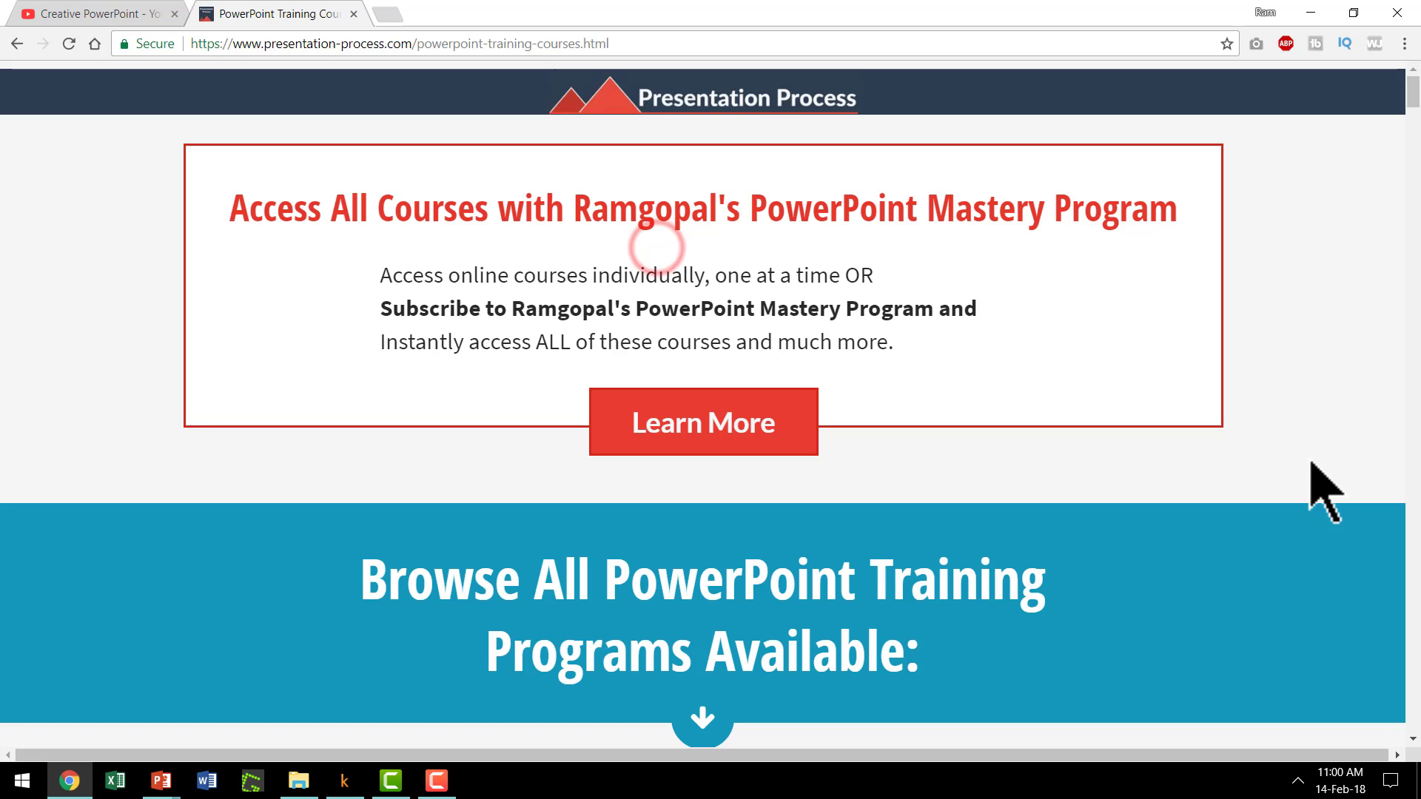
mouse_move(634, 655)
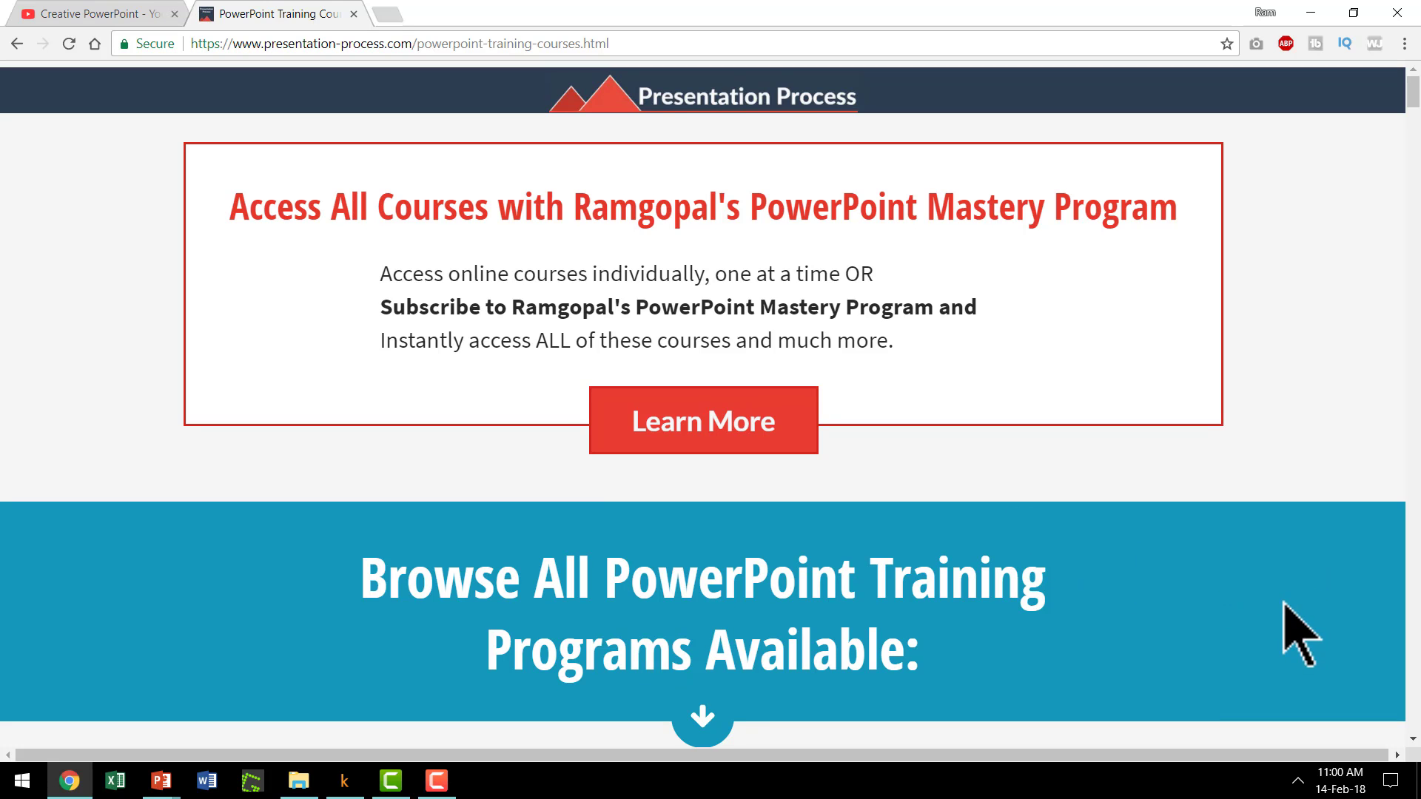
scroll("down", 3)
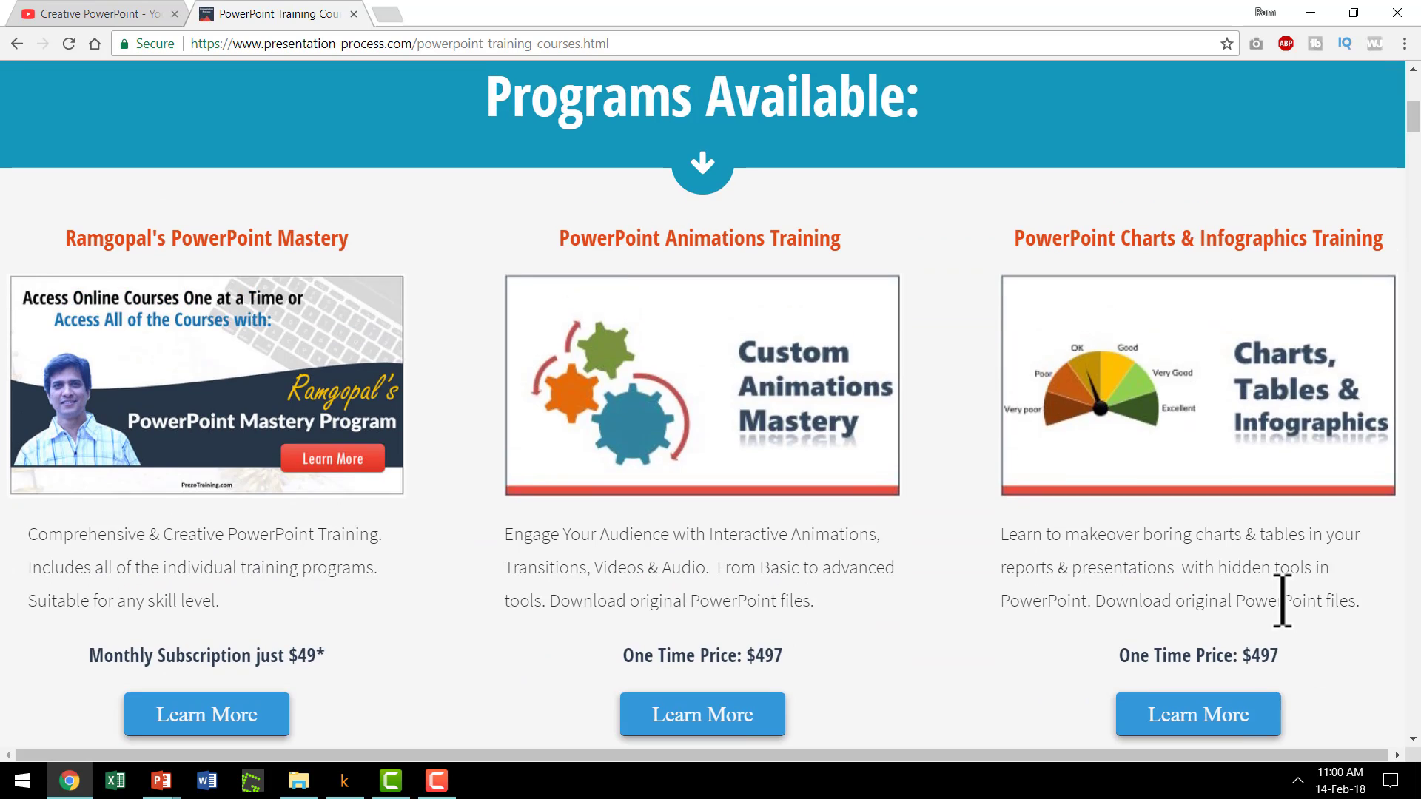
scroll("down", 3)
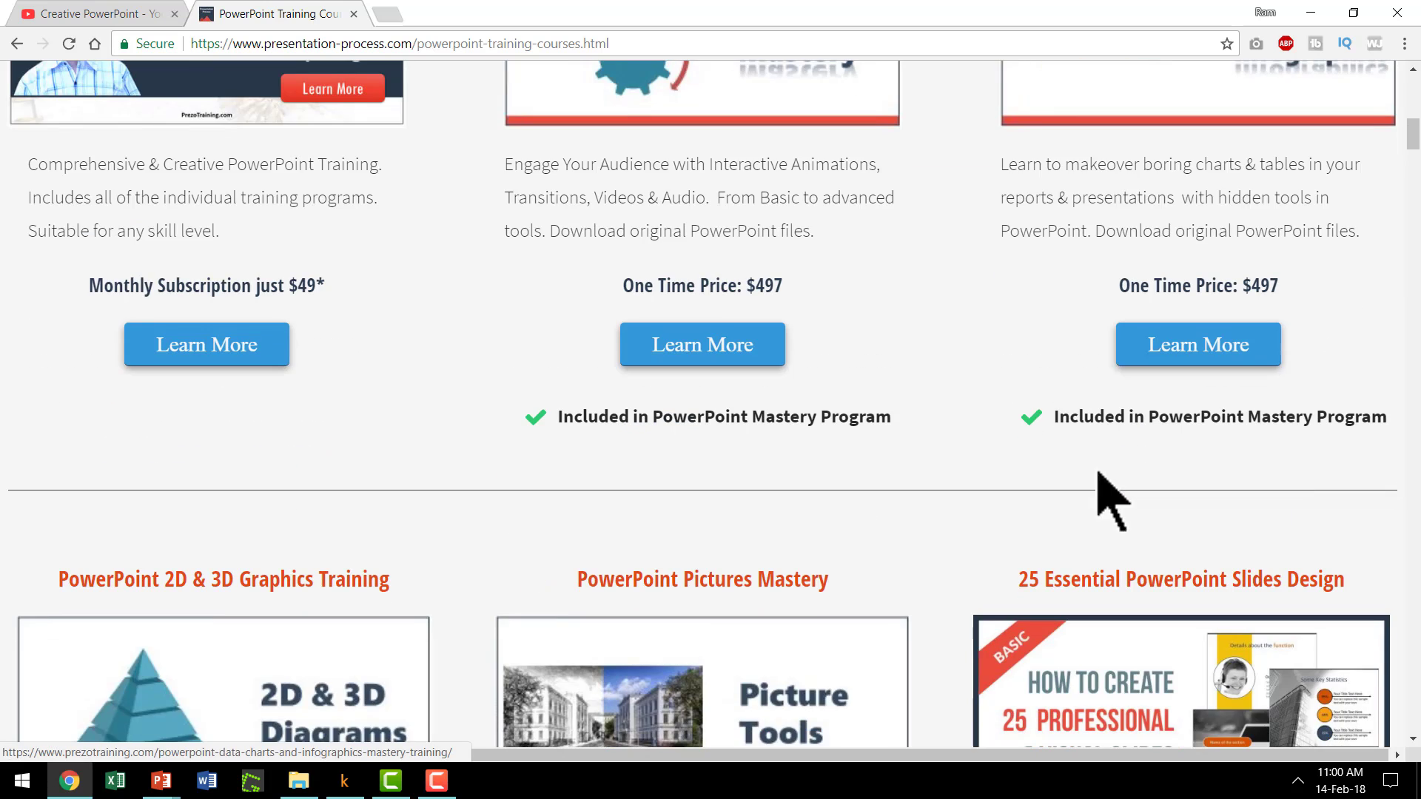
scroll("down", 3)
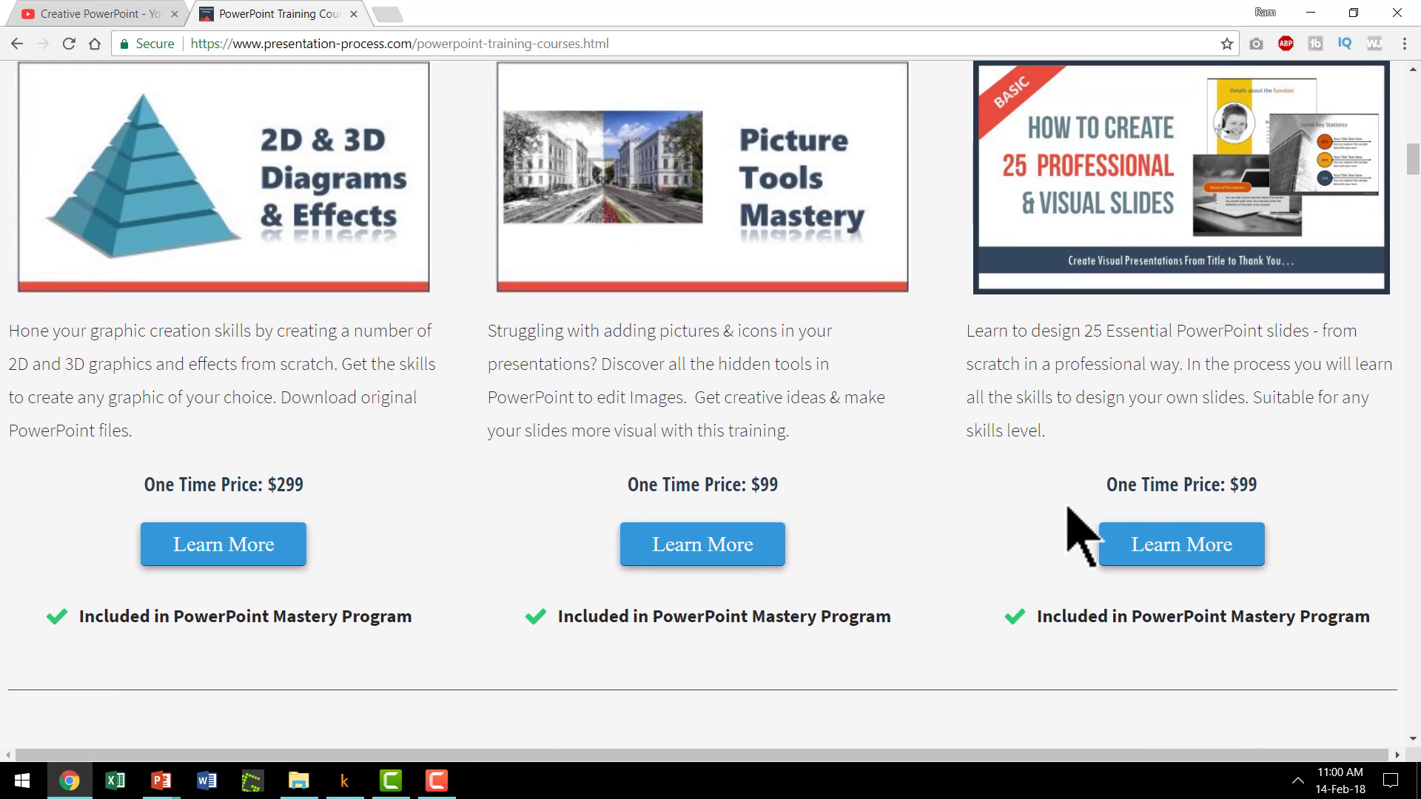
scroll("down", 3)
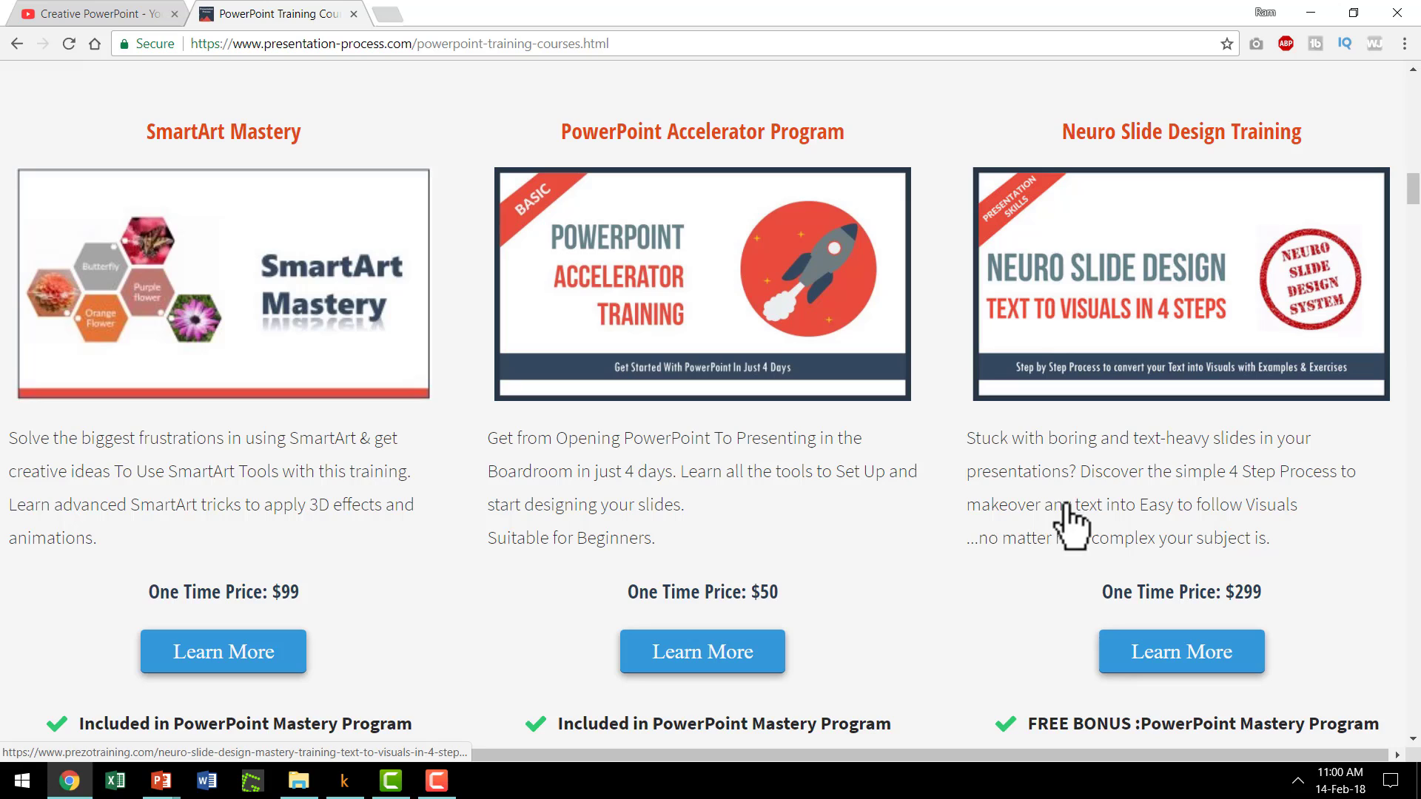
scroll("up", 3)
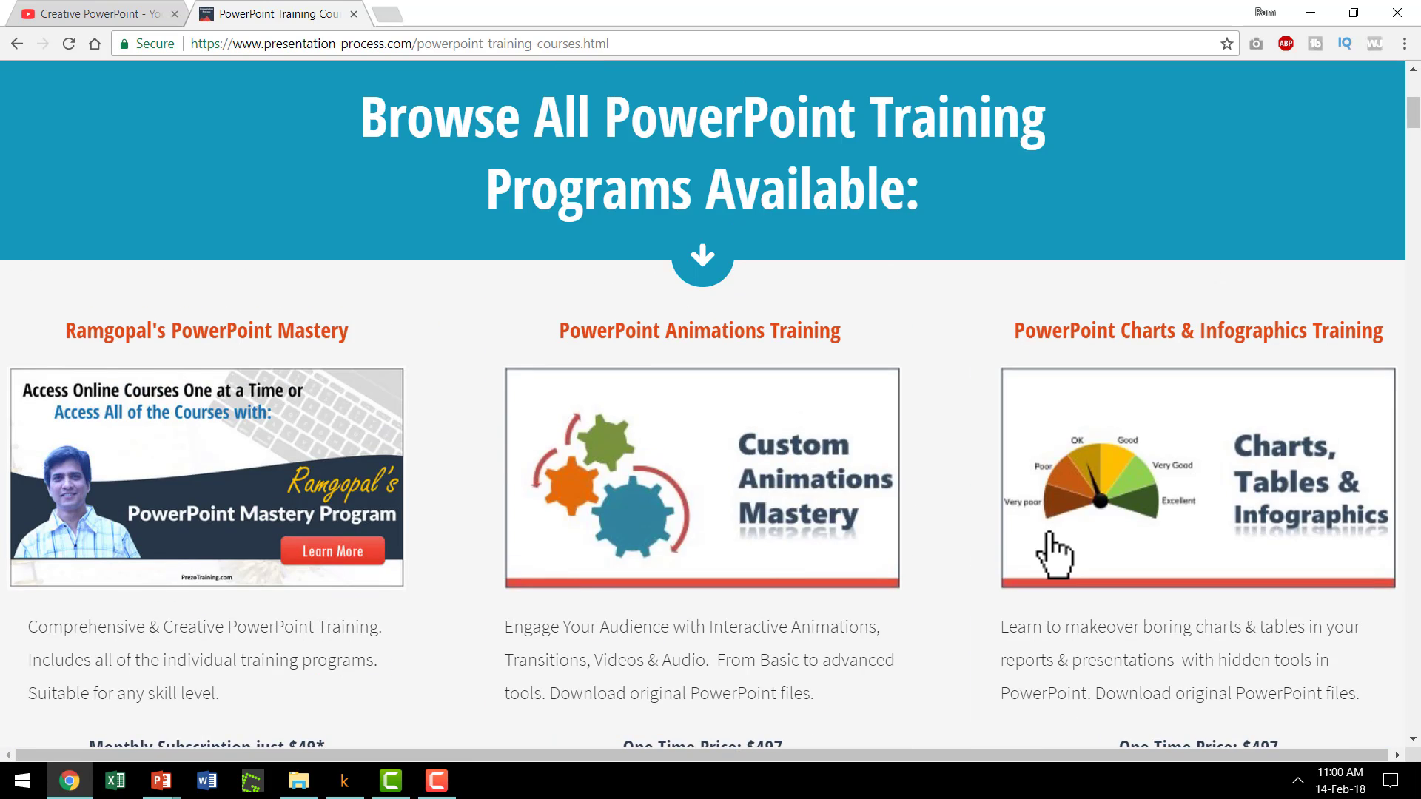
scroll("up", 3)
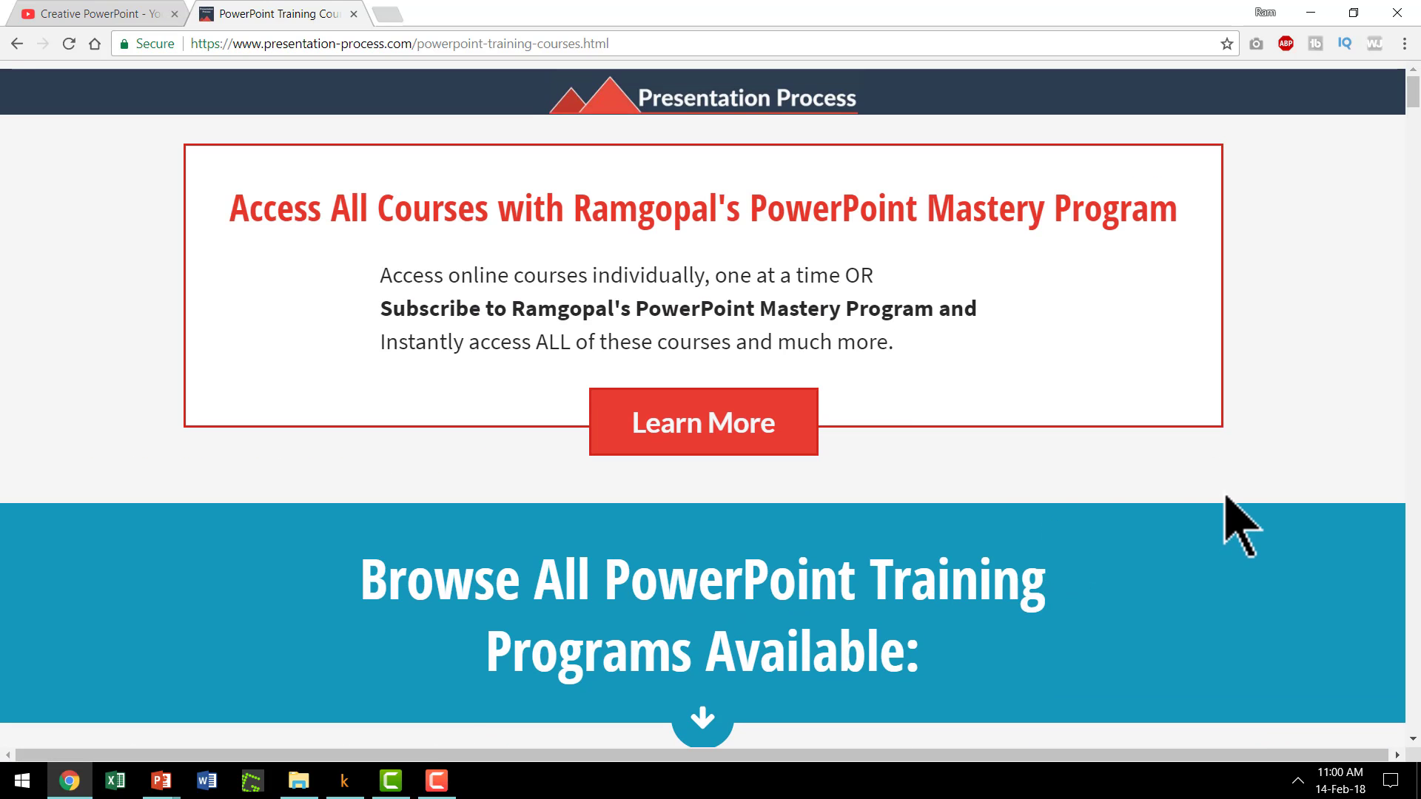
mouse_move(996, 295)
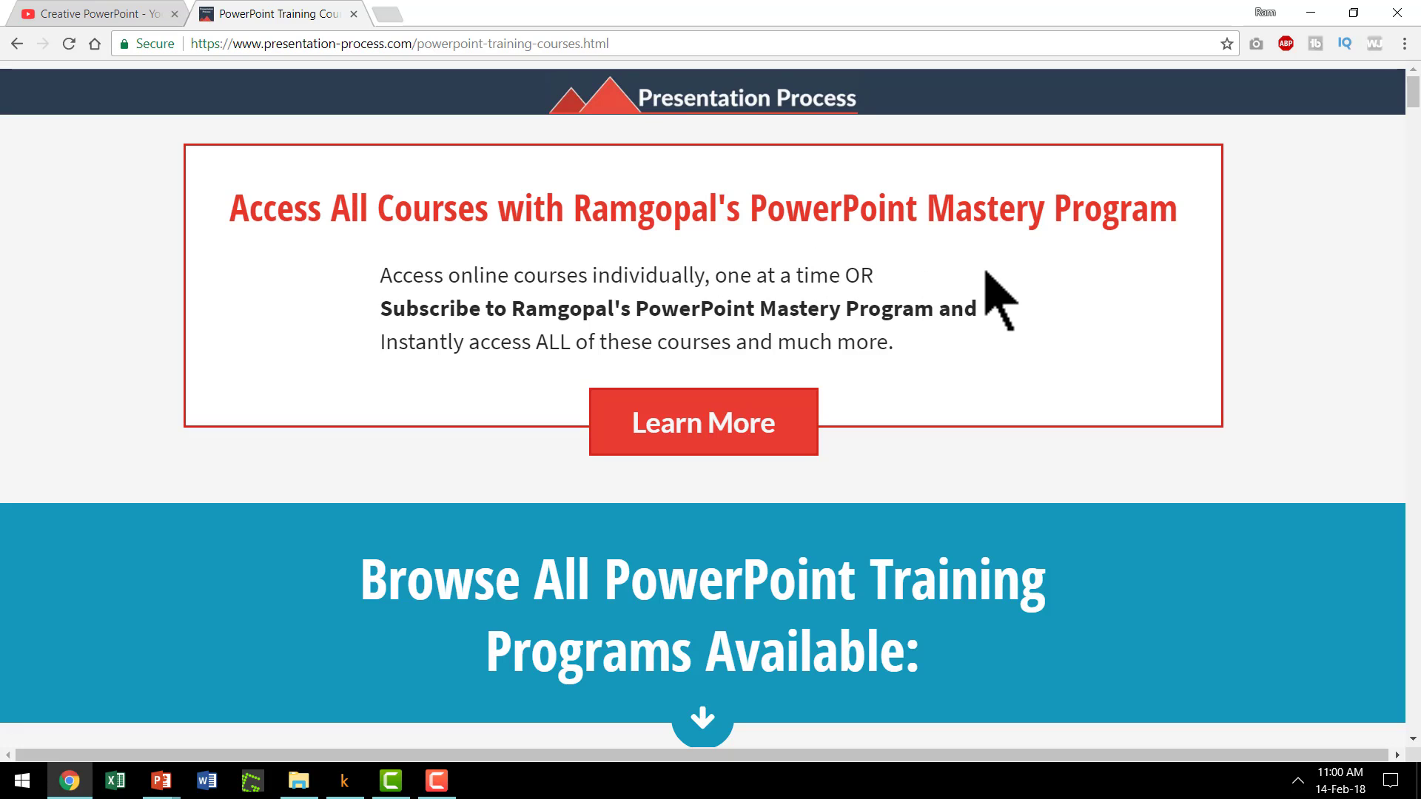
mouse_move(1024, 282)
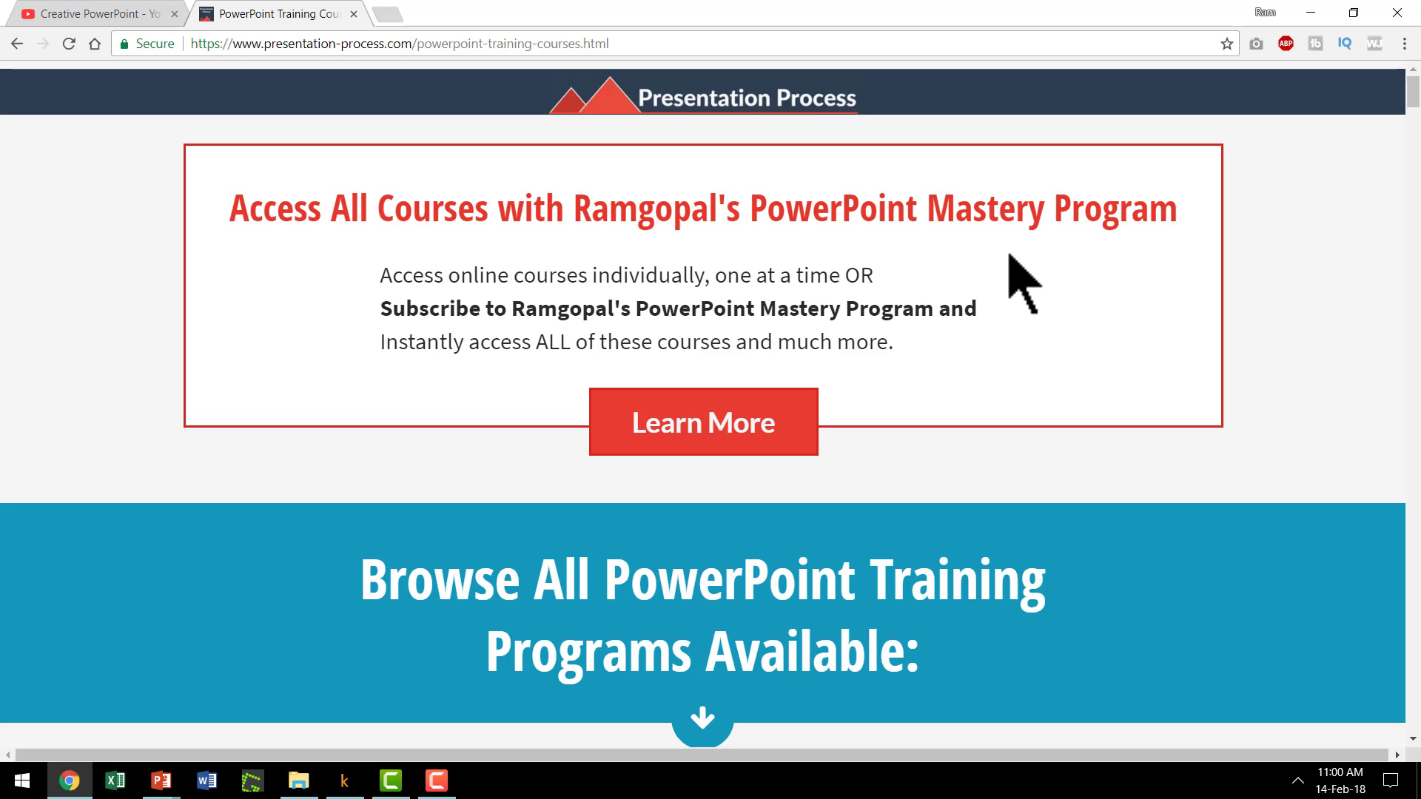
mouse_move(1195, 526)
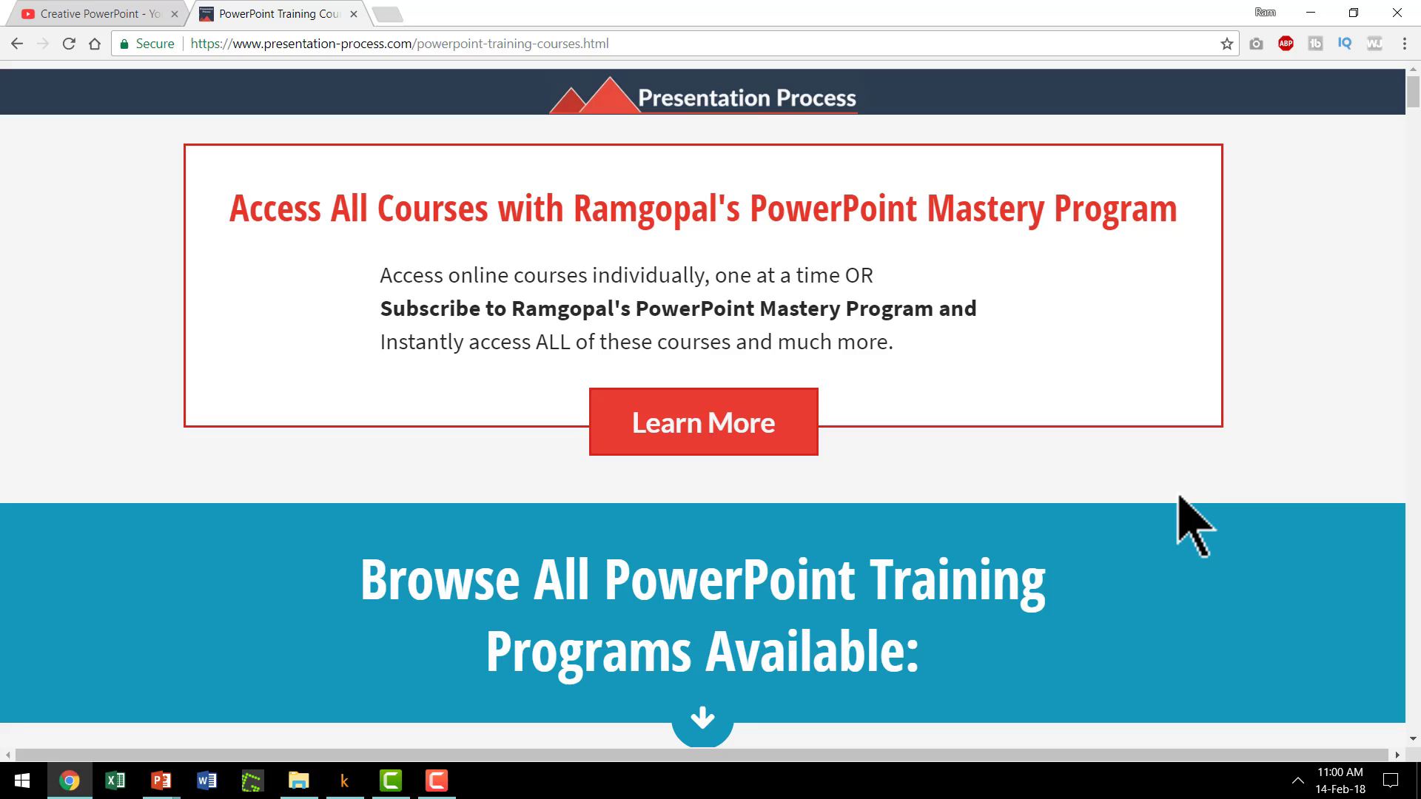
mouse_move(1178, 517)
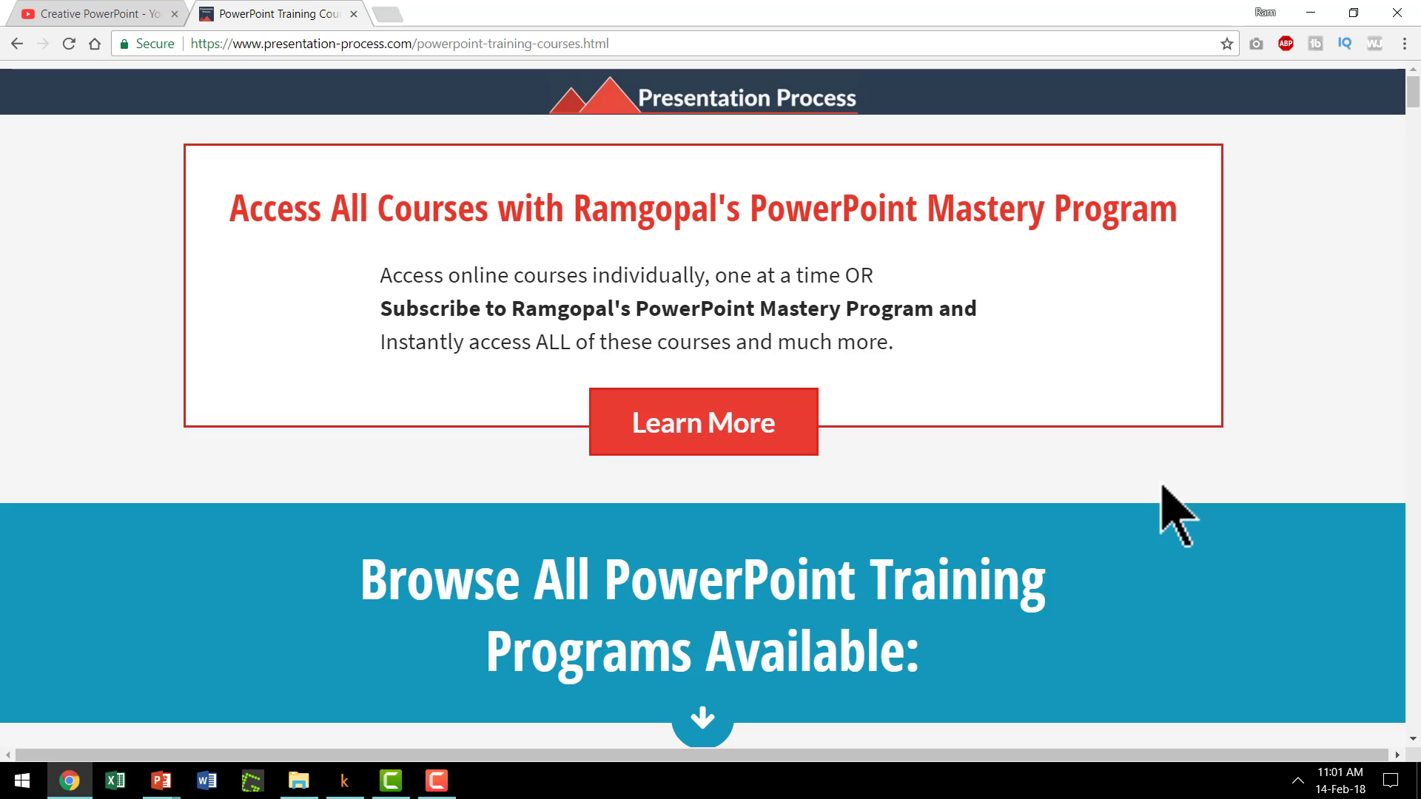
mouse_move(1278, 743)
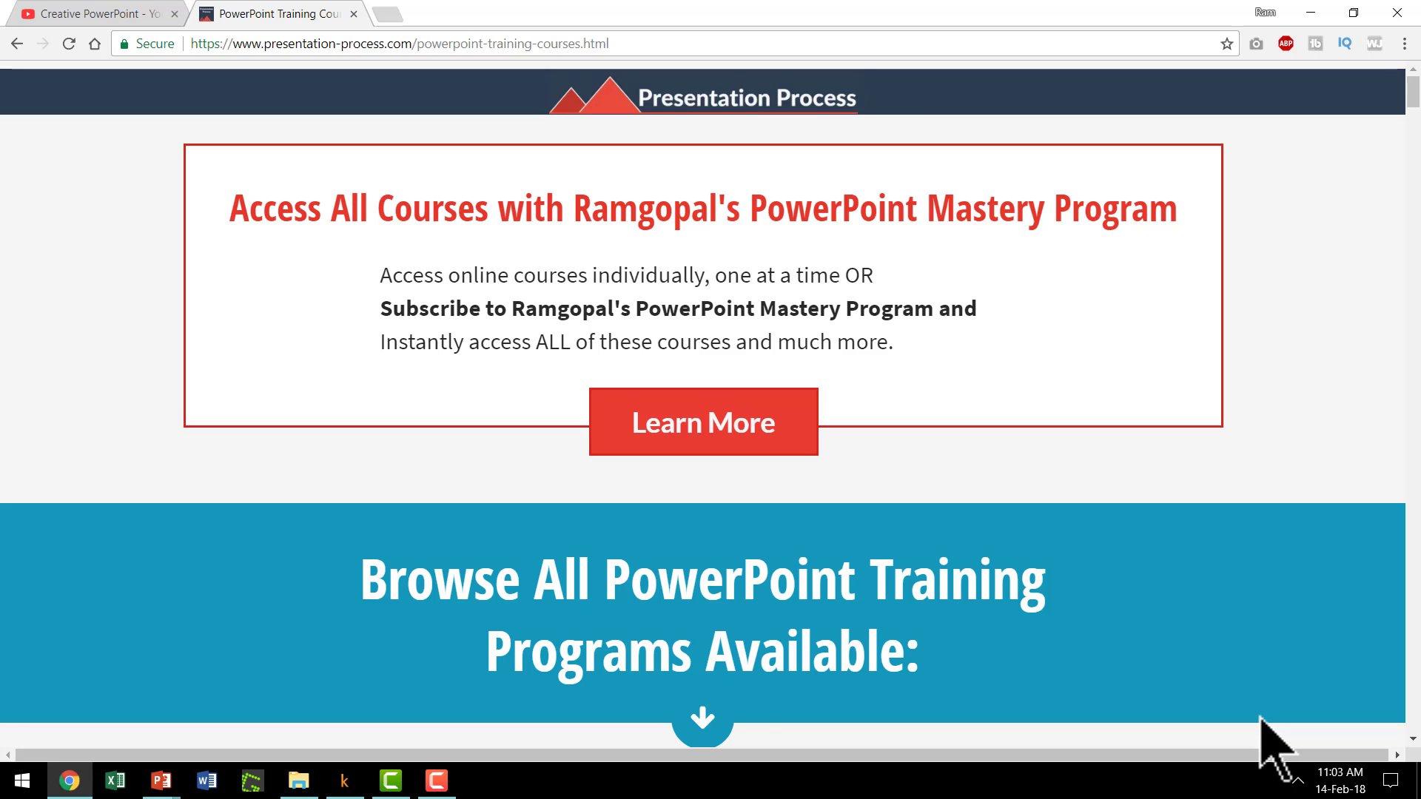
mouse_move(1001, 263)
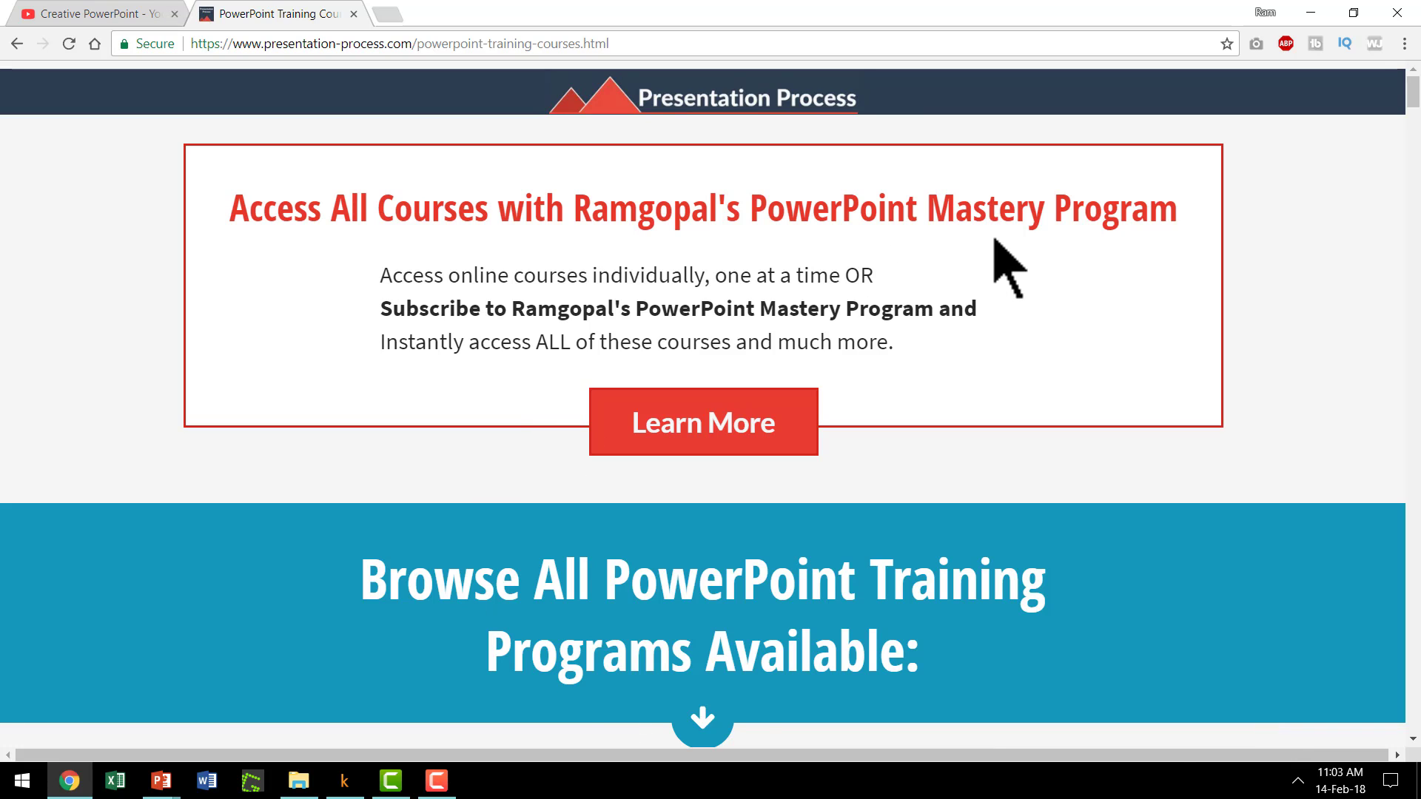
mouse_move(1053, 324)
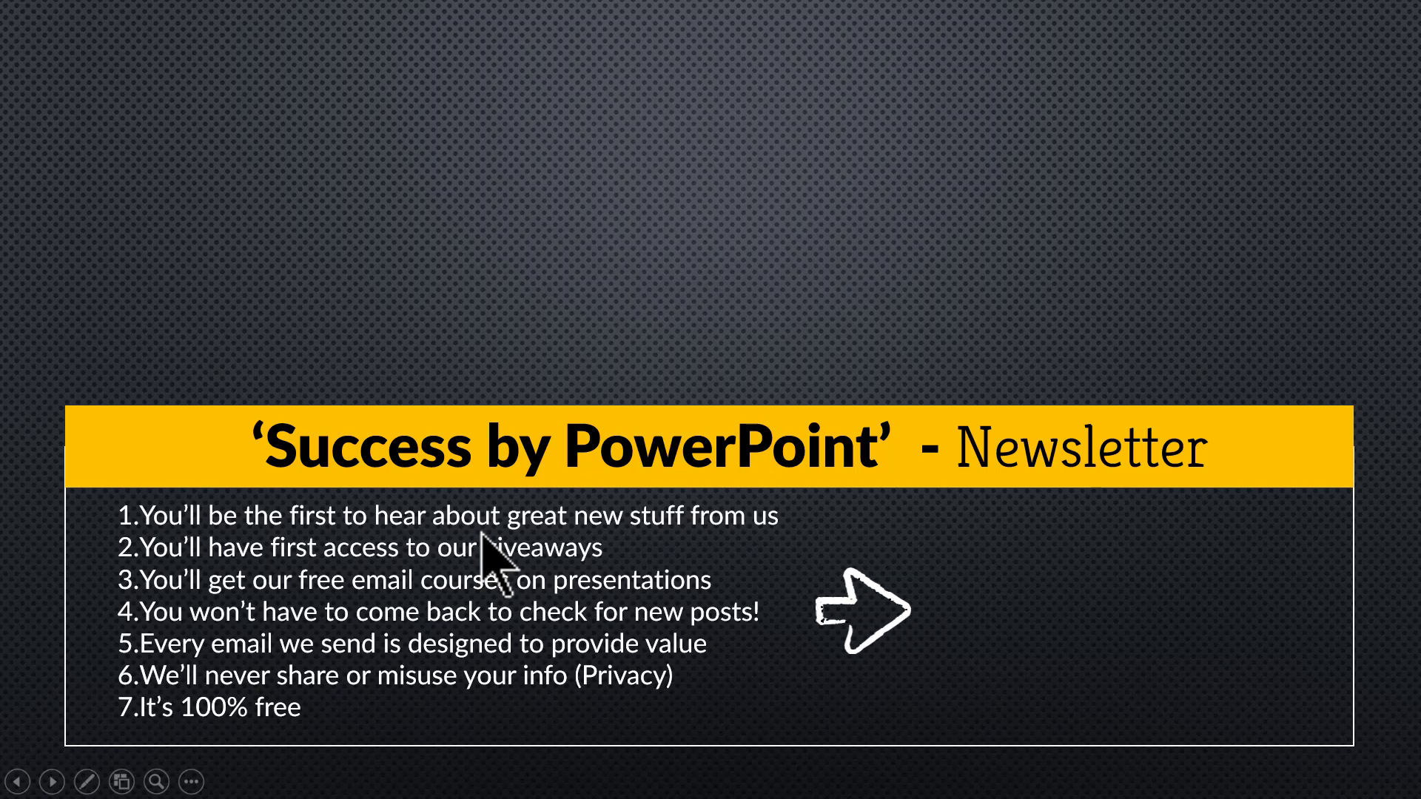
mouse_move(399, 747)
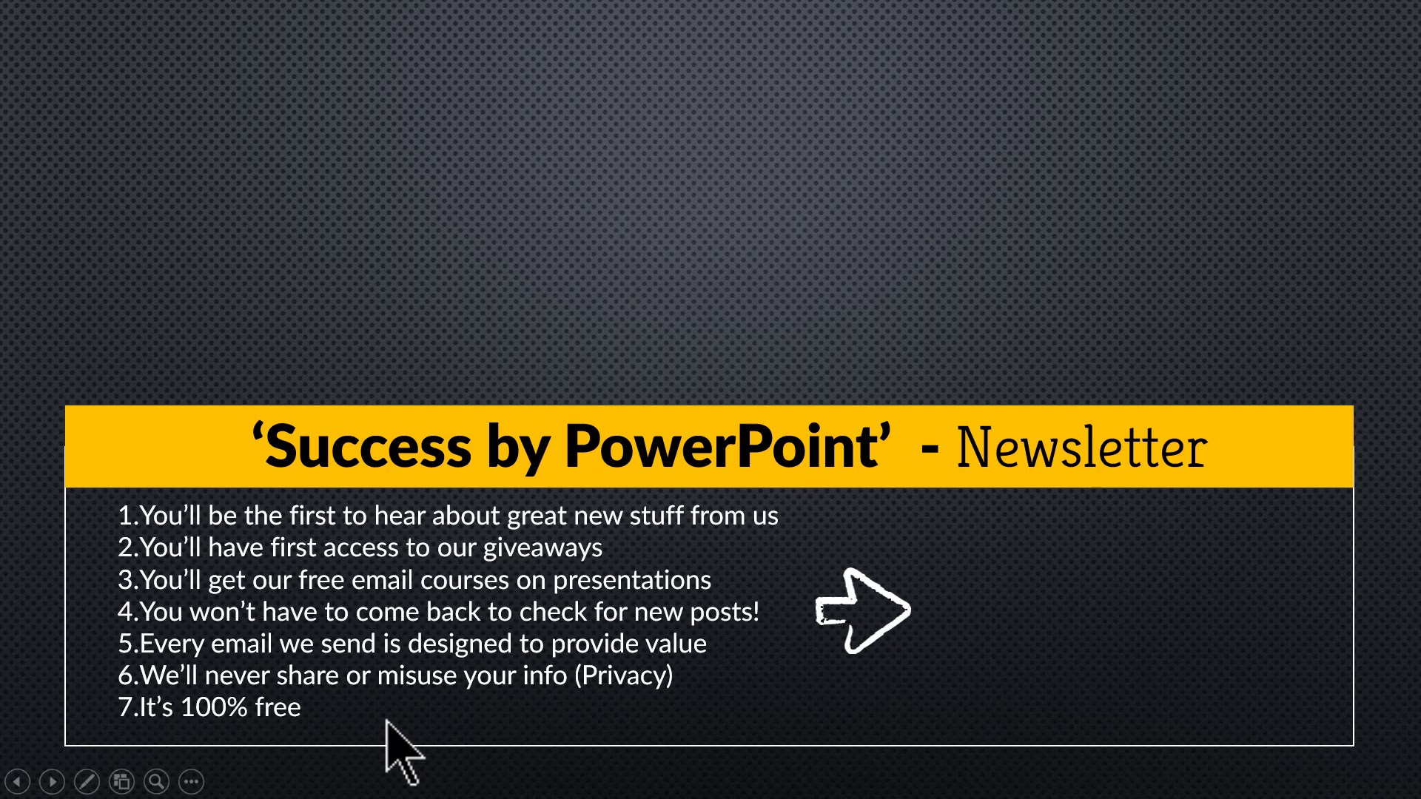